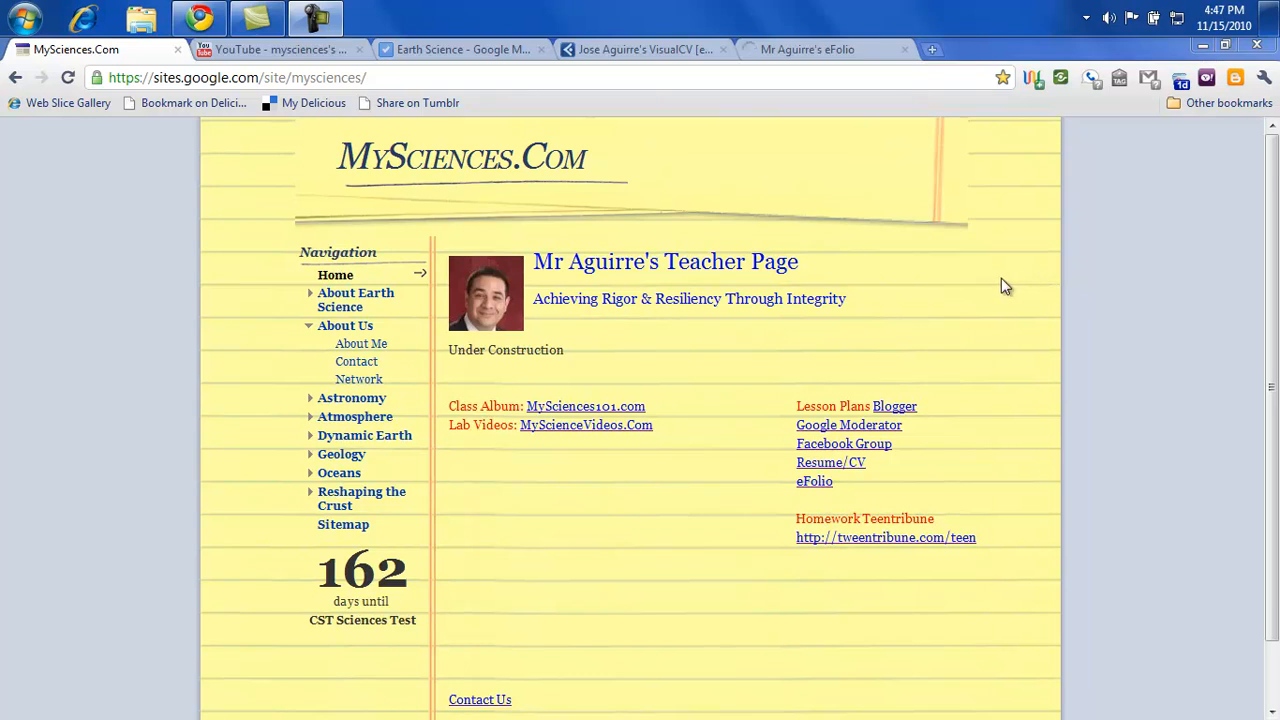
mouse_move(950, 284)
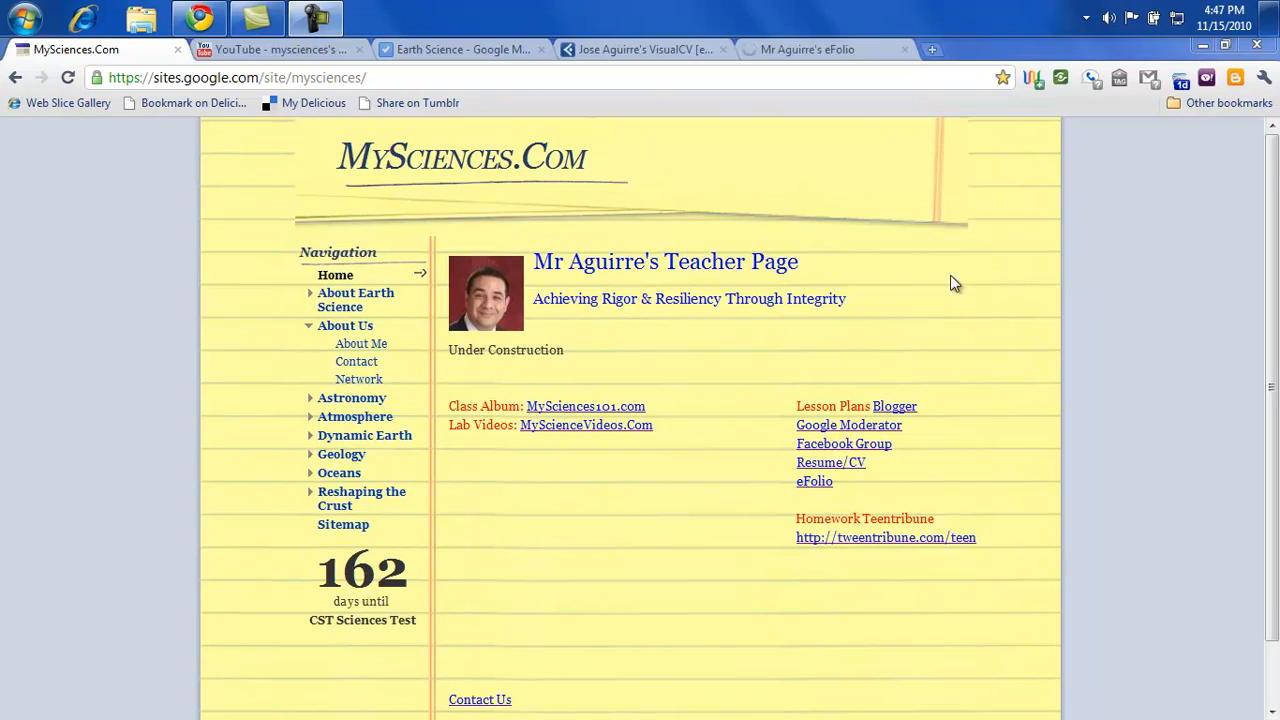
mouse_move(900, 236)
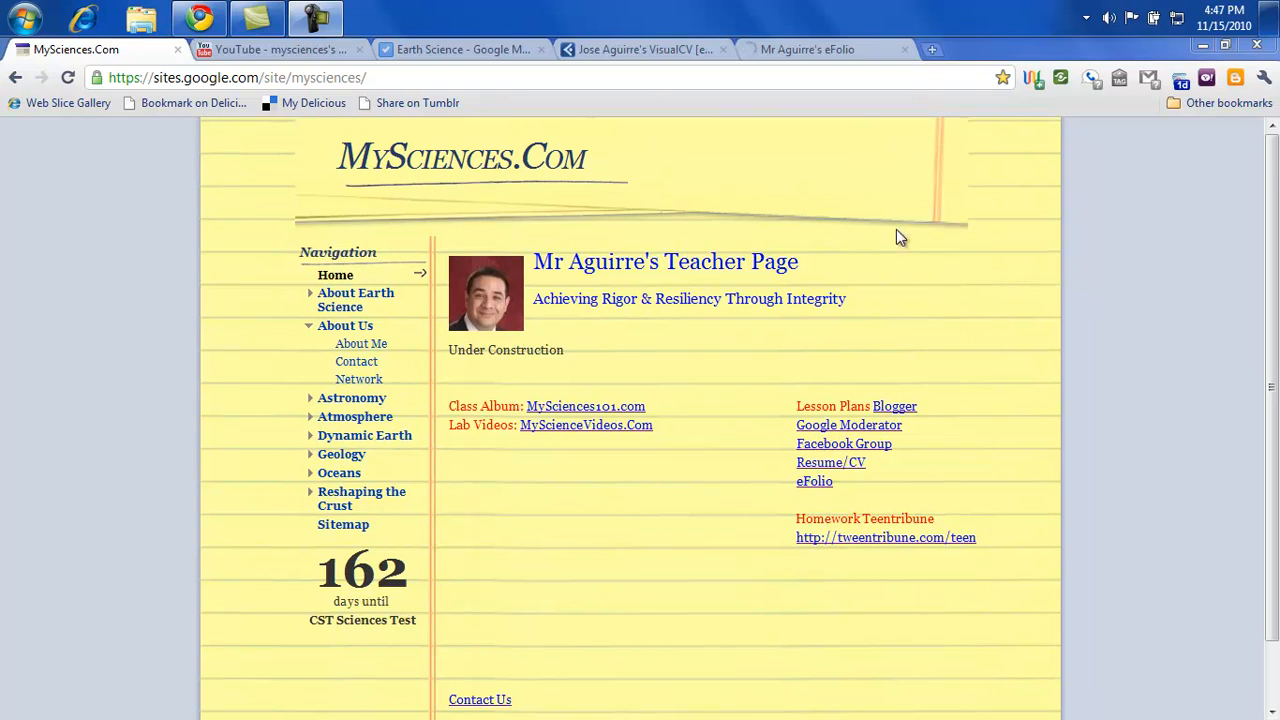
mouse_move(864, 220)
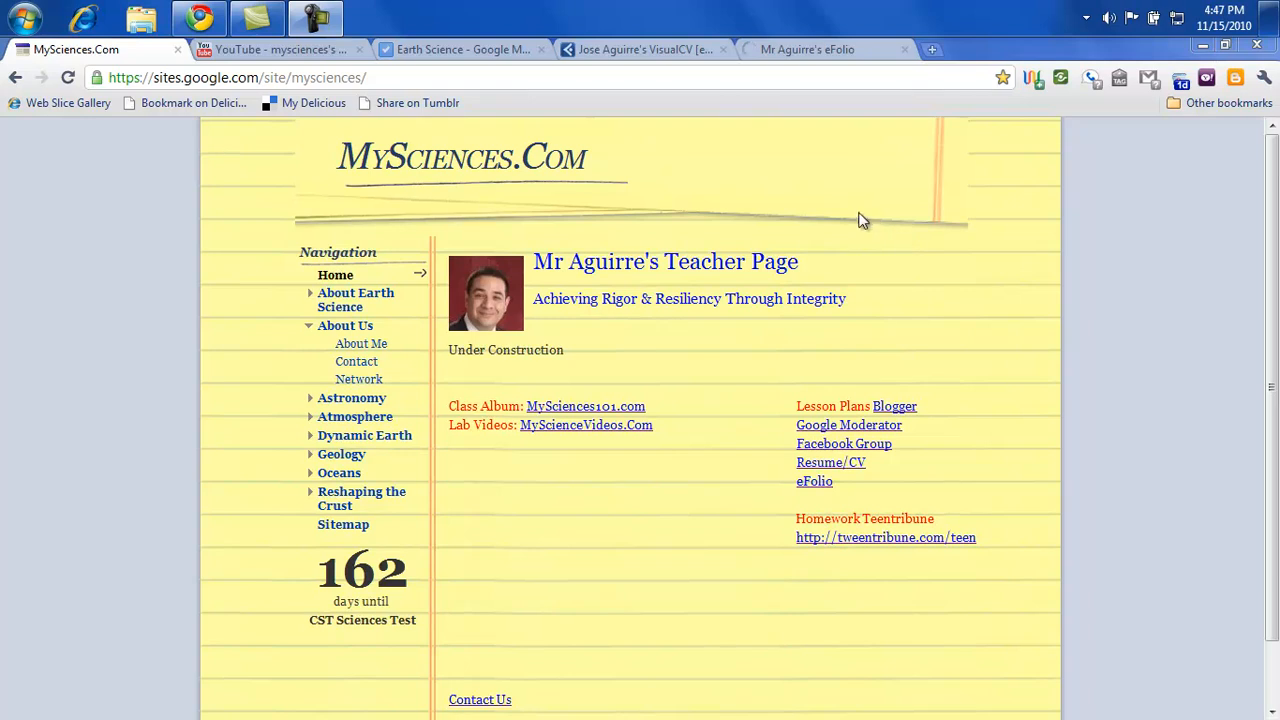
mouse_move(480, 222)
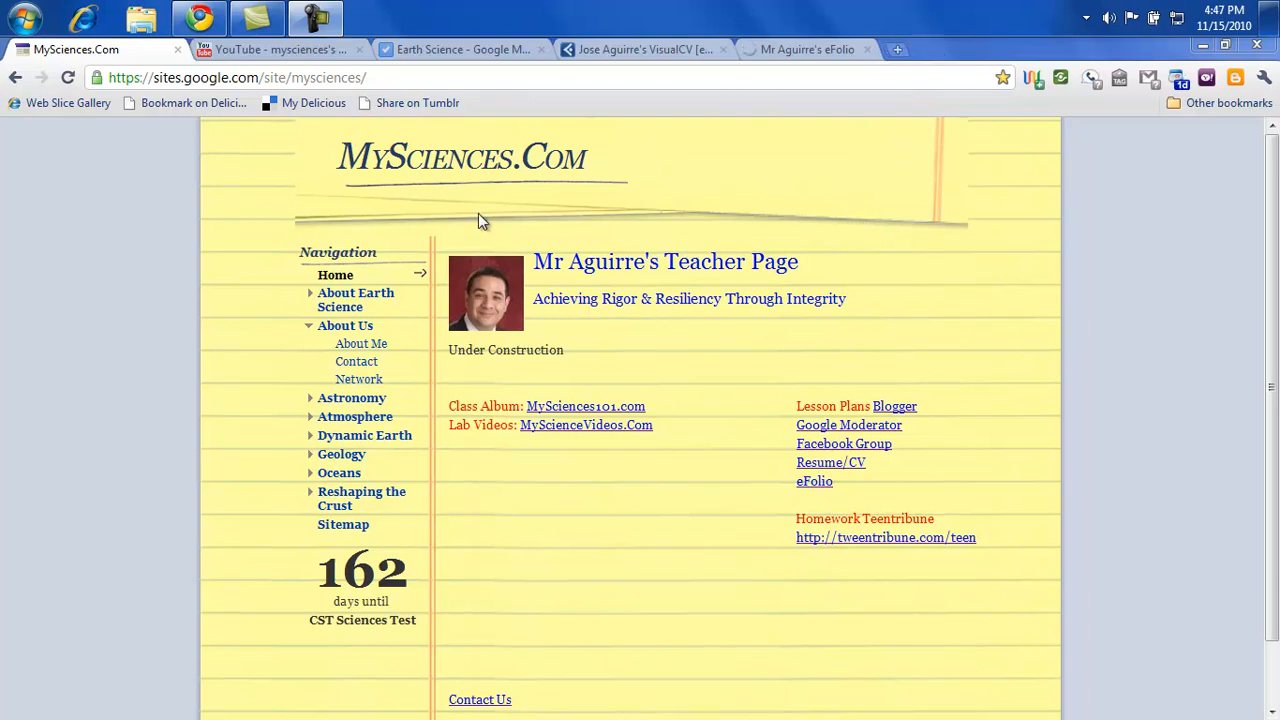
click(862, 48)
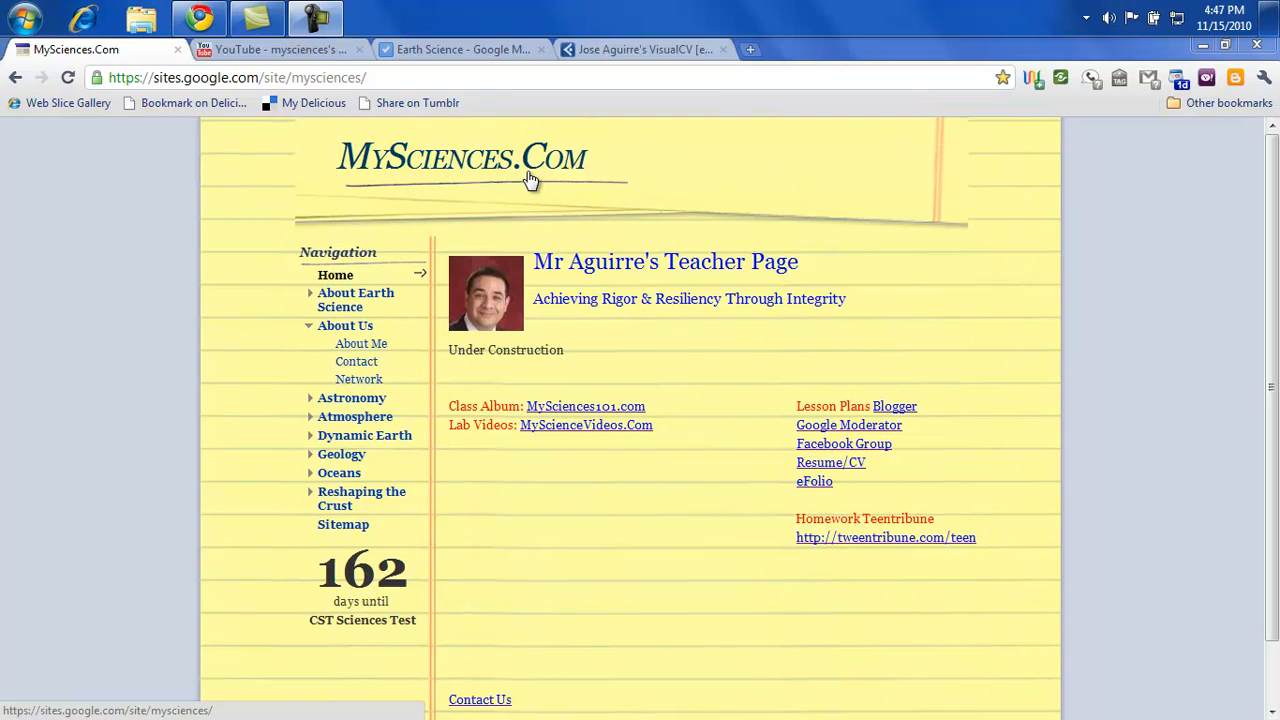
mouse_move(830, 462)
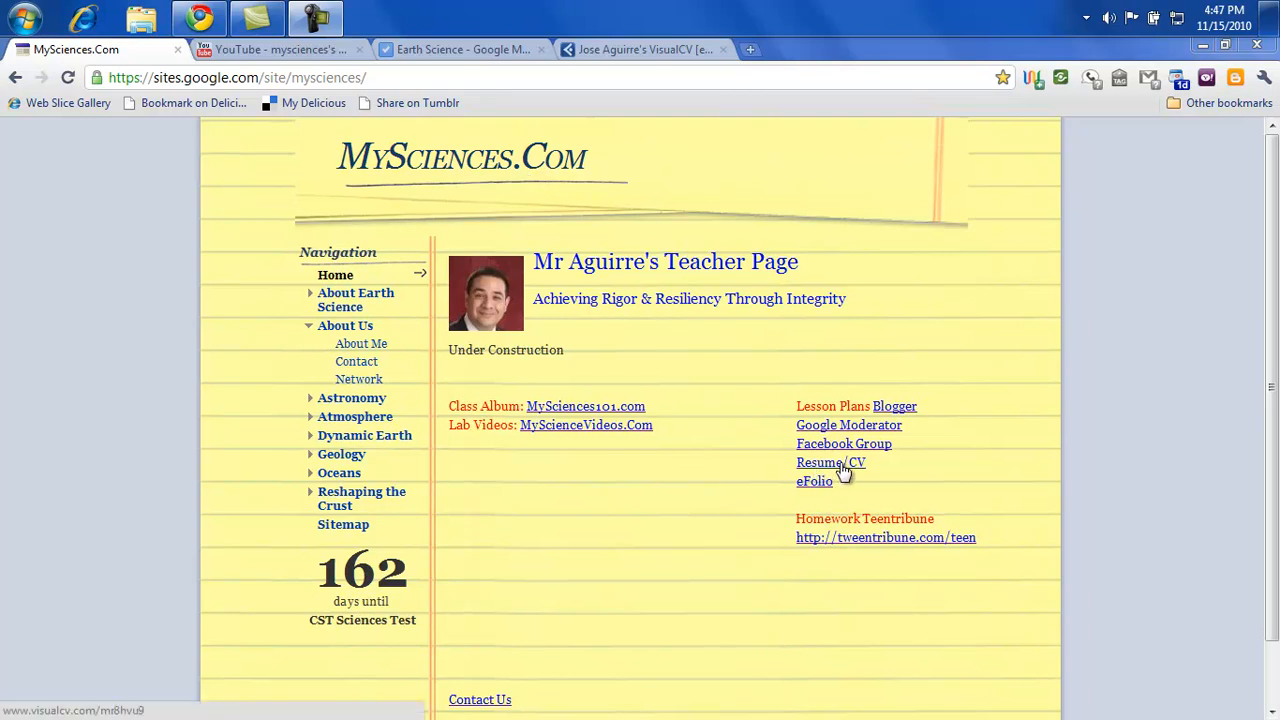
click(830, 462)
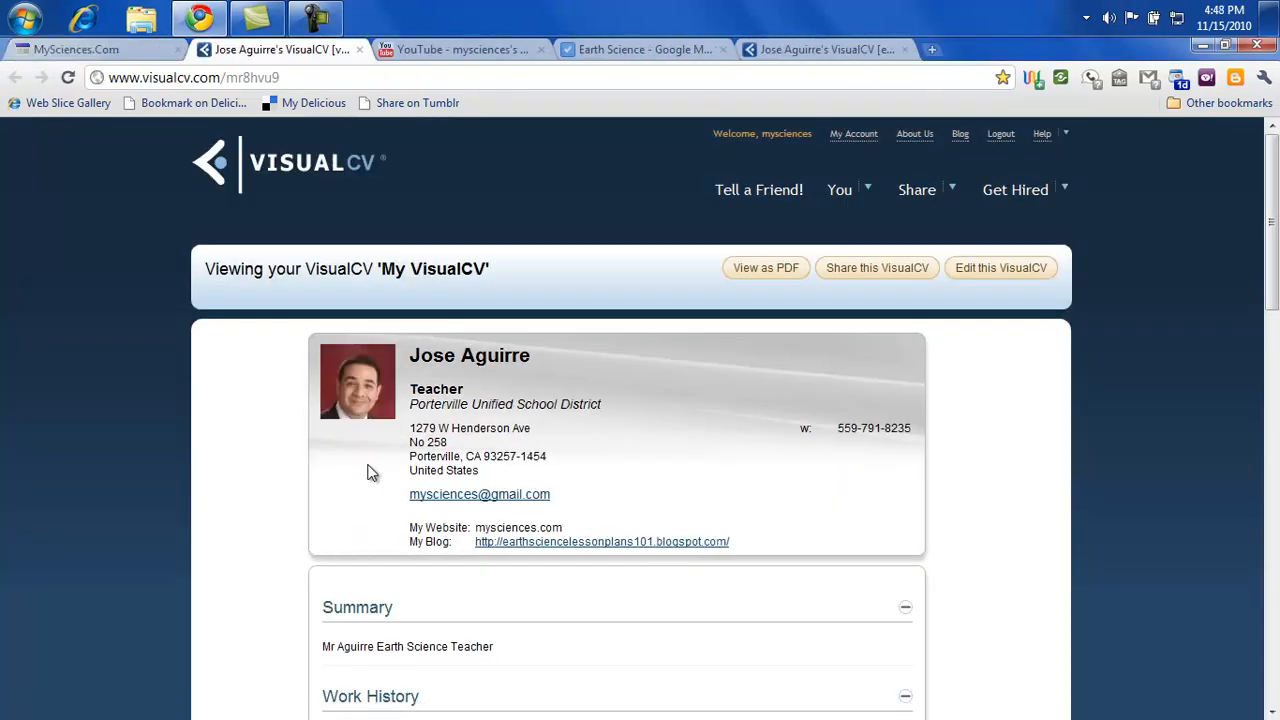
mouse_move(256, 414)
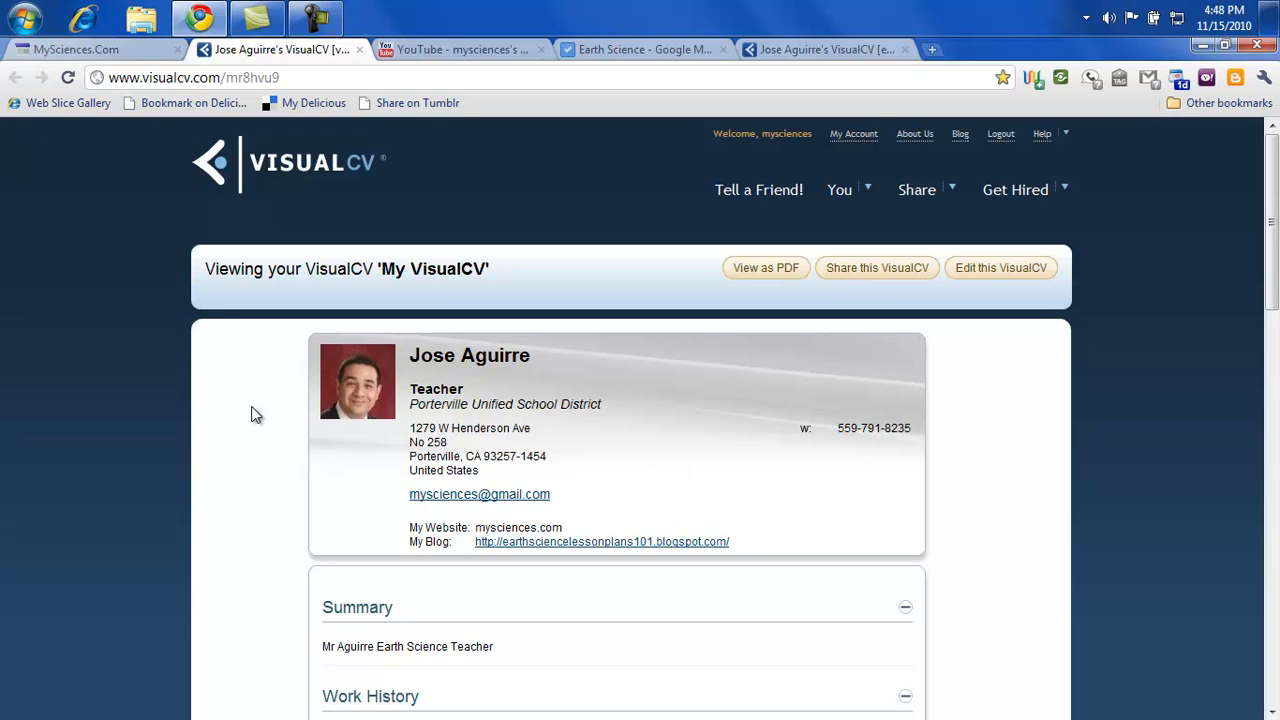
mouse_move(1000, 134)
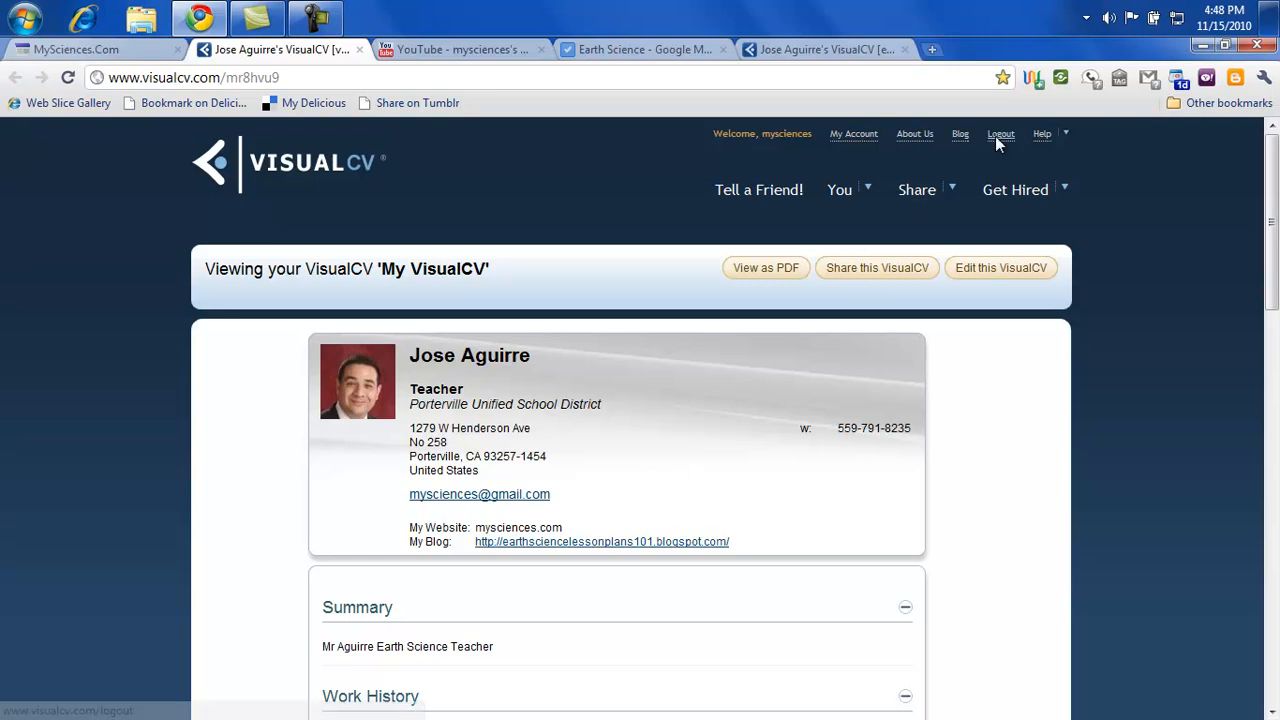
click(1000, 132)
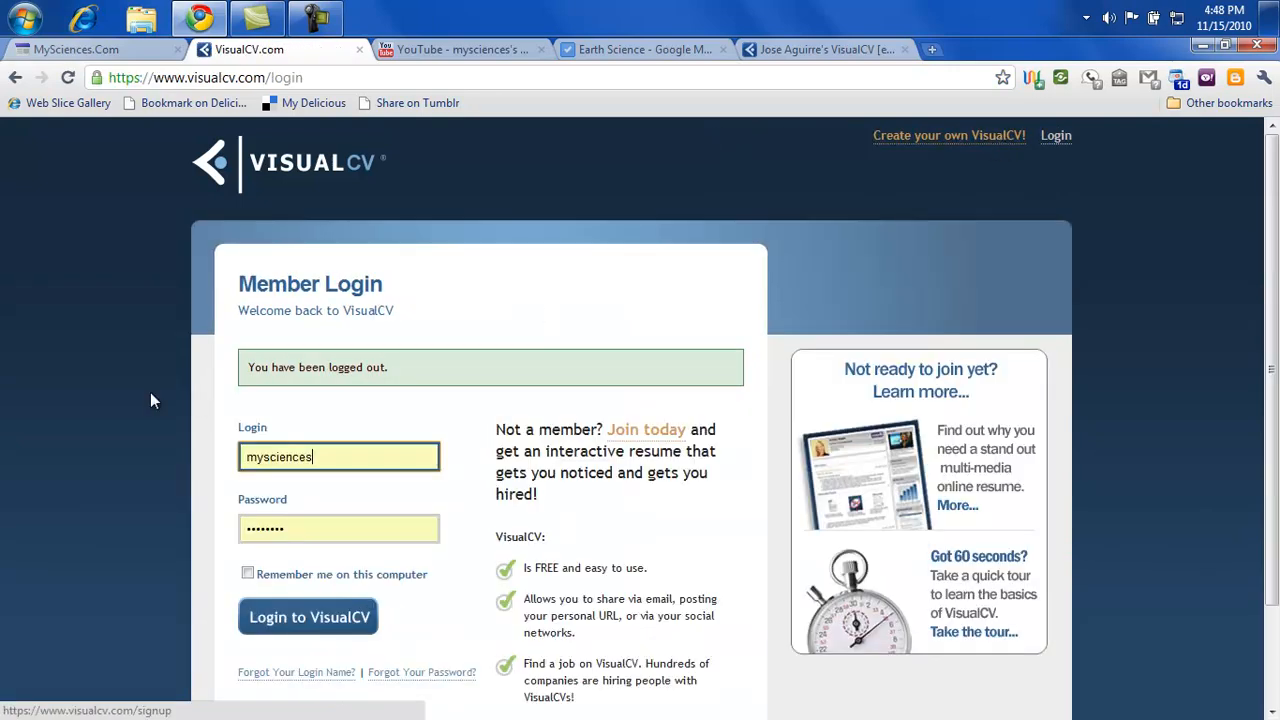
mouse_move(120, 410)
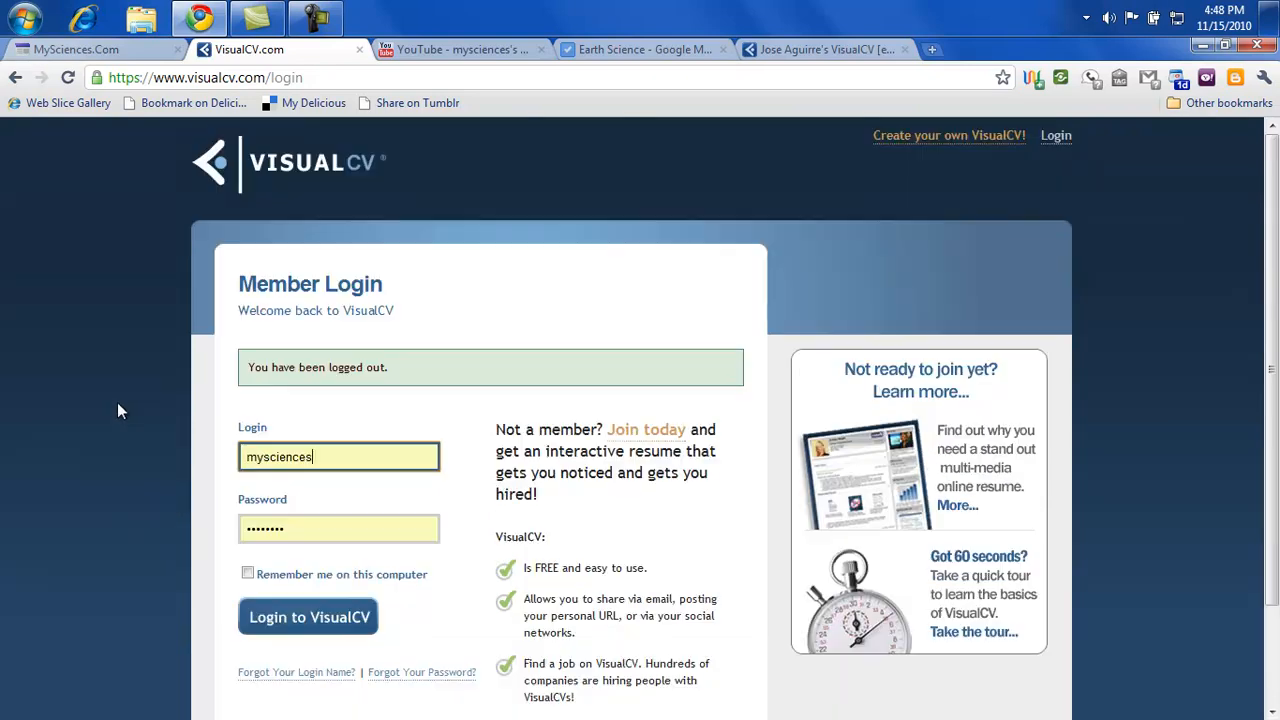
mouse_move(940, 144)
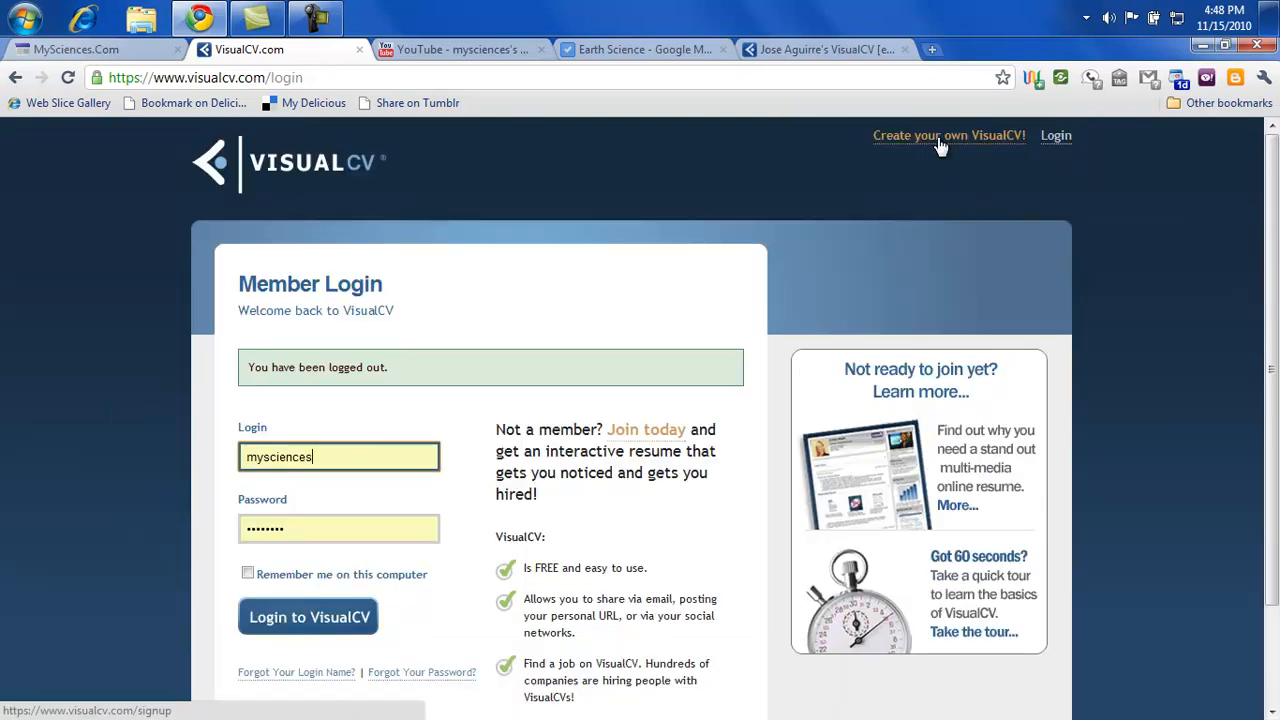
Step: Open 'Create your own VisualCV!' and review the Create Your Account form, including the Referral dropdown
click(948, 136)
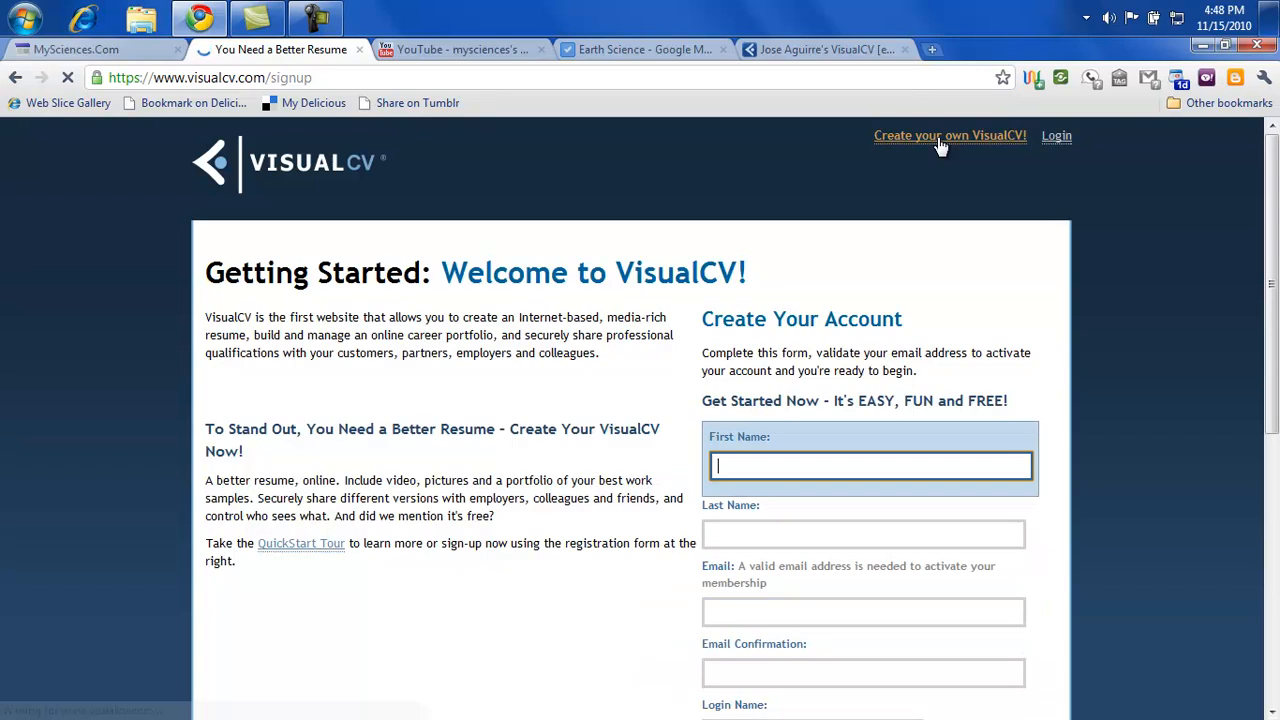
scroll(down, 3)
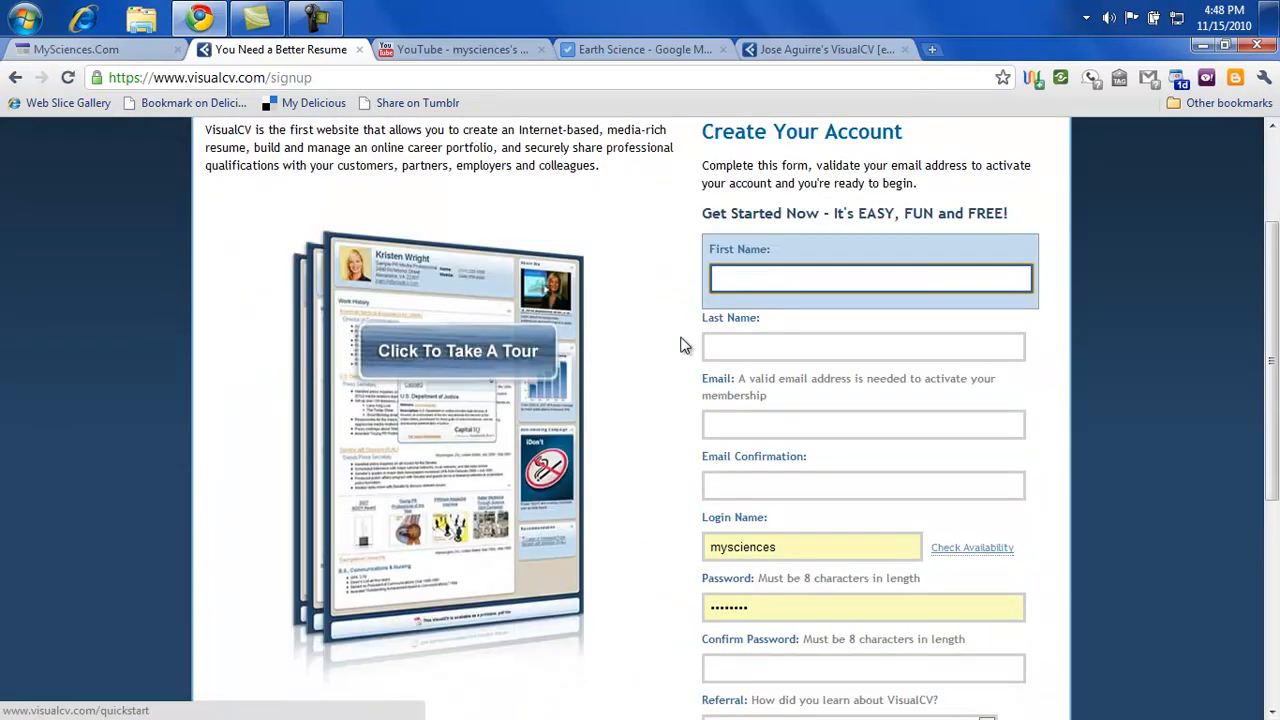
click(870, 278)
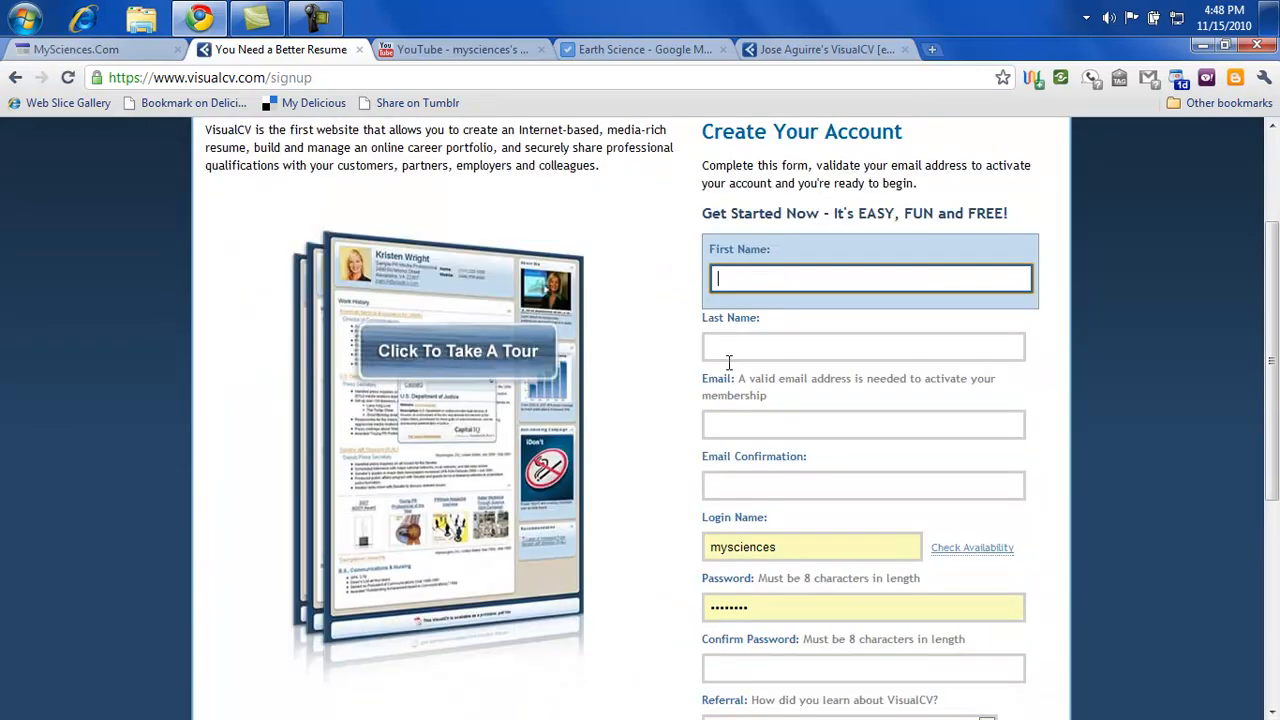
scroll(down, 3)
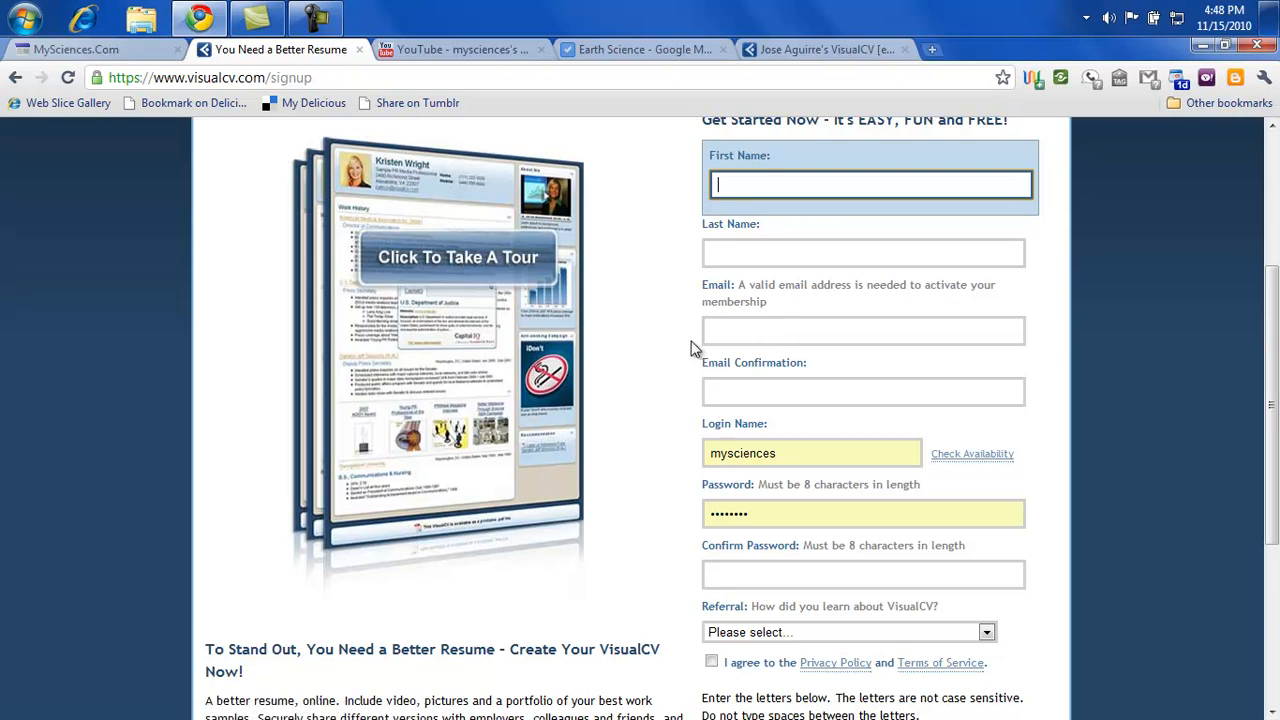
scroll(up, 3)
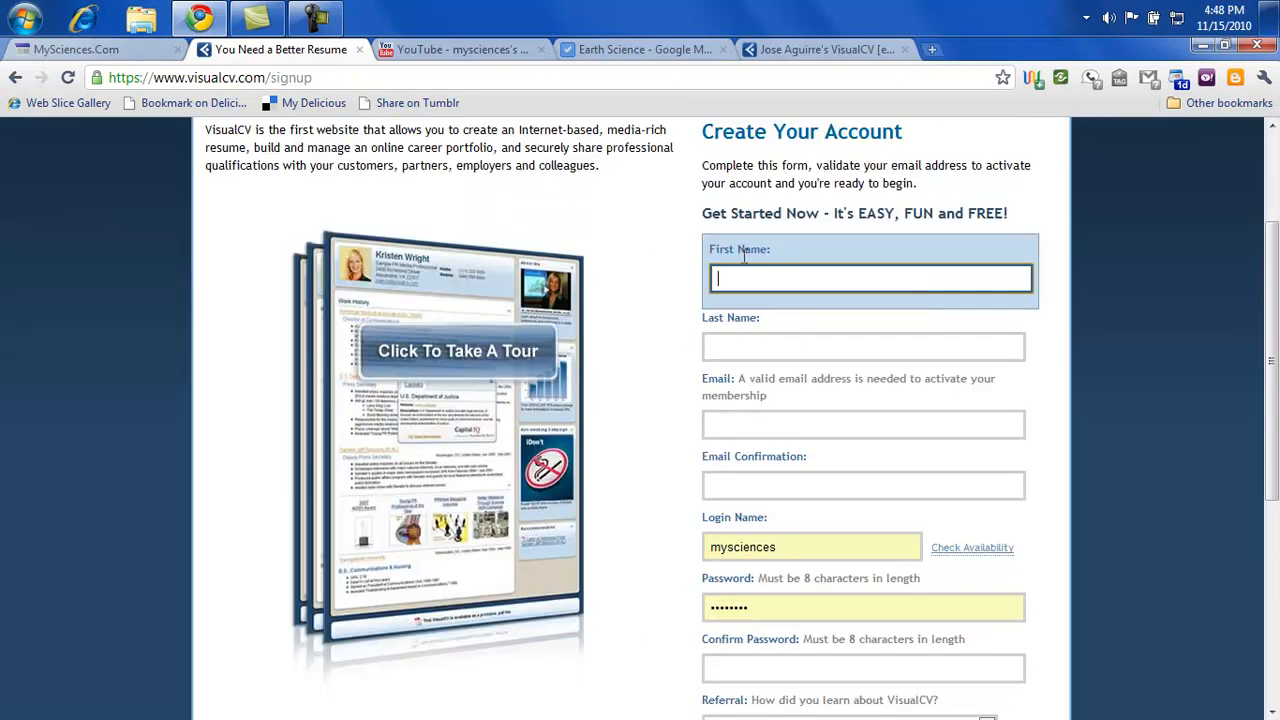
scroll(down, 3)
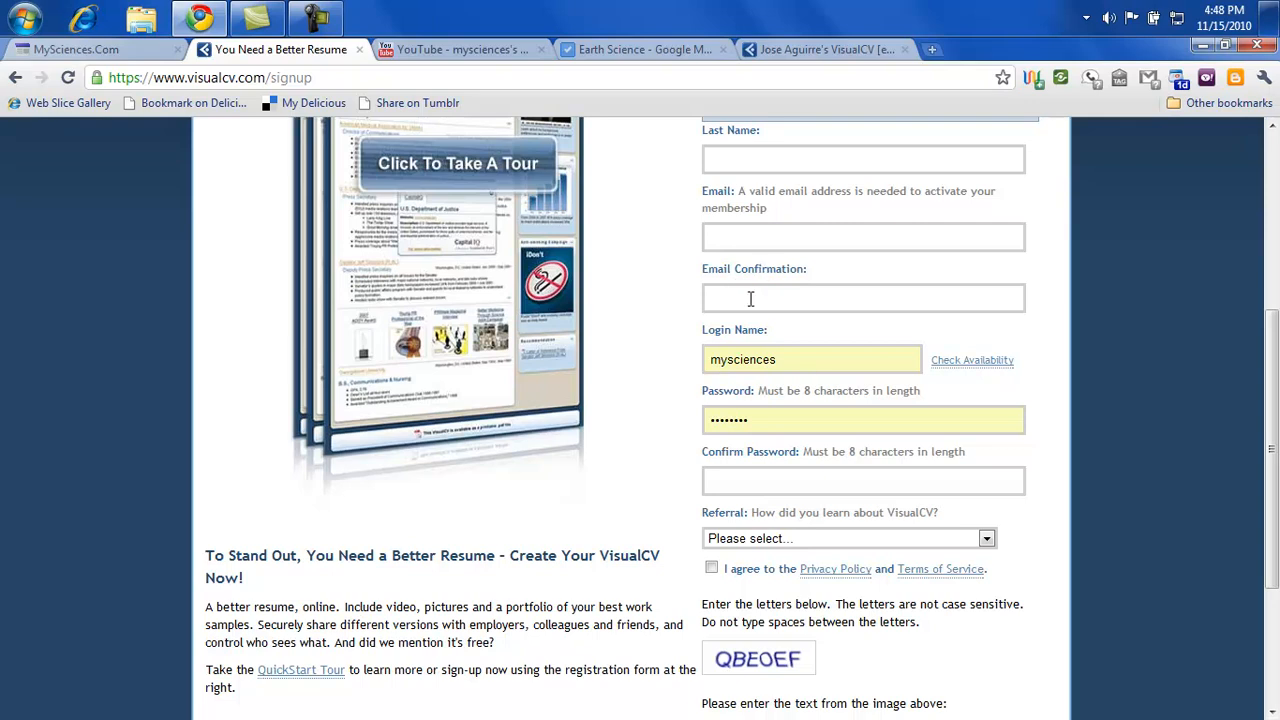
mouse_move(688, 362)
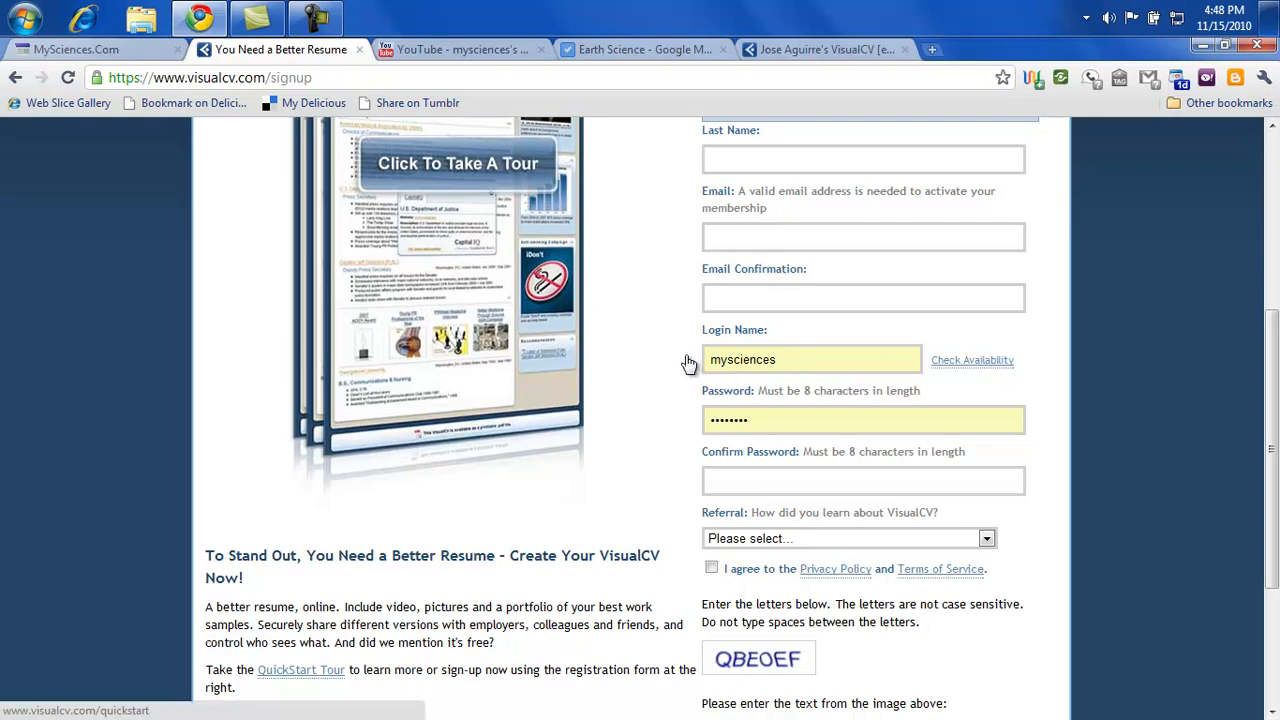
mouse_move(684, 428)
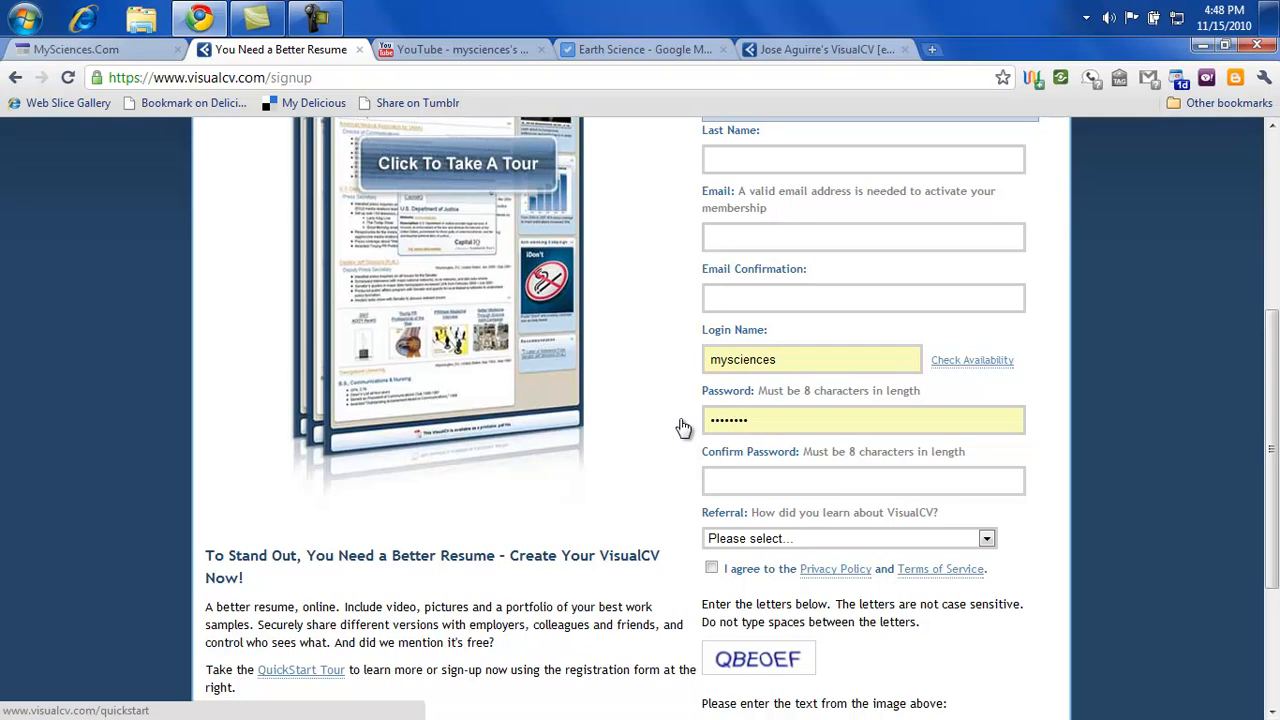
mouse_move(764, 456)
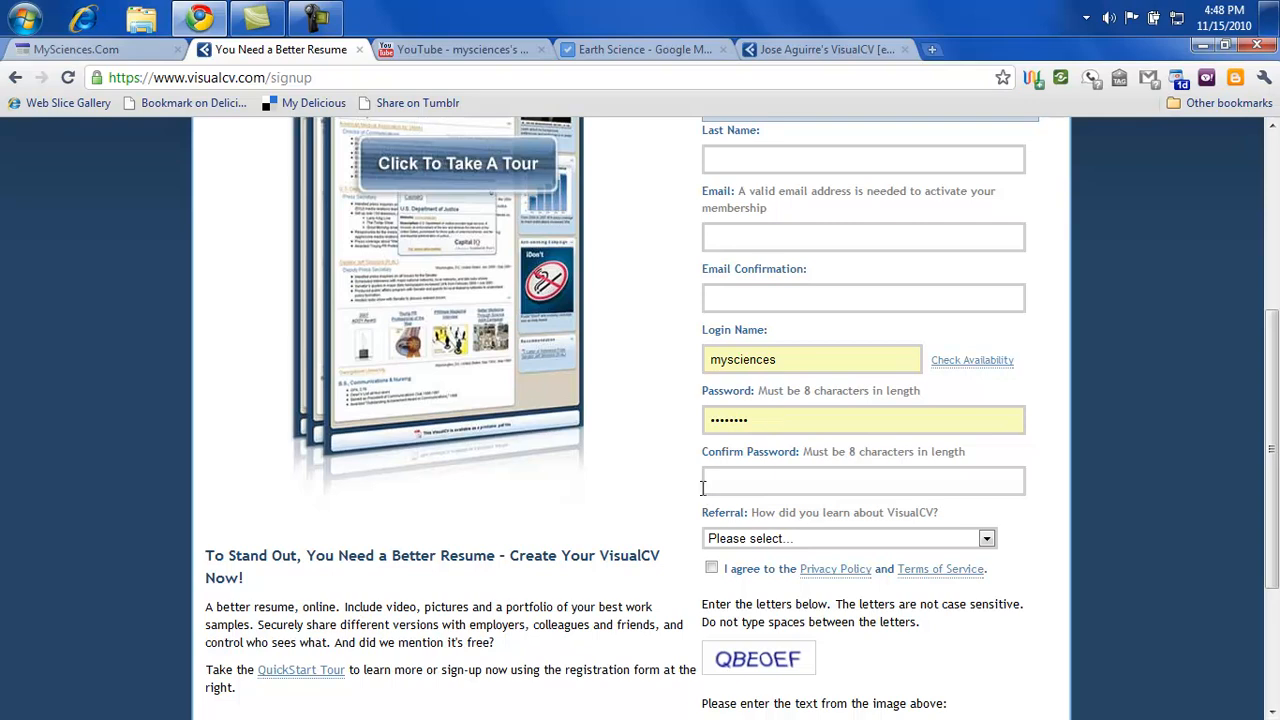
mouse_move(540, 500)
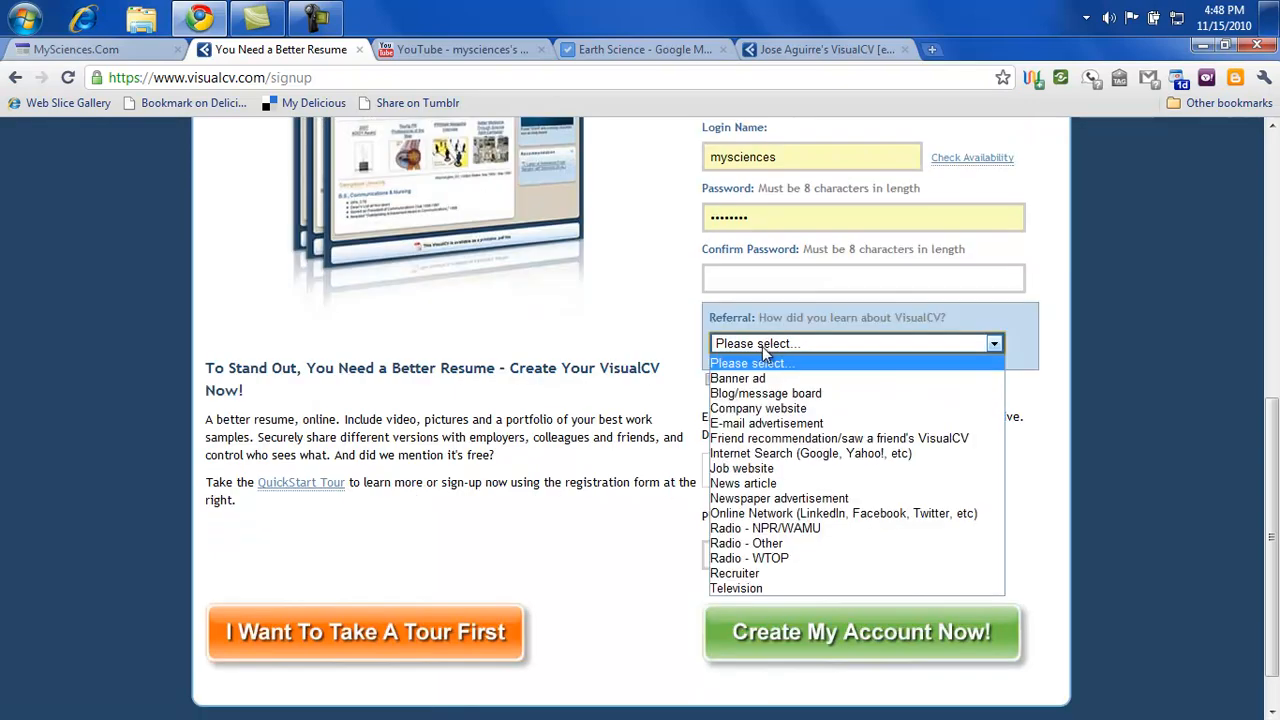
mouse_move(810, 360)
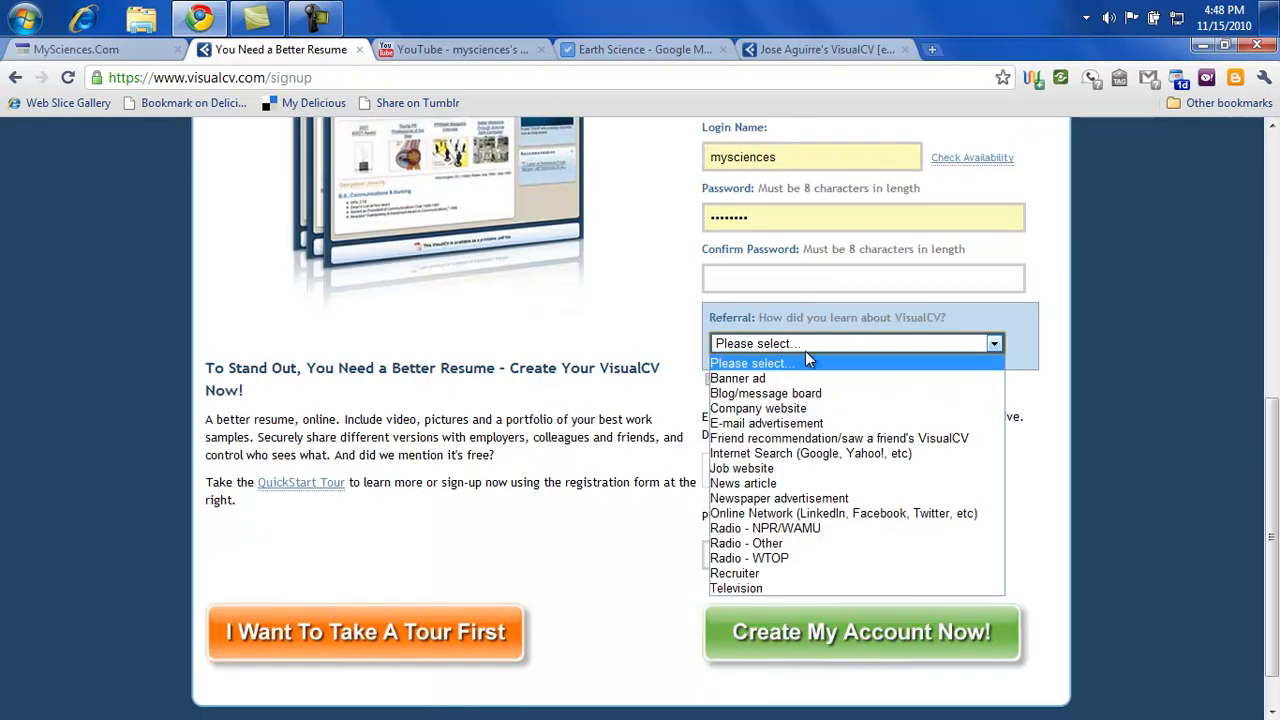
mouse_move(810, 452)
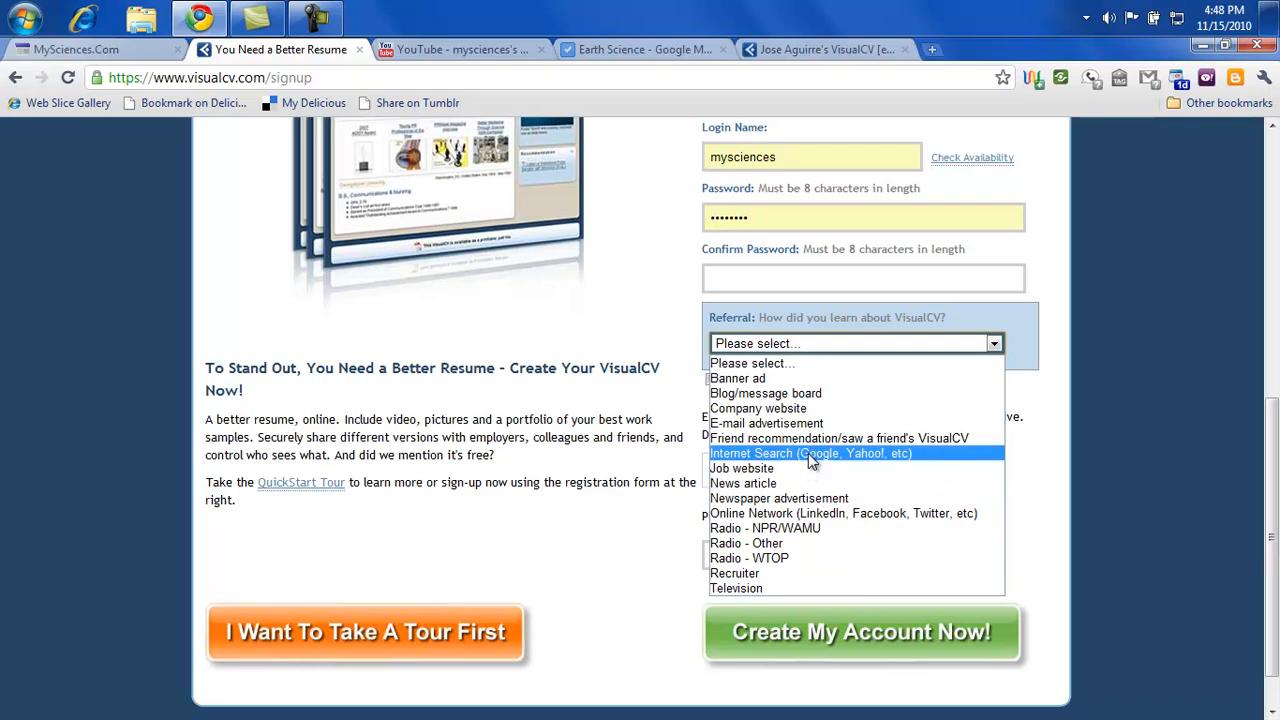
mouse_move(652, 326)
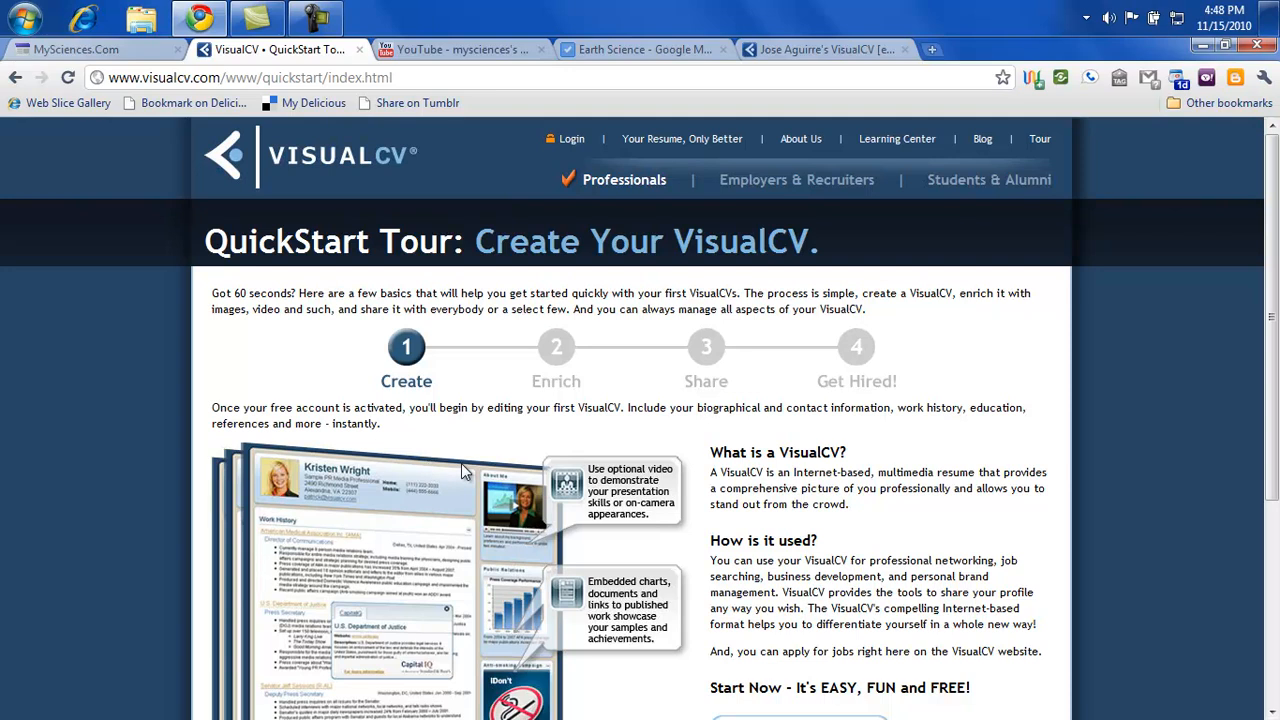
mouse_move(616, 200)
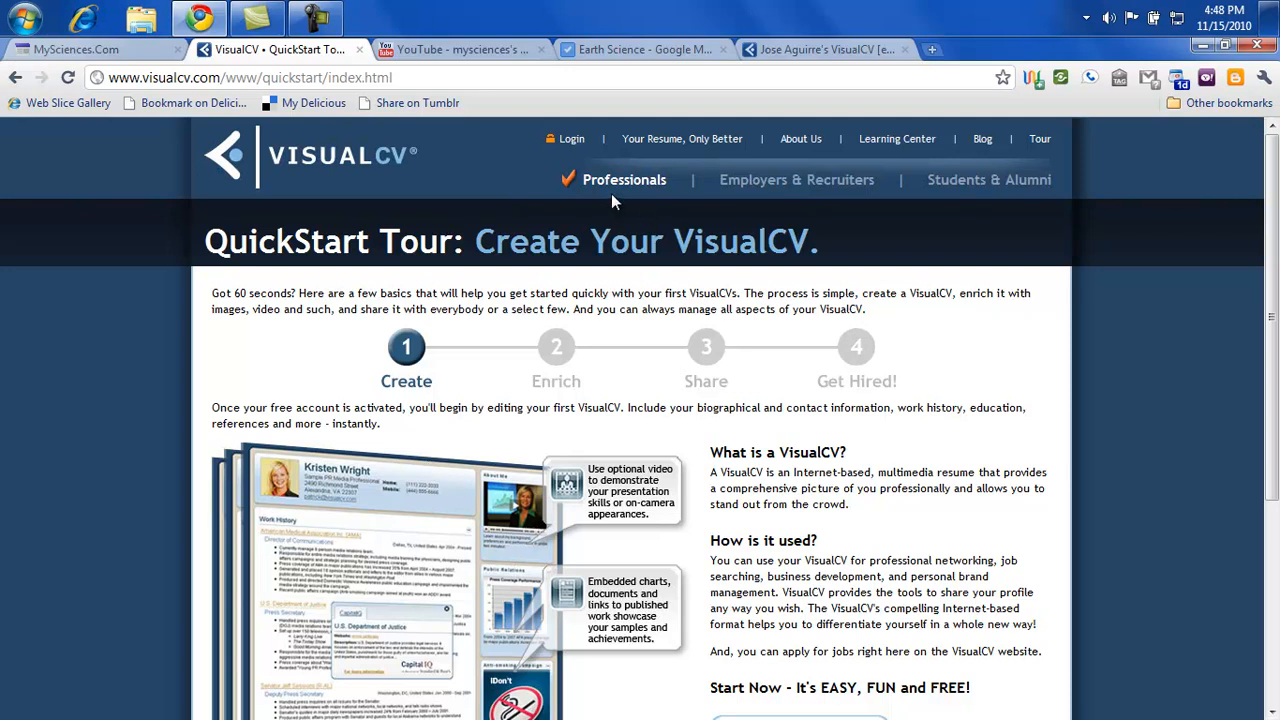
mouse_move(796, 180)
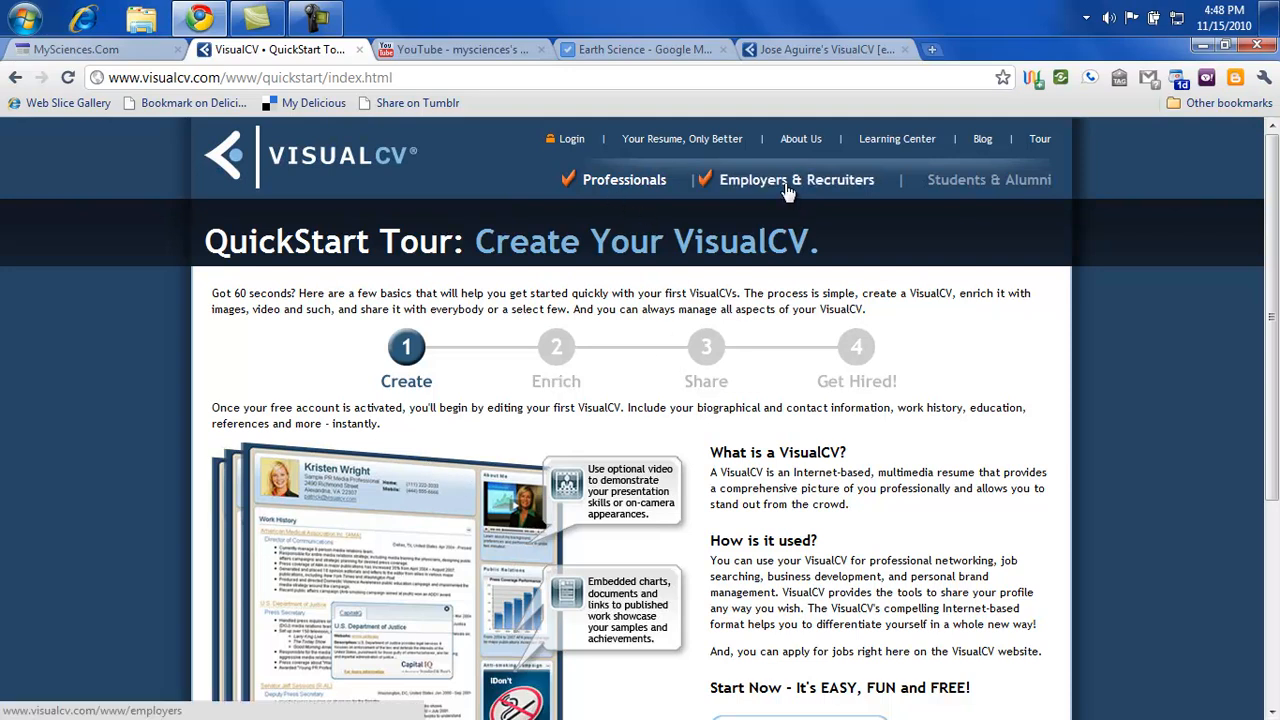
mouse_move(988, 180)
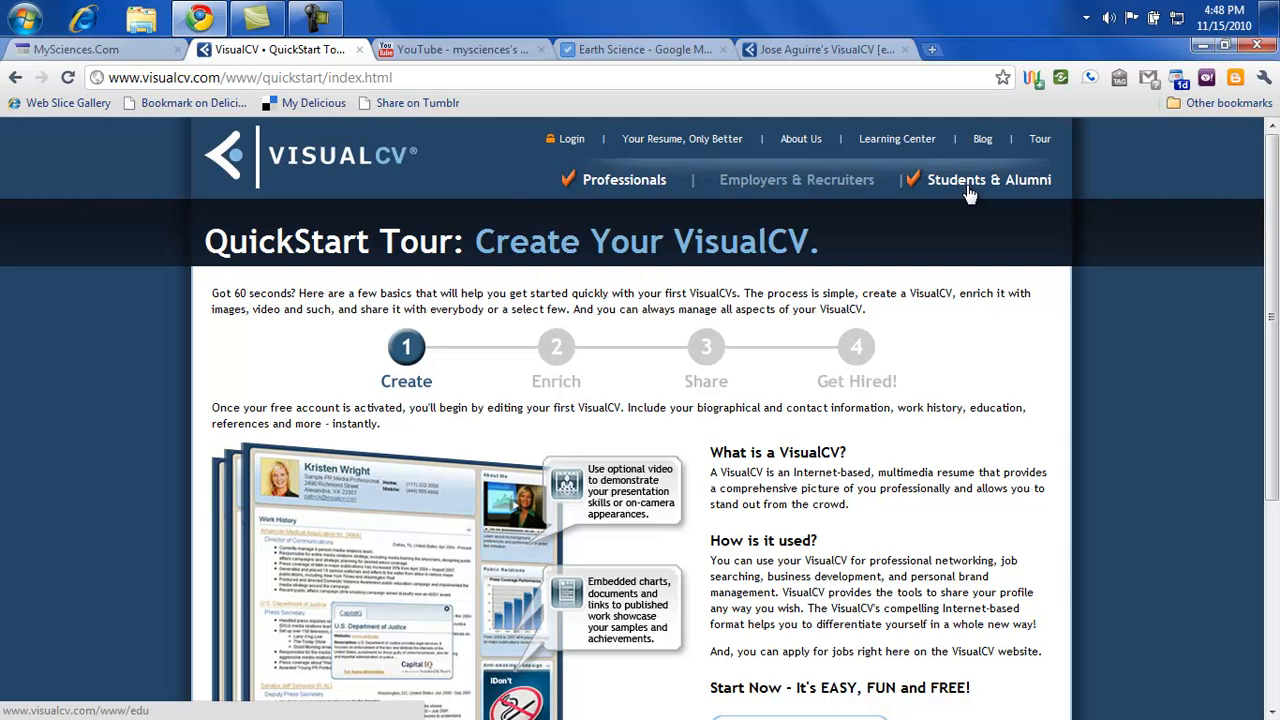
Step: Go to the Students & Alumni page and choose 'Get Yours Now - it's FREE!'
click(988, 180)
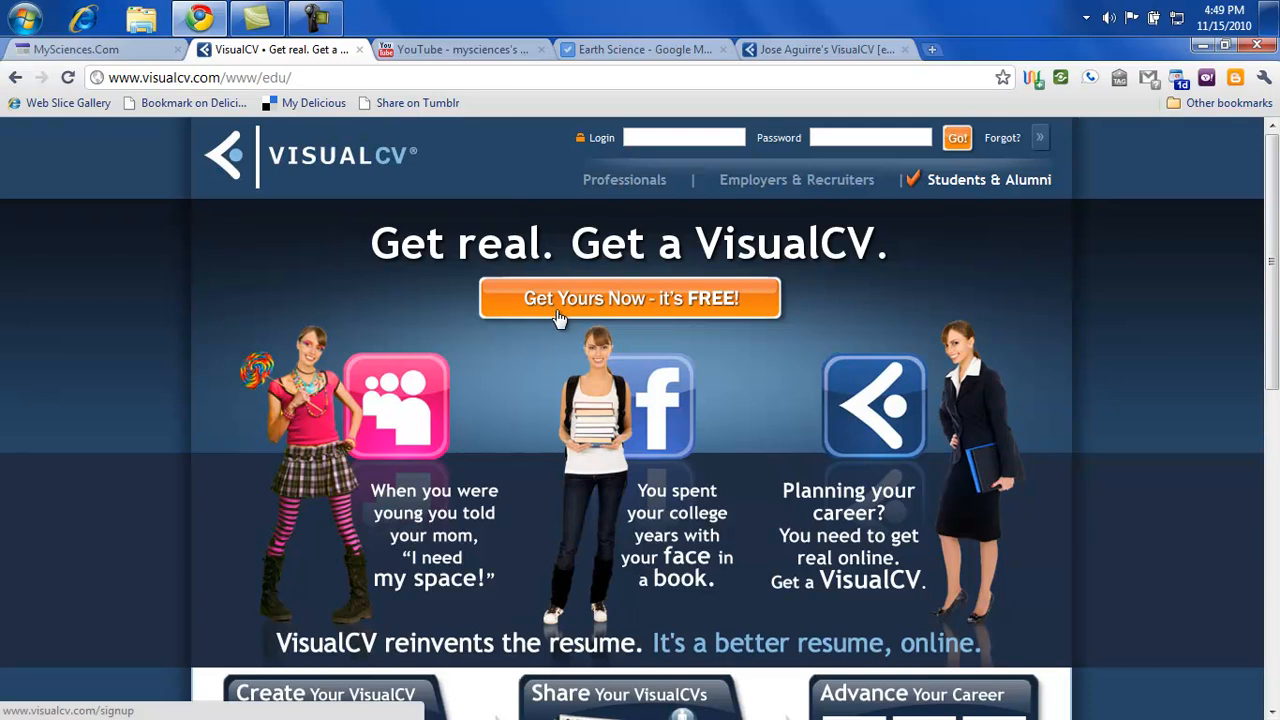
click(628, 298)
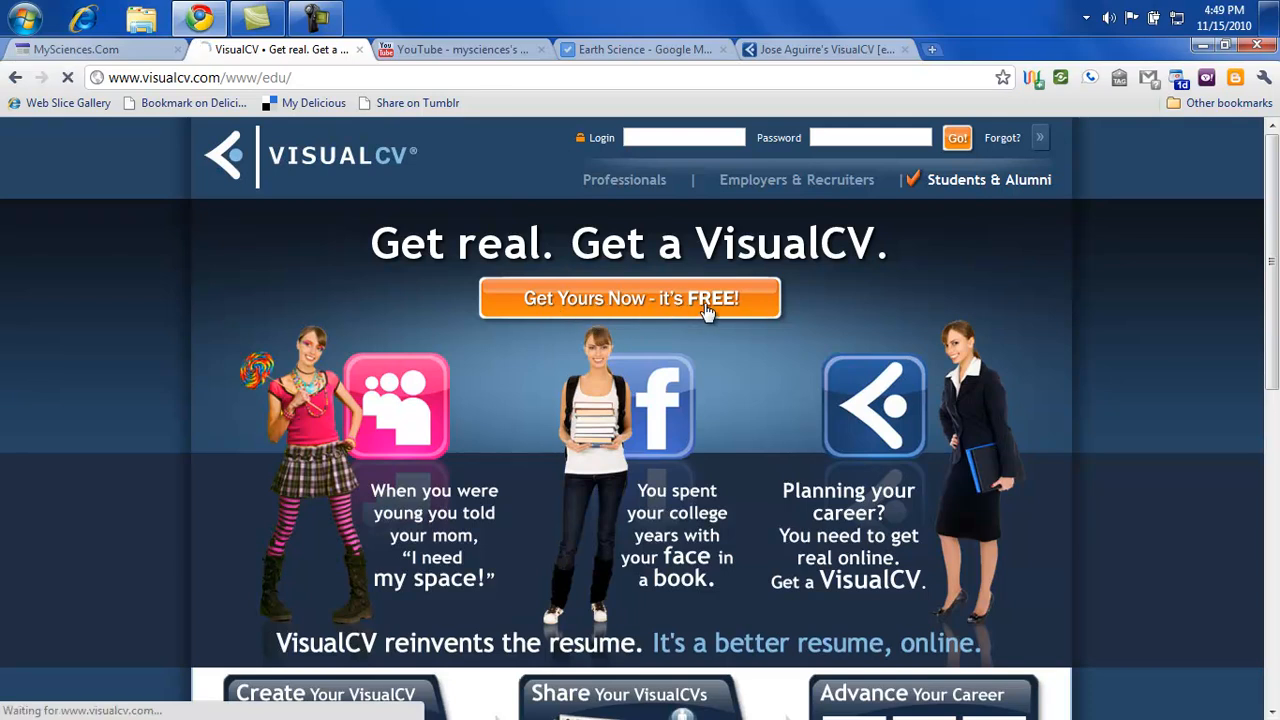
click(628, 298)
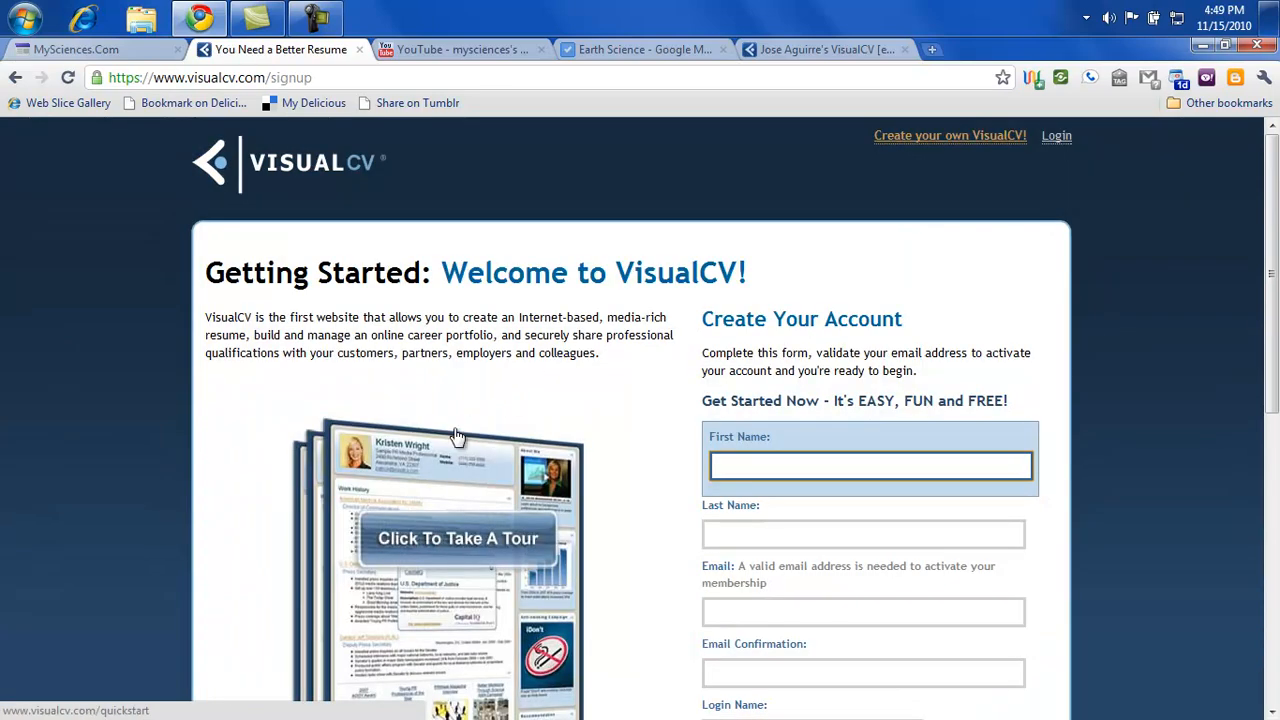
scroll(down, 3)
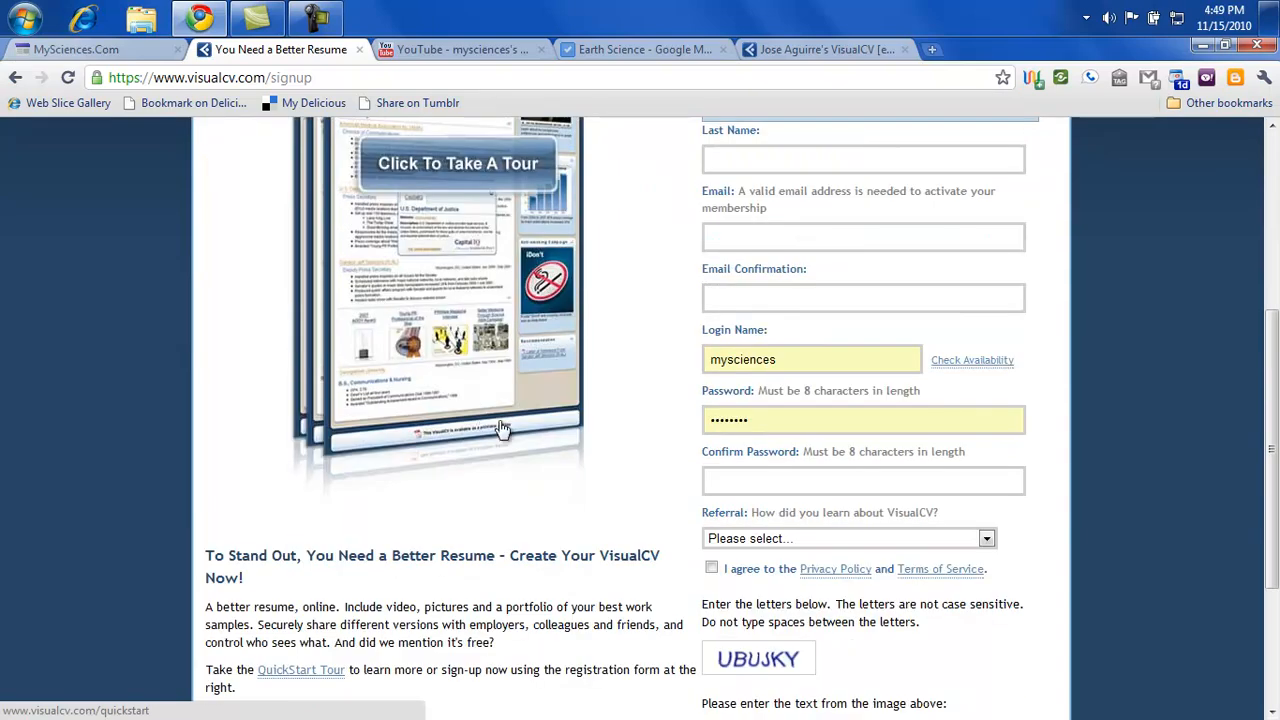
scroll(down, 3)
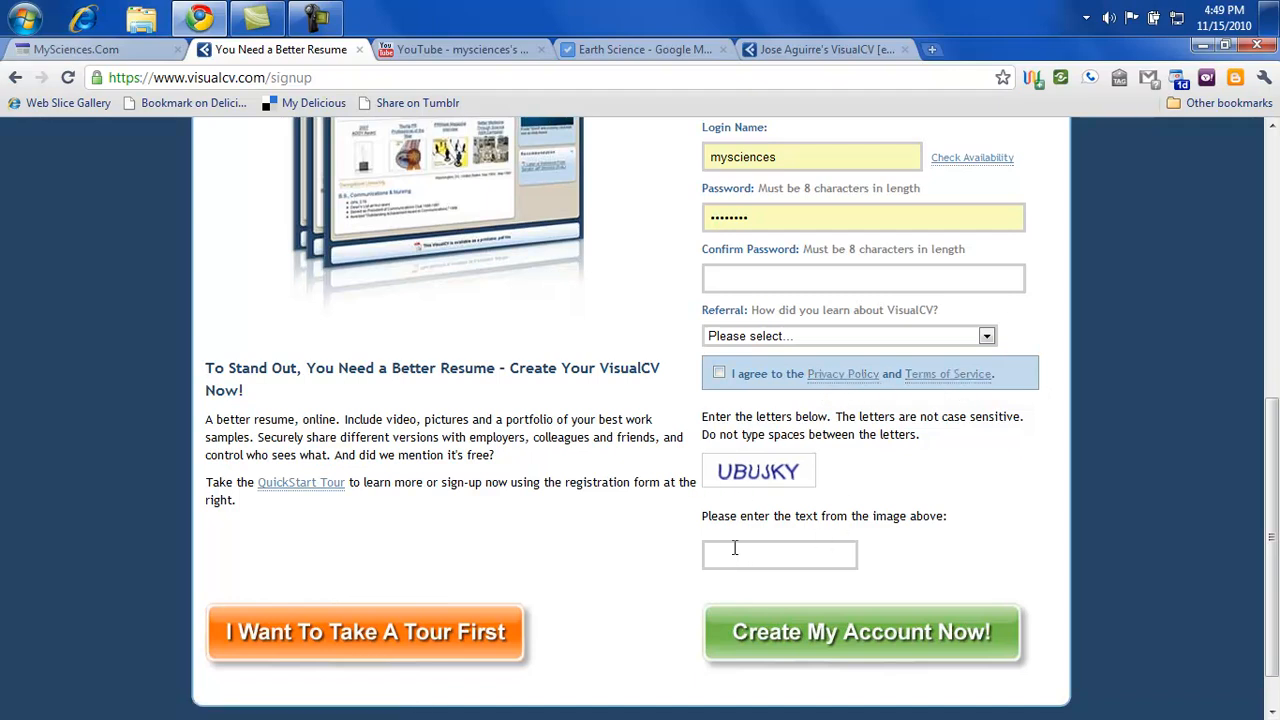
mouse_move(720, 566)
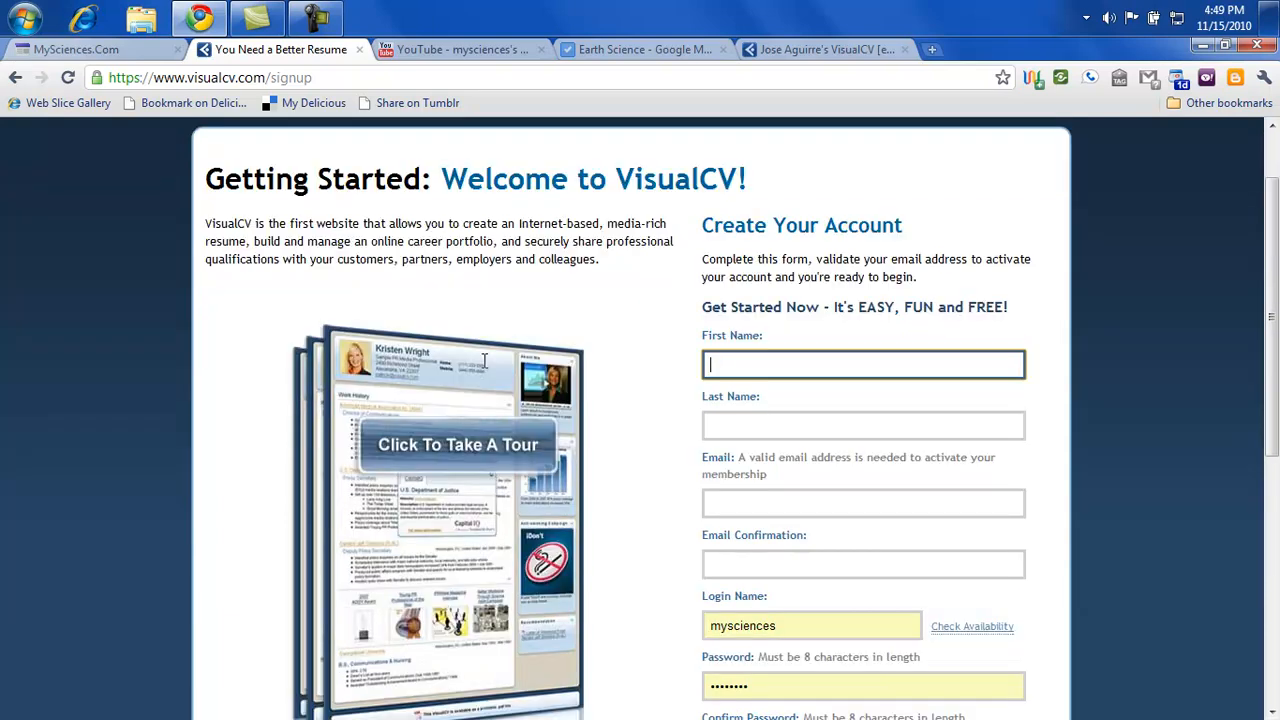
mouse_move(484, 404)
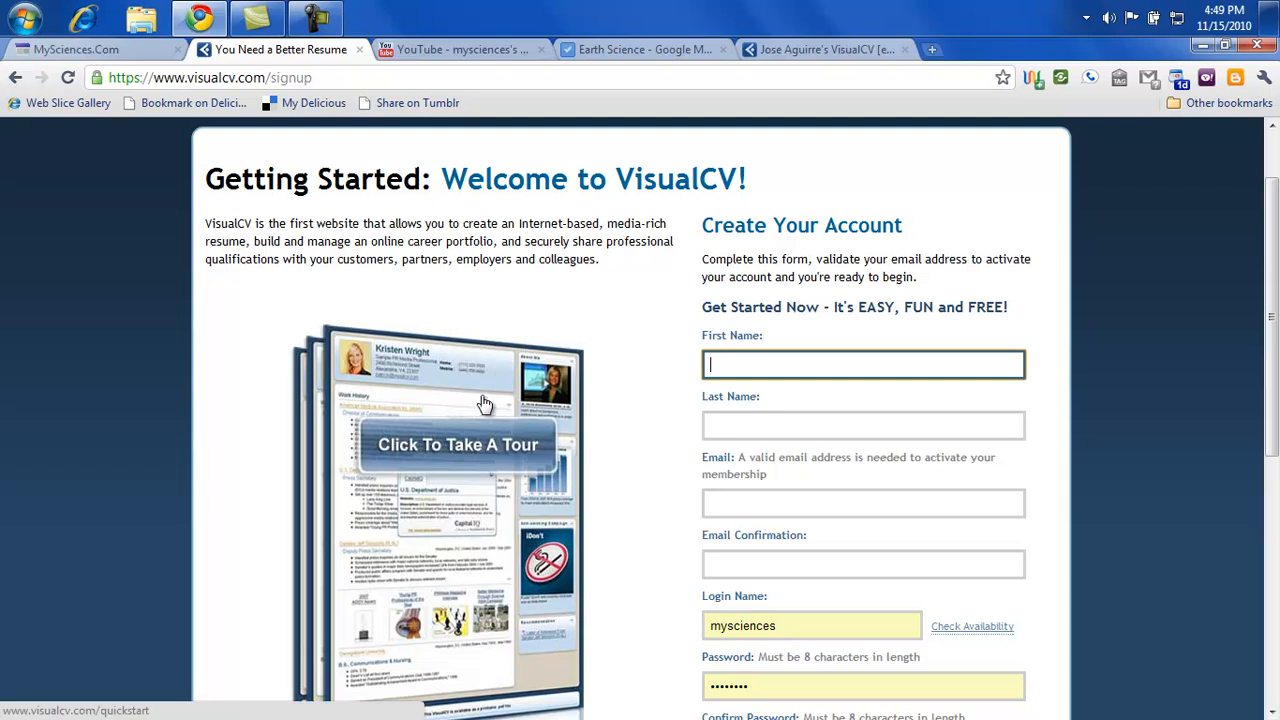
mouse_move(640, 344)
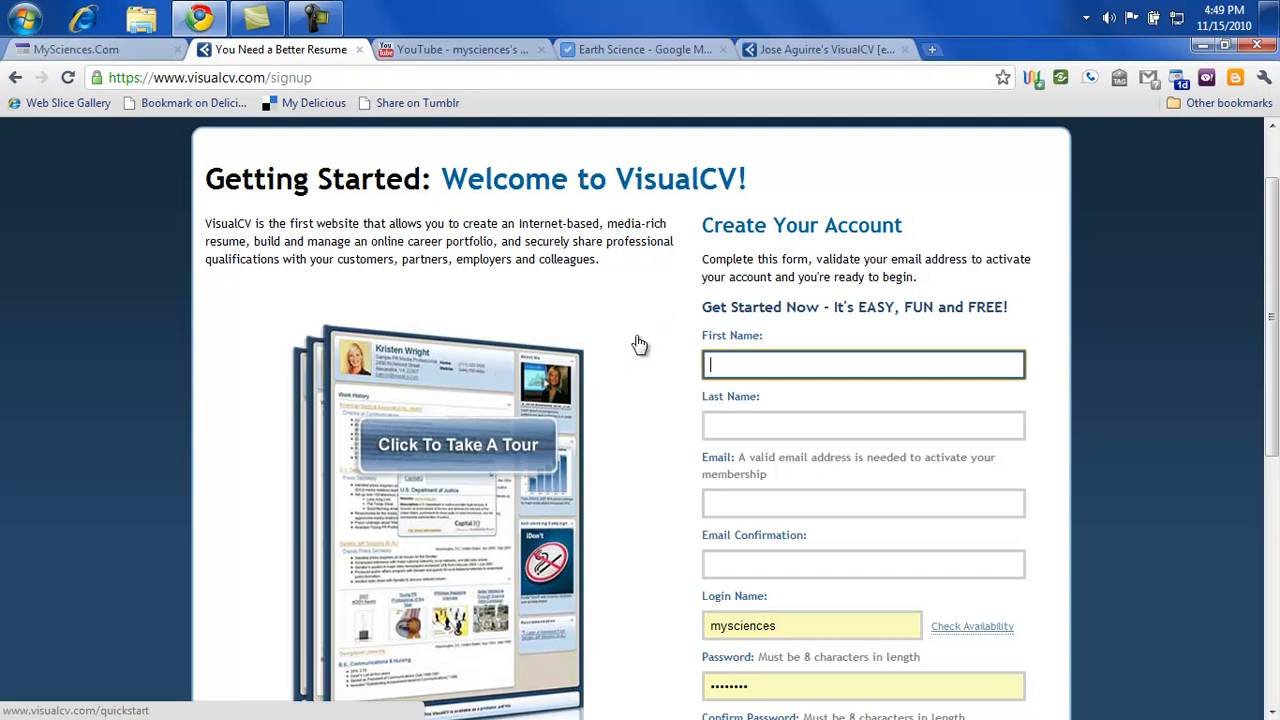
scroll(up, 3)
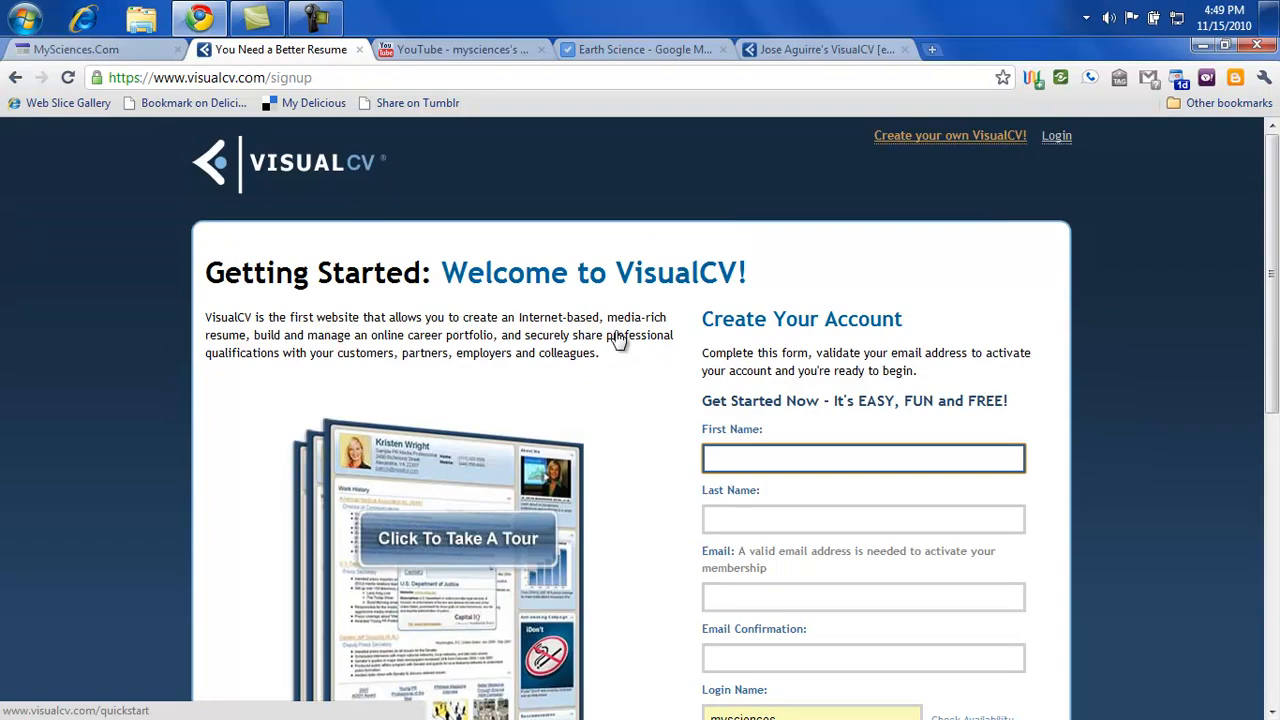
click(1056, 136)
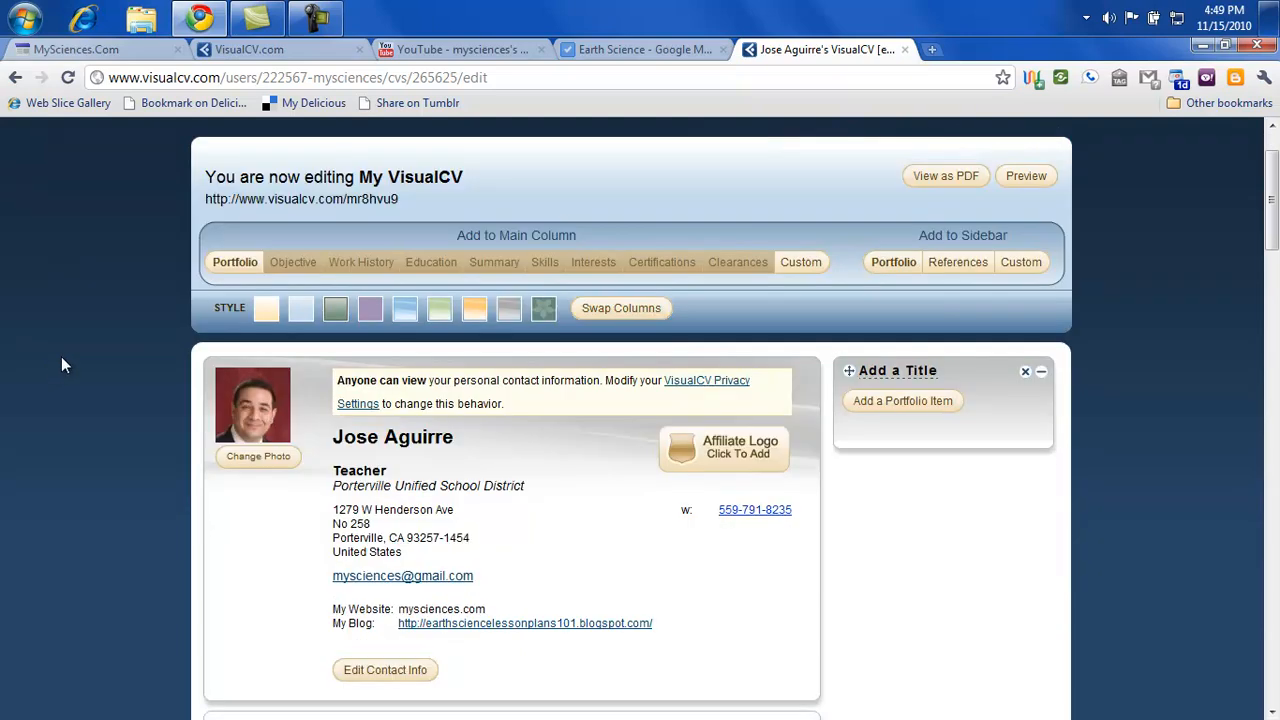
mouse_move(80, 440)
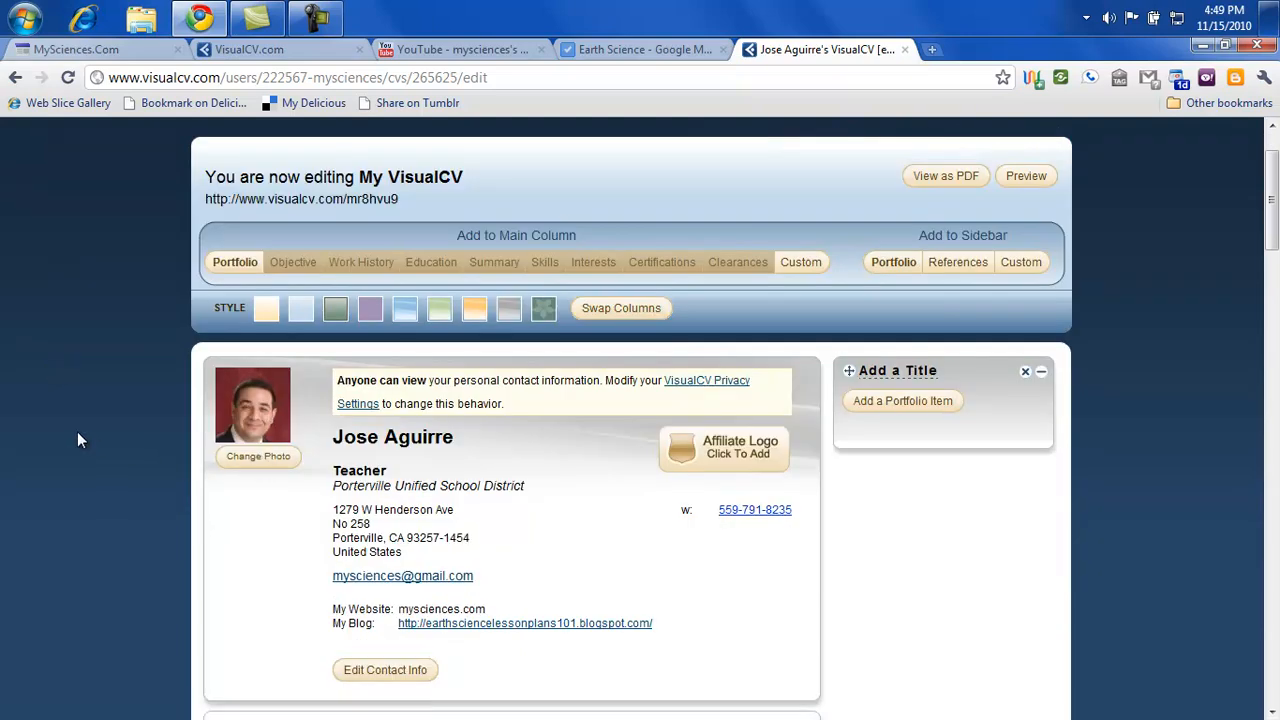
Step: Accept the 'session has expired' alert, landing on the Member Login page
scroll(down, 3)
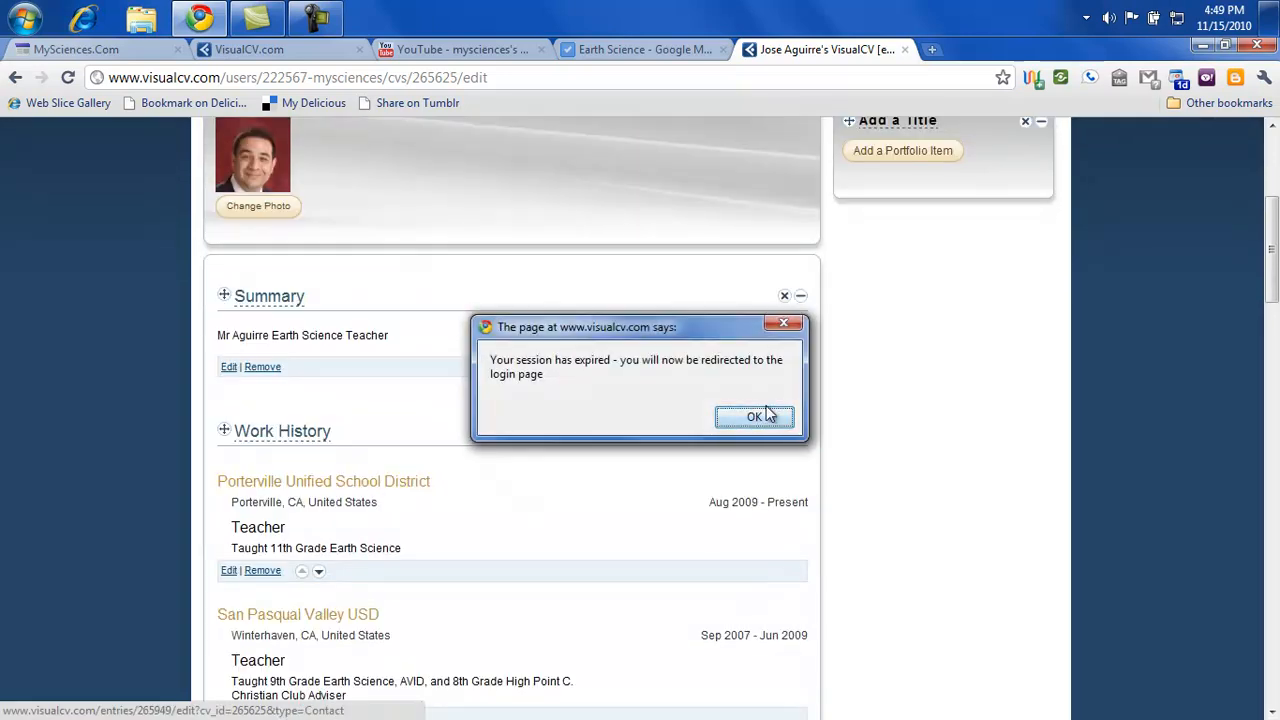
click(754, 416)
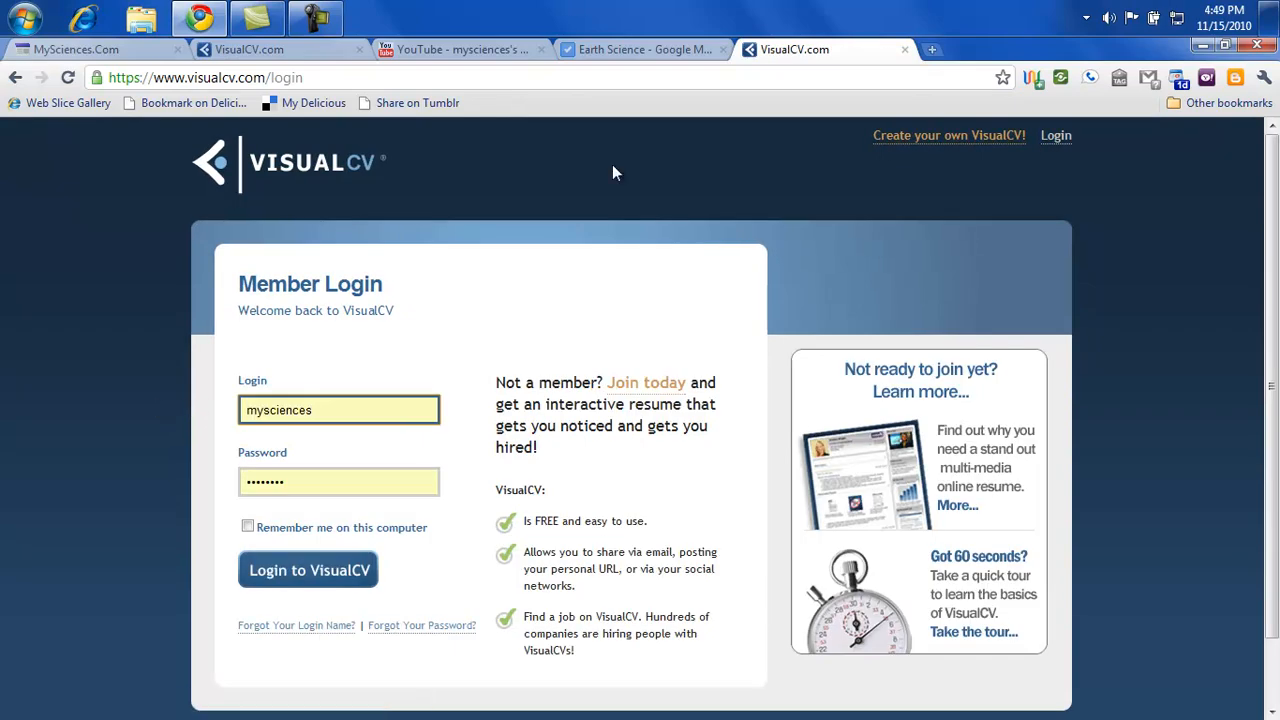
Step: Log in to VisualCV and choose My VisualCV from the You menu to edit the resume
click(308, 570)
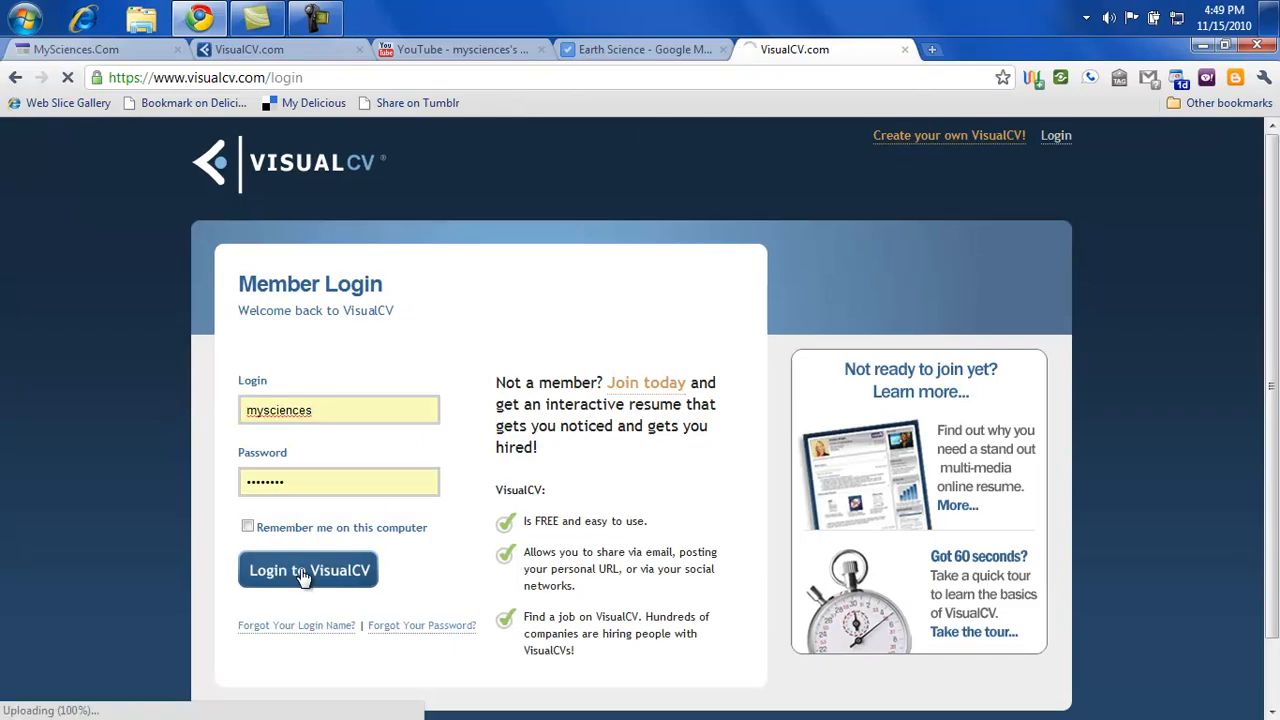
click(308, 570)
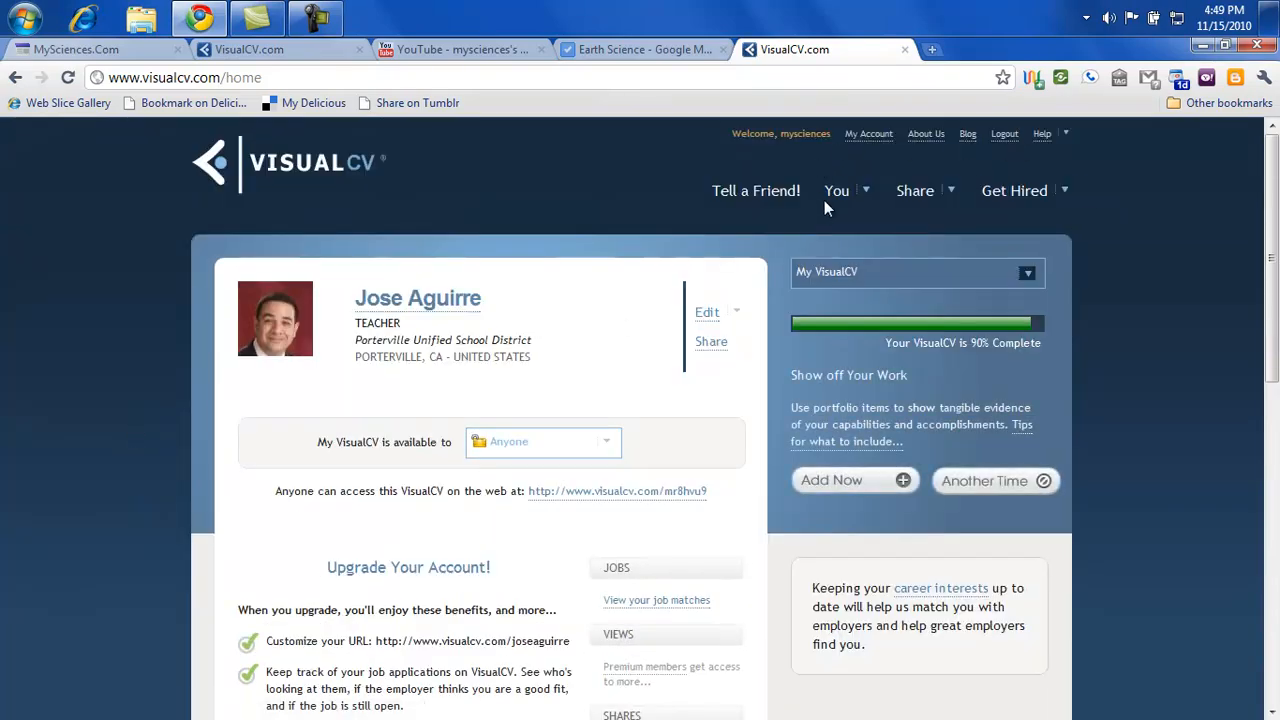
click(914, 190)
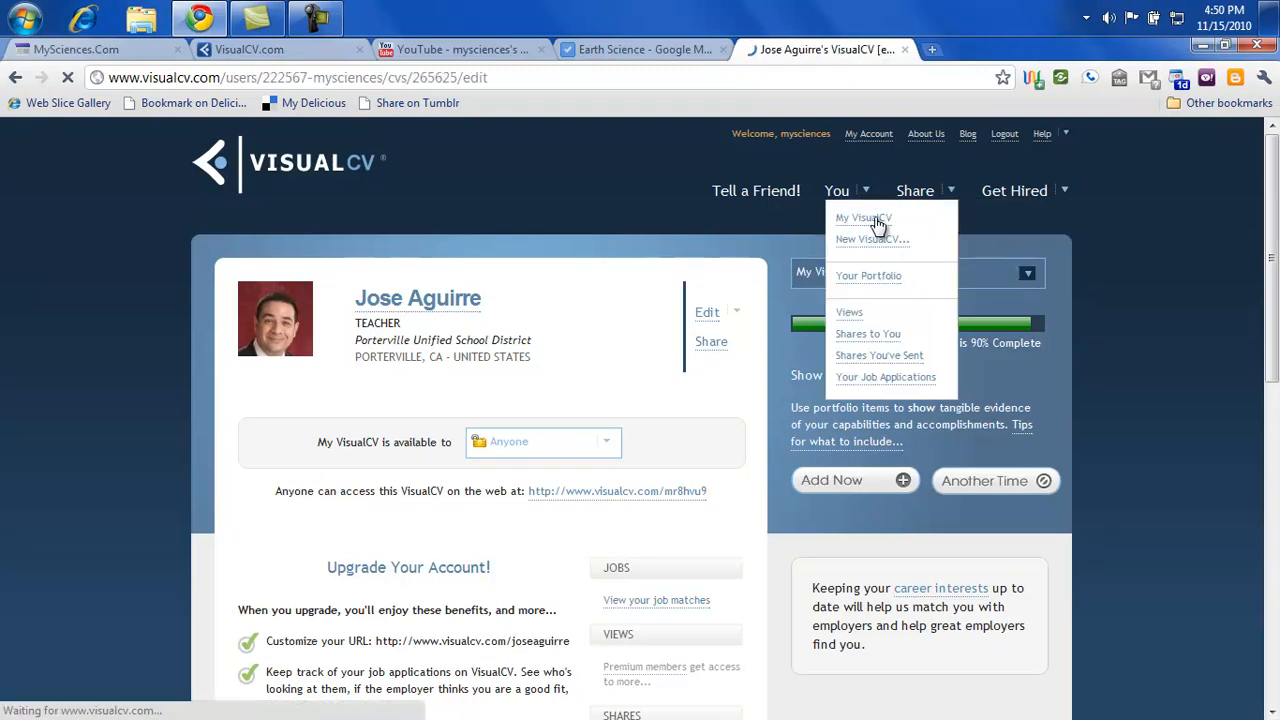
click(864, 216)
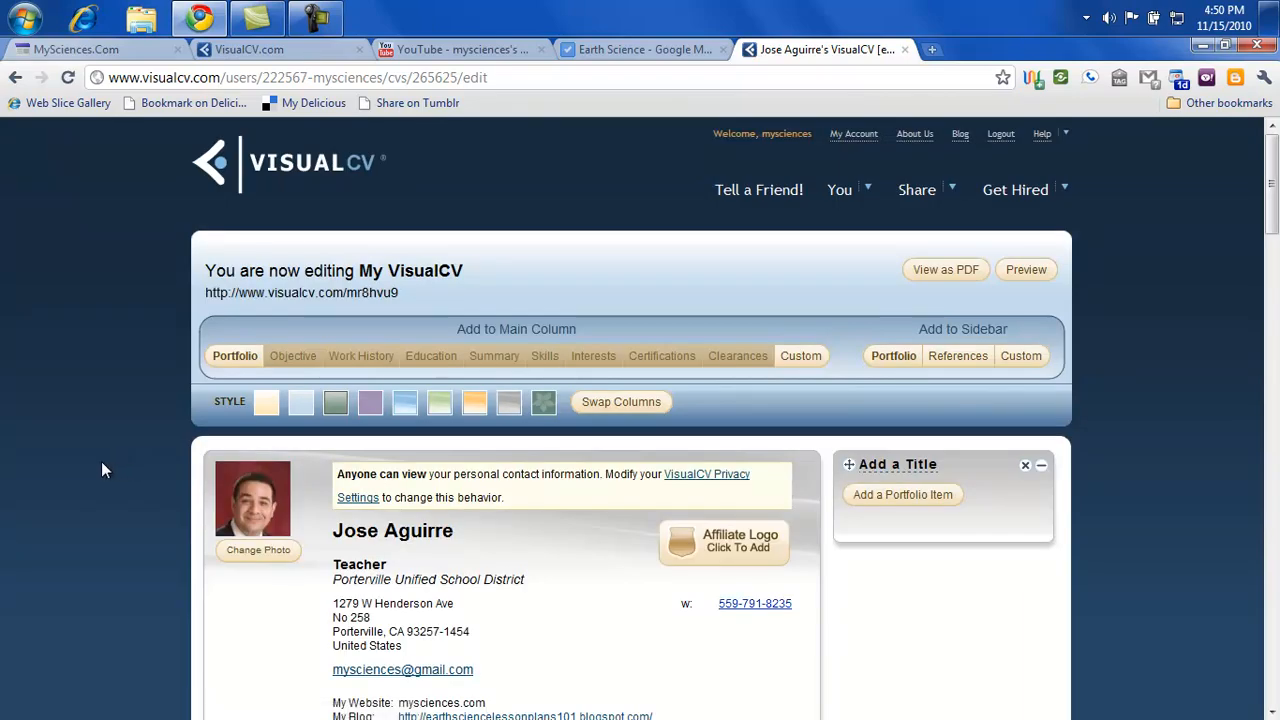
Step: Open Edit Contact Info and review the name, employer, address, phone, email and web fields down to Save or Cancel
scroll(down, 3)
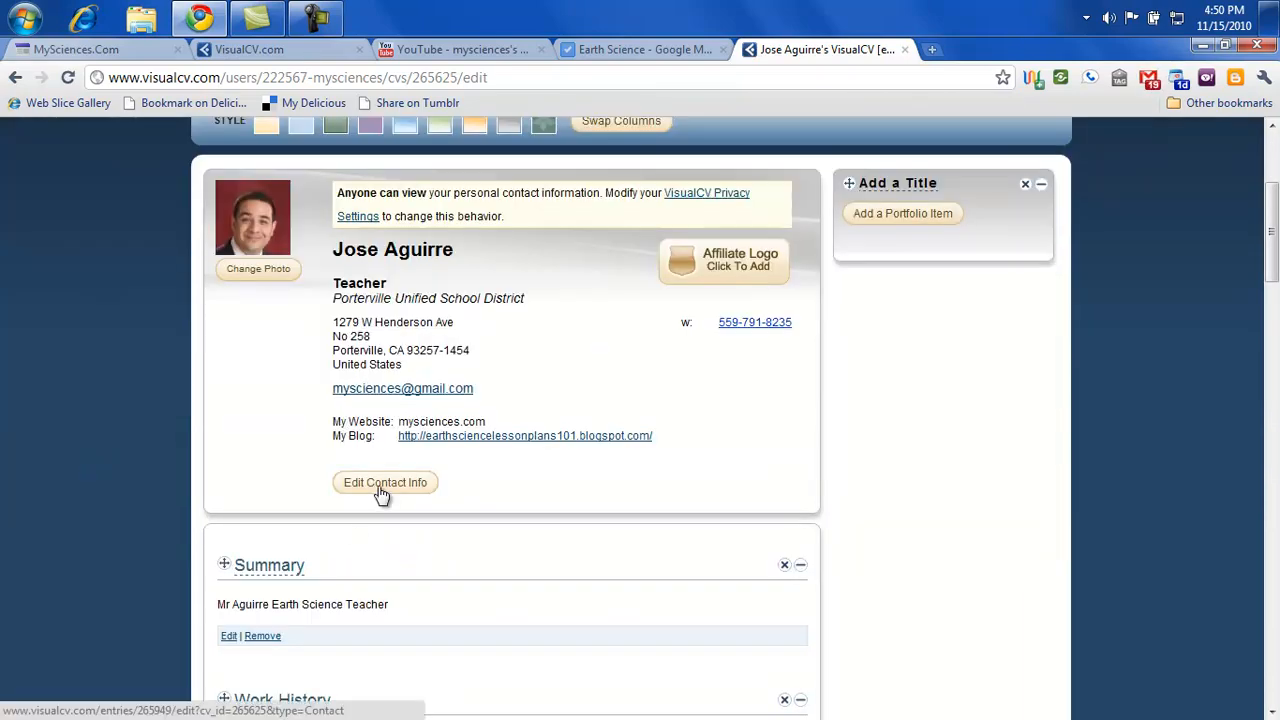
click(384, 482)
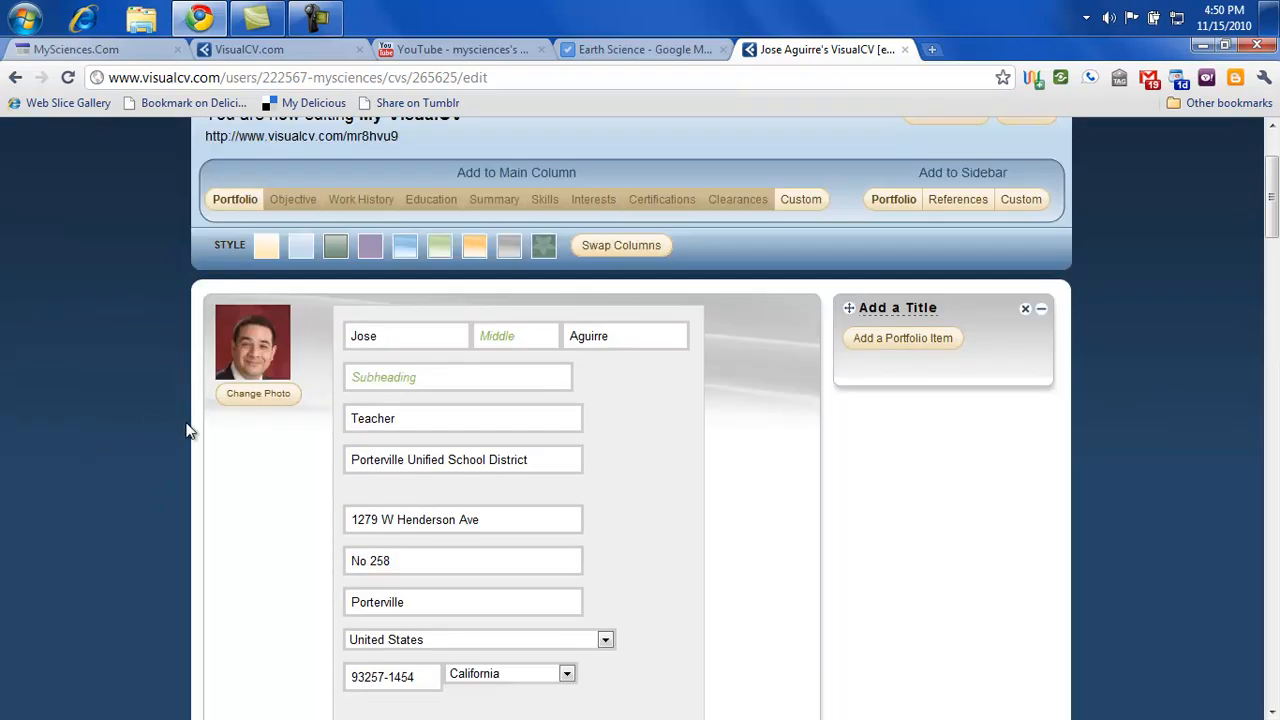
mouse_move(640, 350)
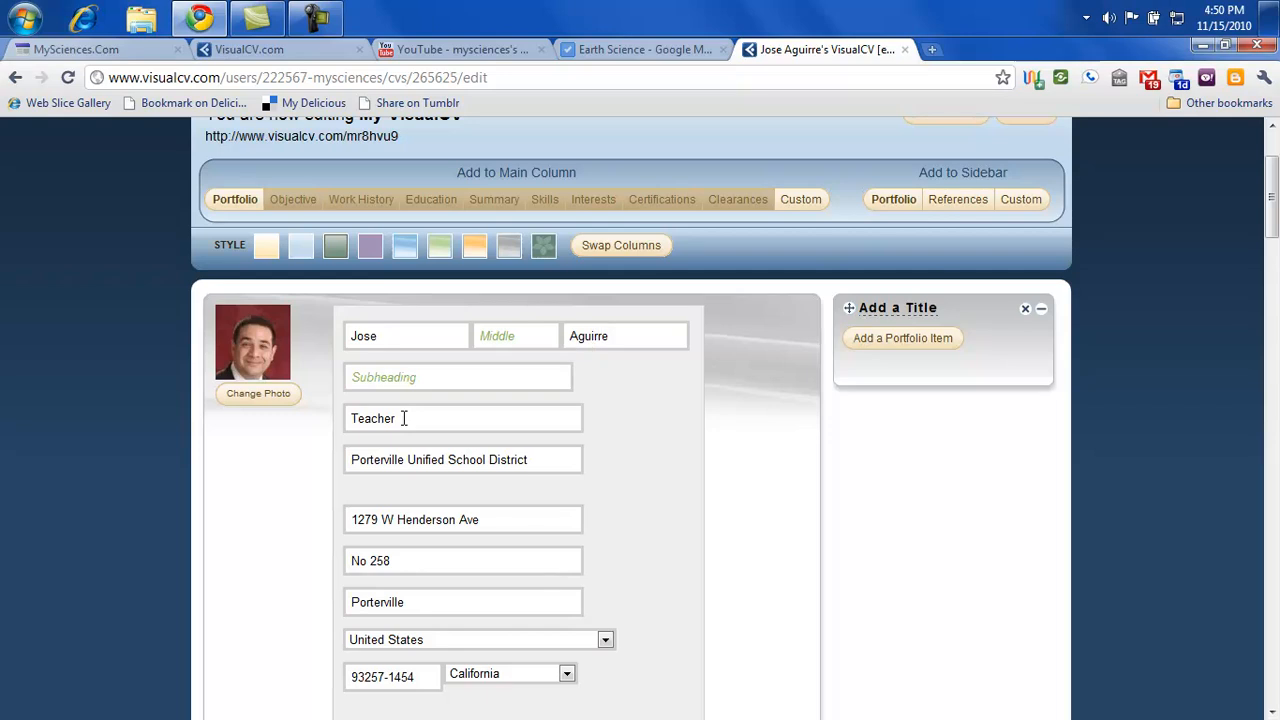
scroll(down, 3)
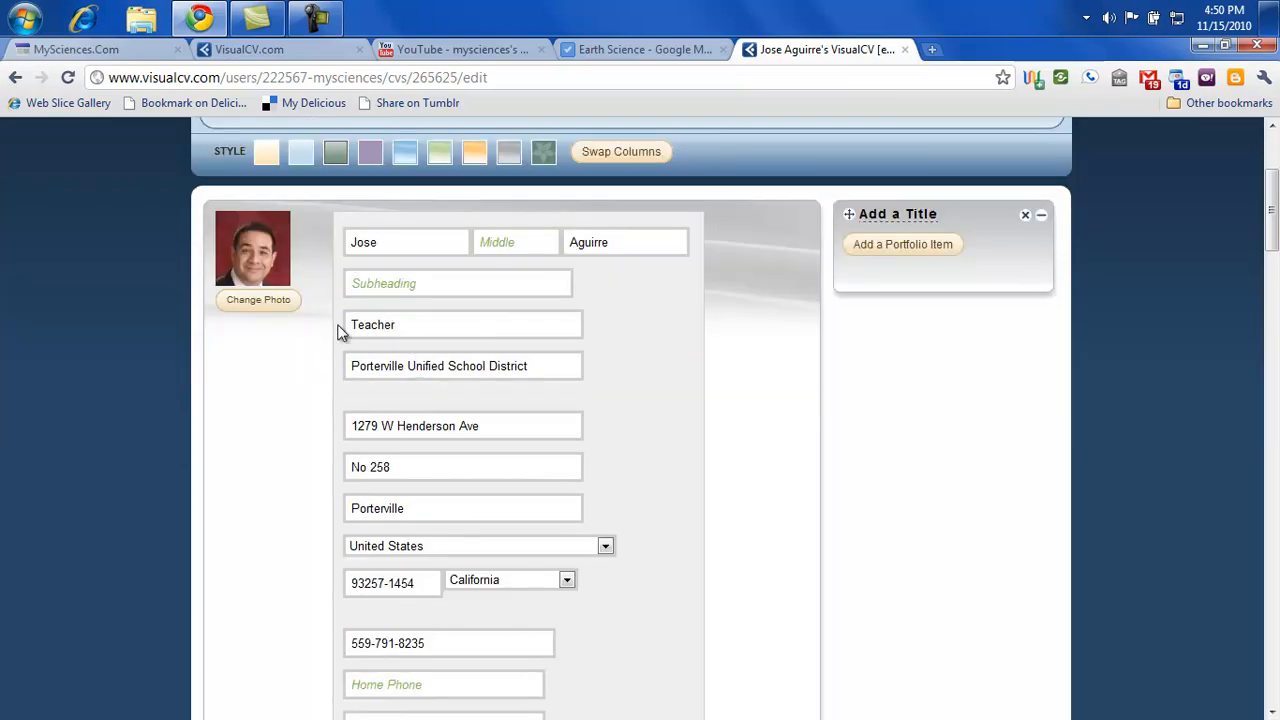
mouse_move(488, 364)
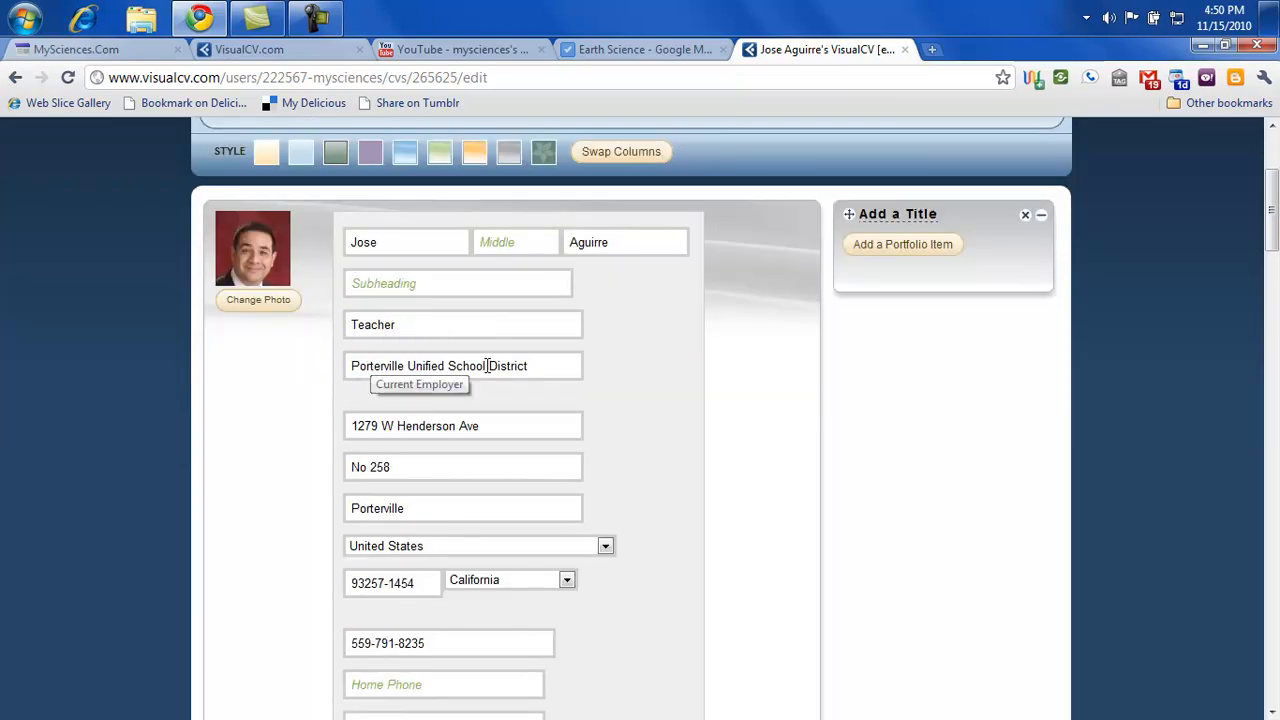
scroll(down, 3)
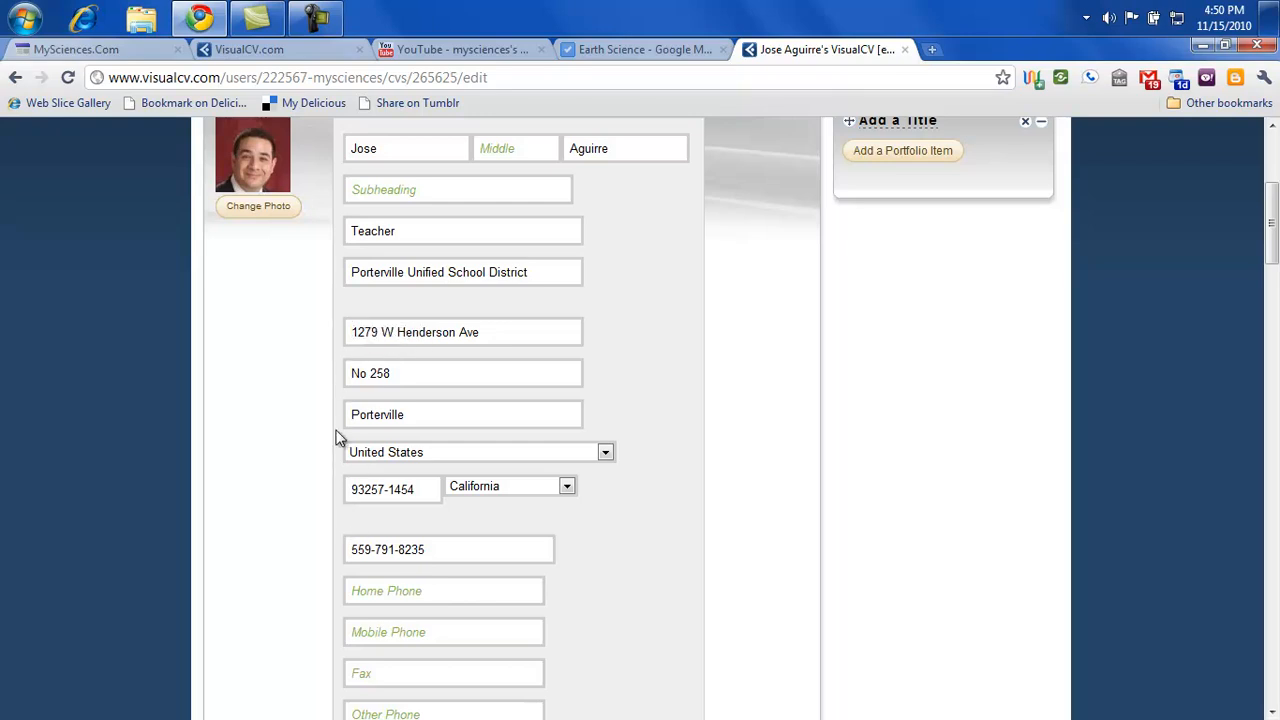
mouse_move(248, 492)
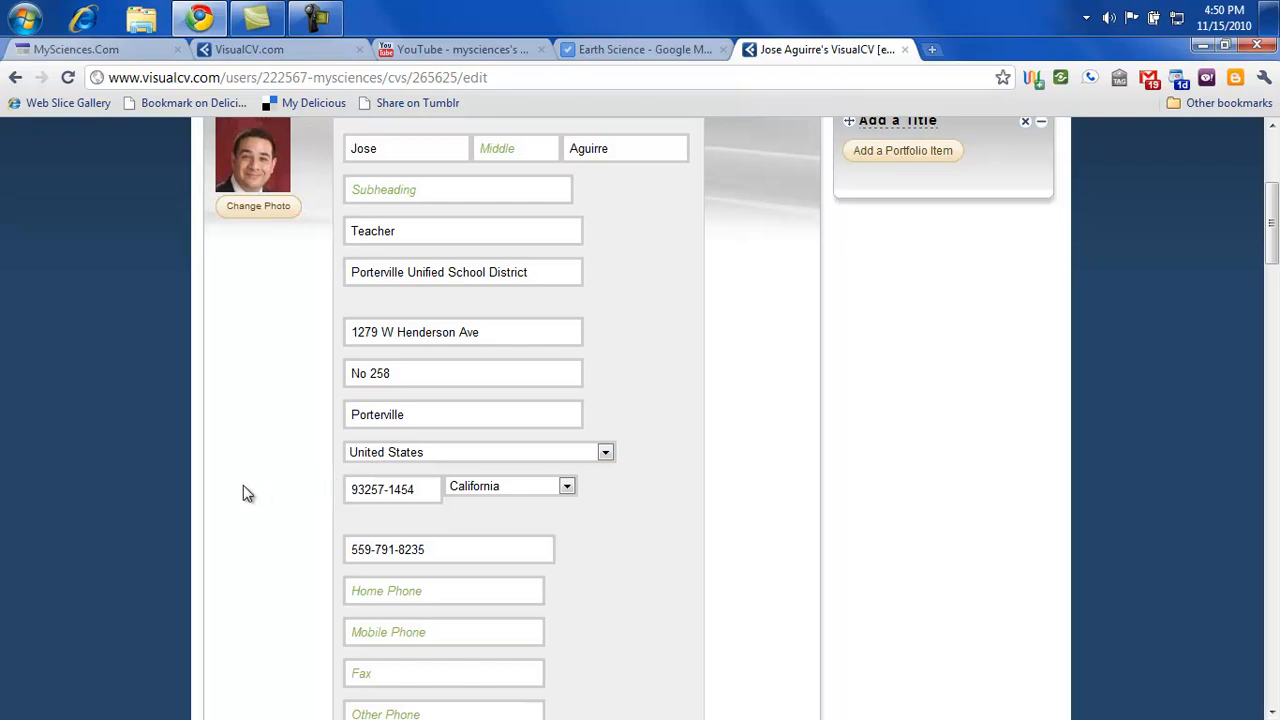
scroll(down, 3)
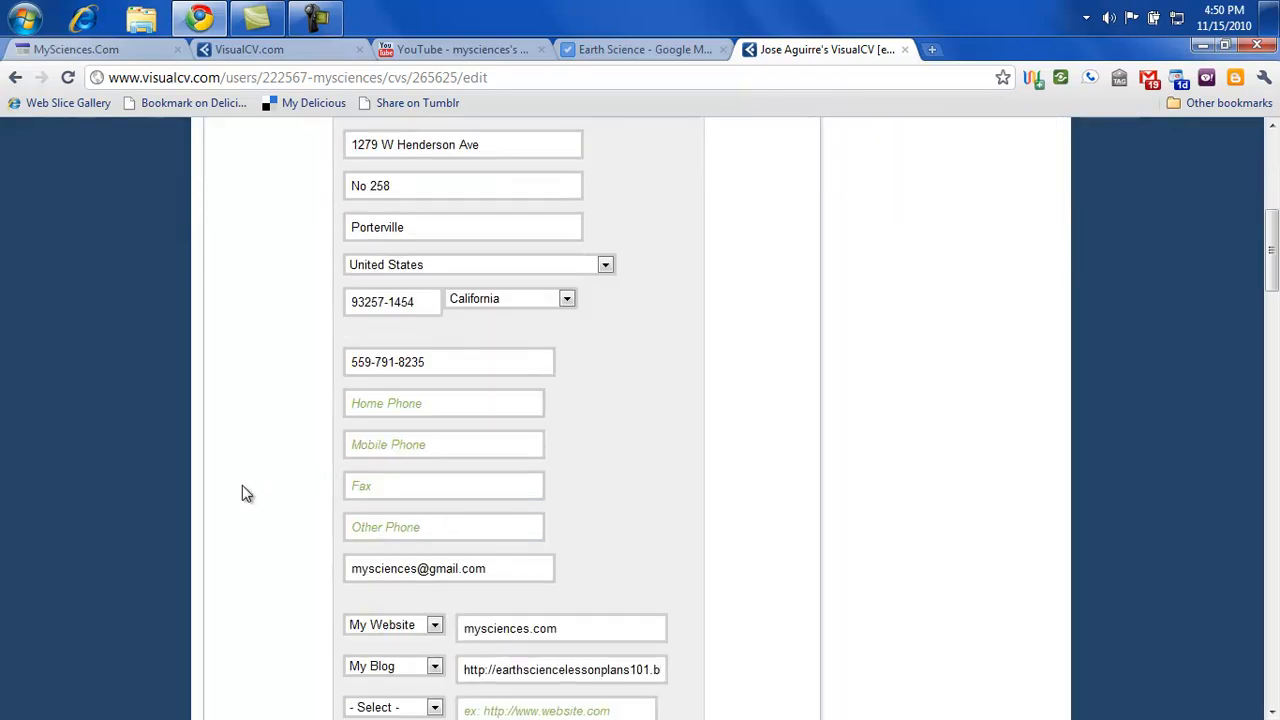
scroll(down, 3)
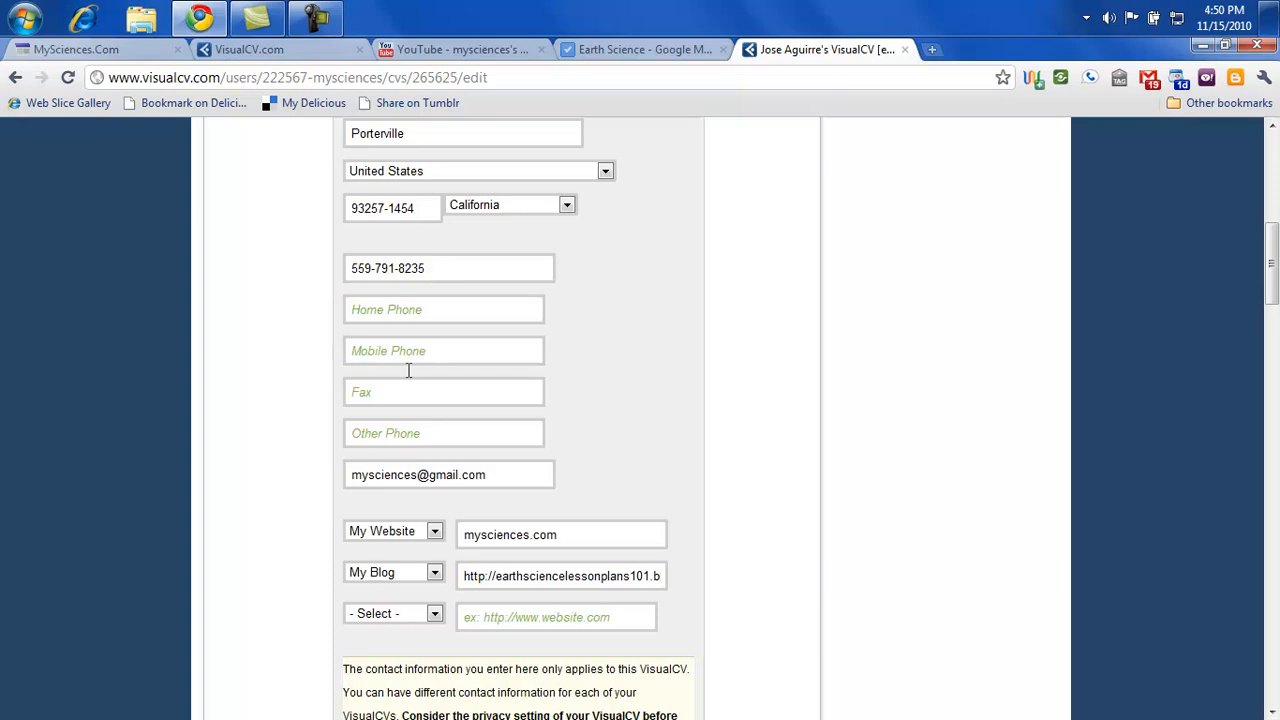
scroll(down, 3)
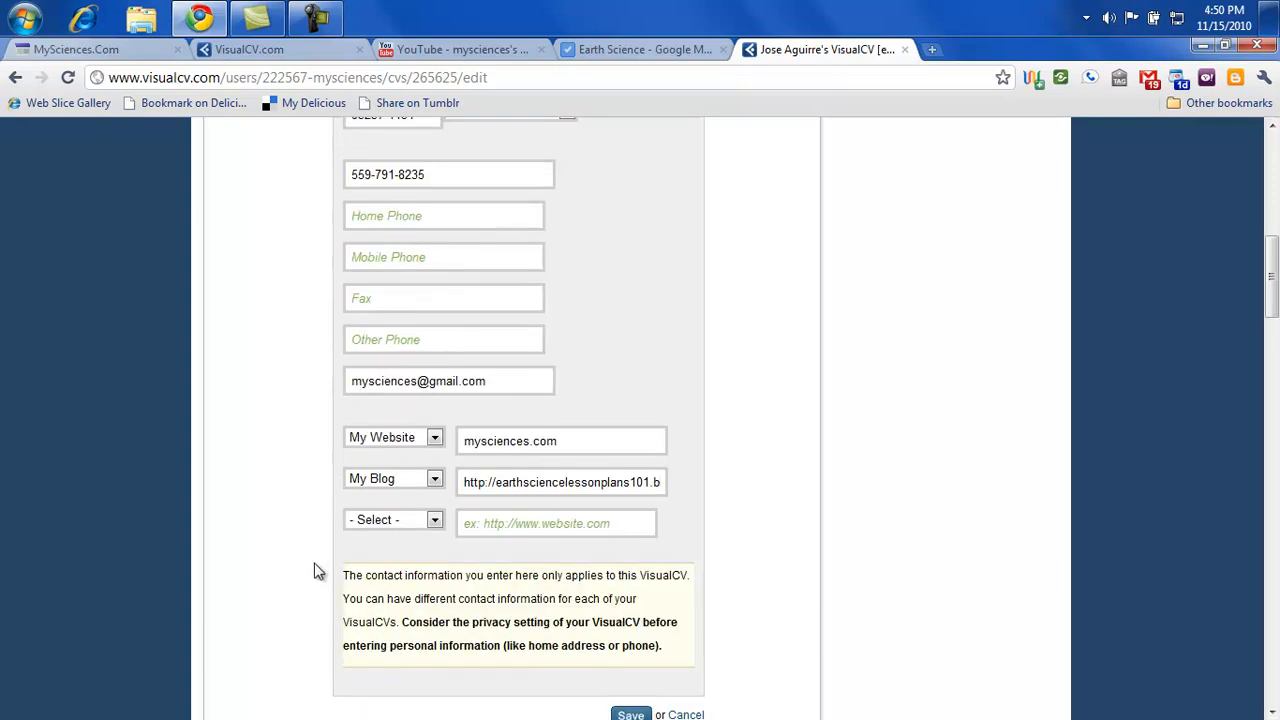
scroll(down, 3)
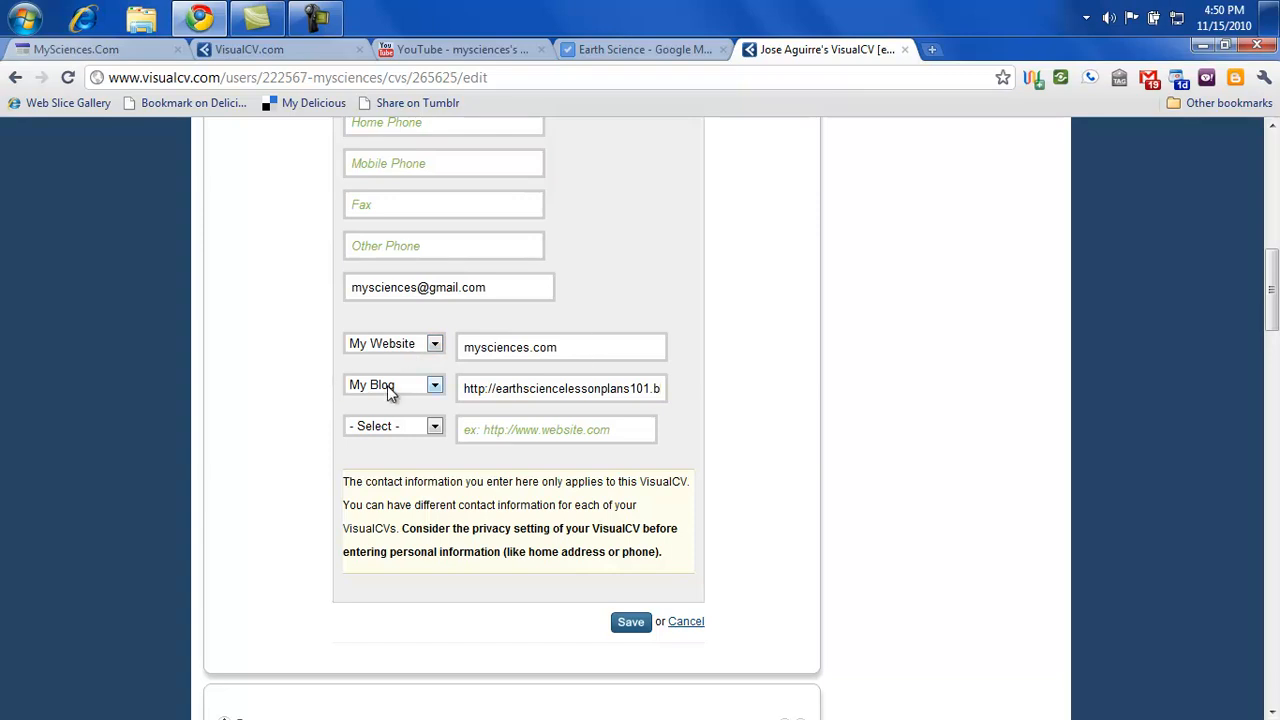
mouse_move(410, 396)
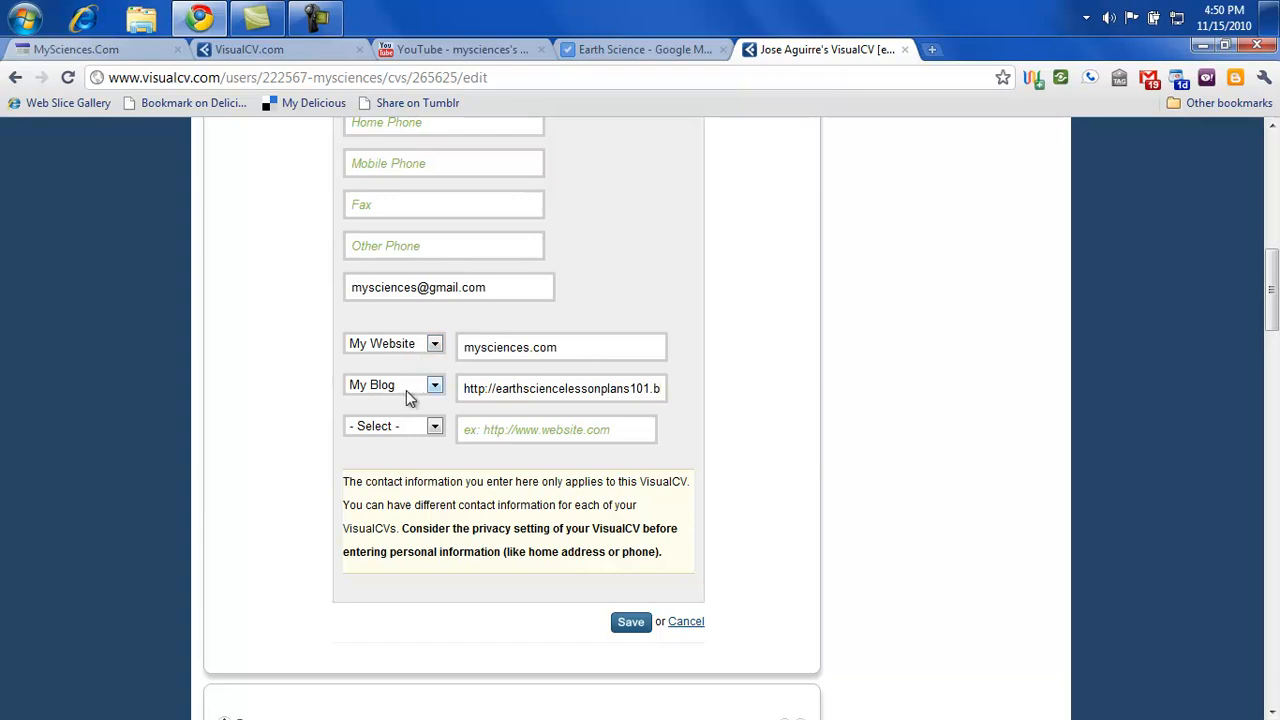
mouse_move(418, 392)
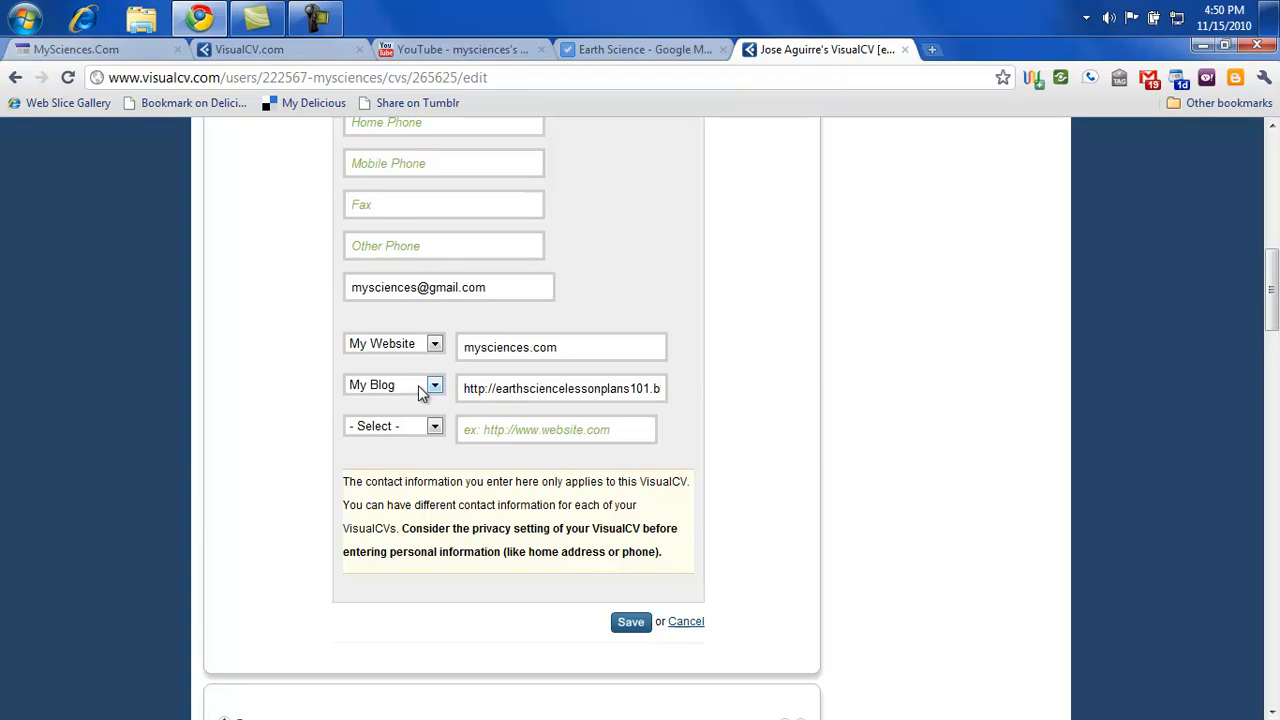
scroll(down, 3)
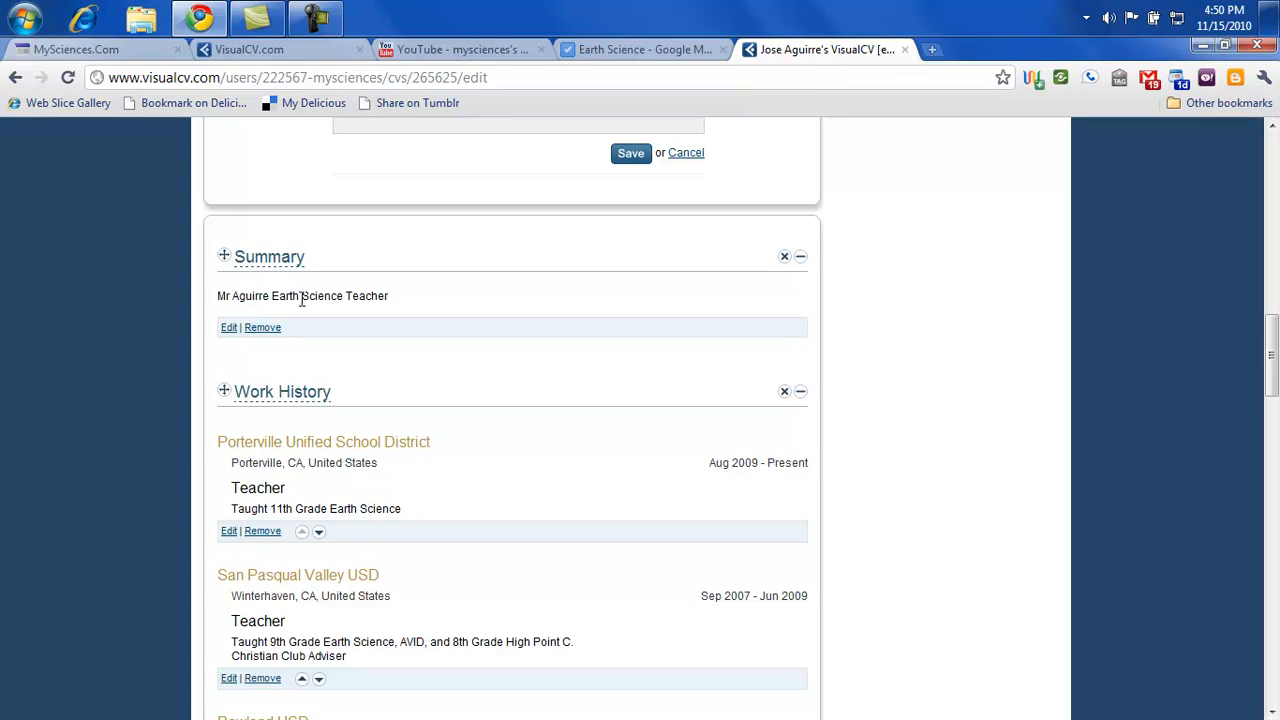
mouse_move(414, 292)
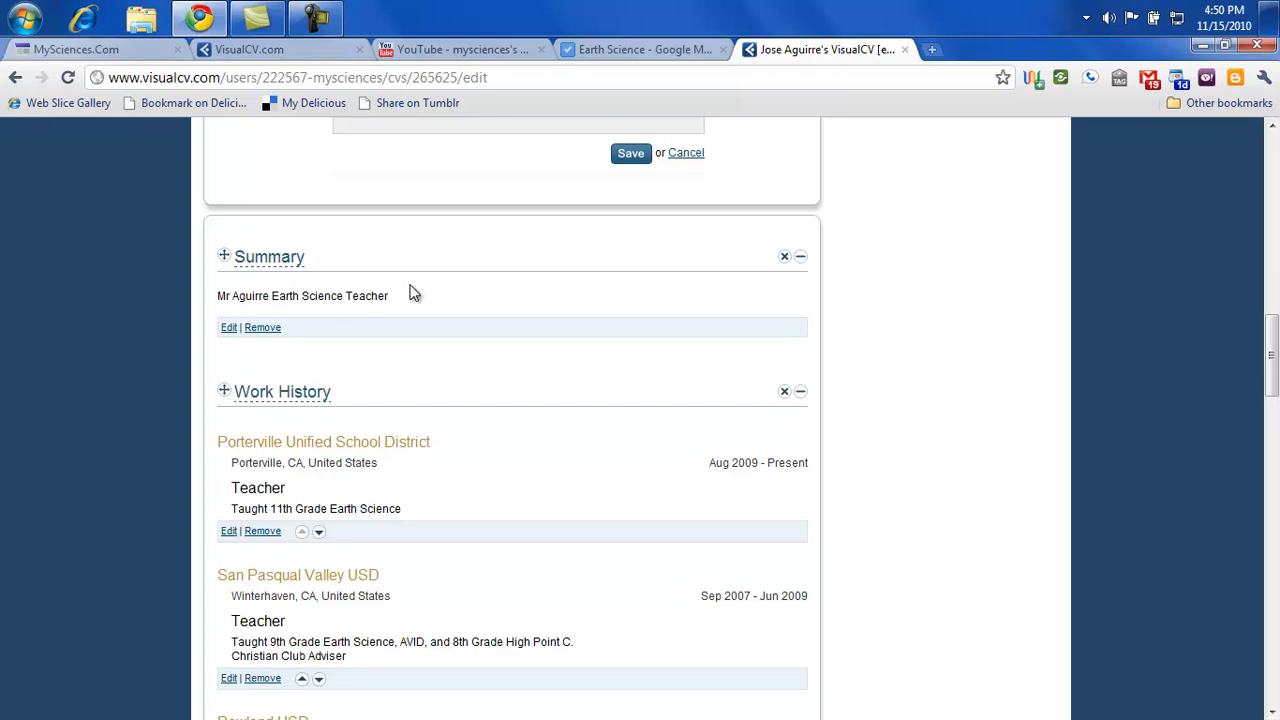
scroll(down, 3)
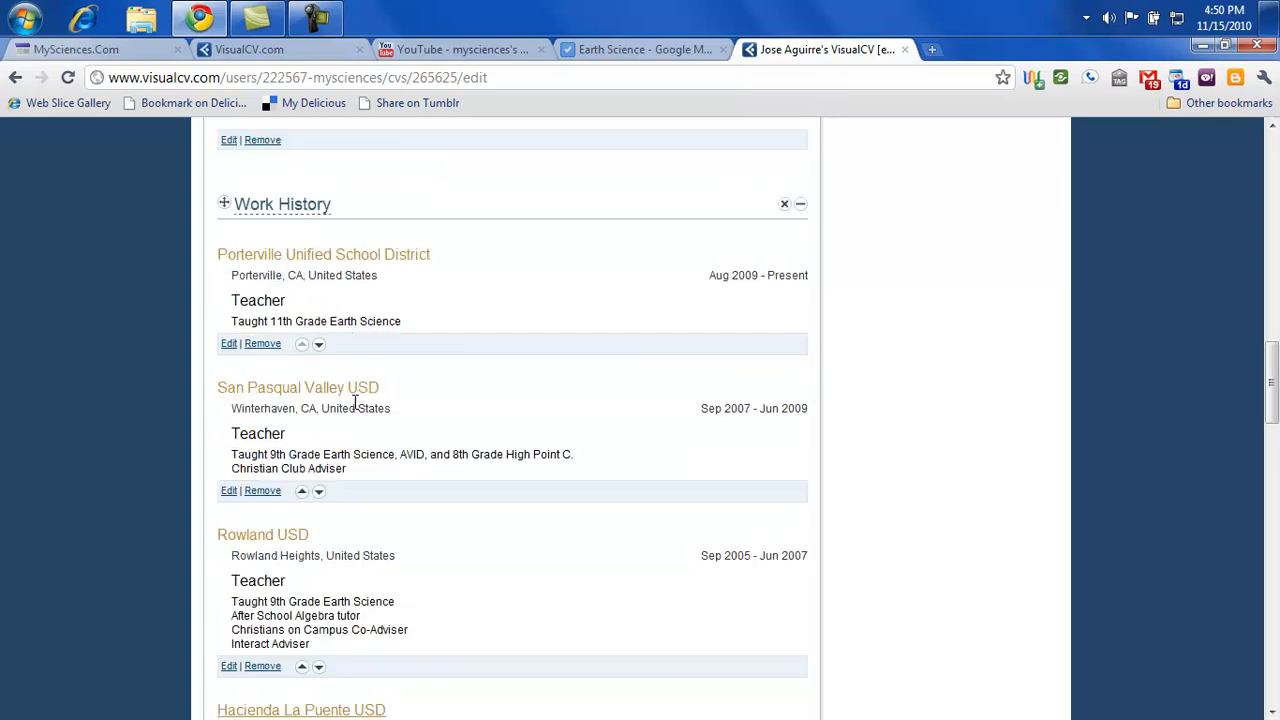
mouse_move(370, 276)
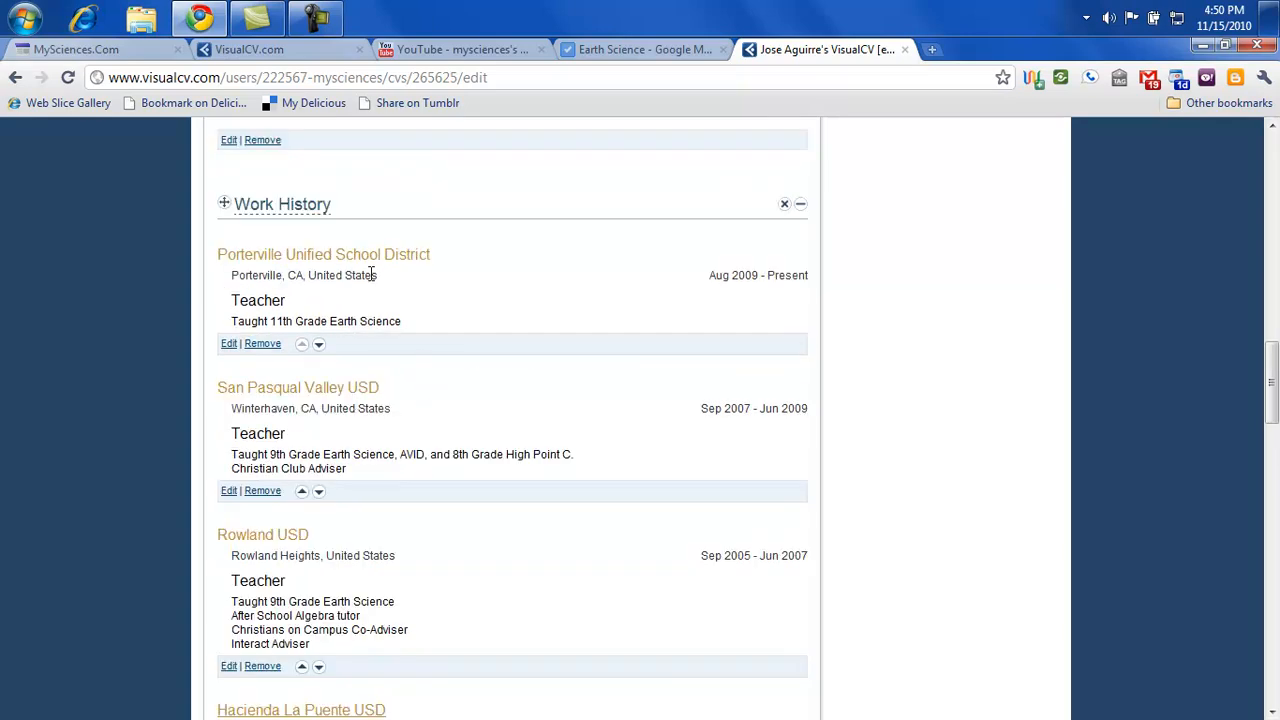
mouse_move(304, 280)
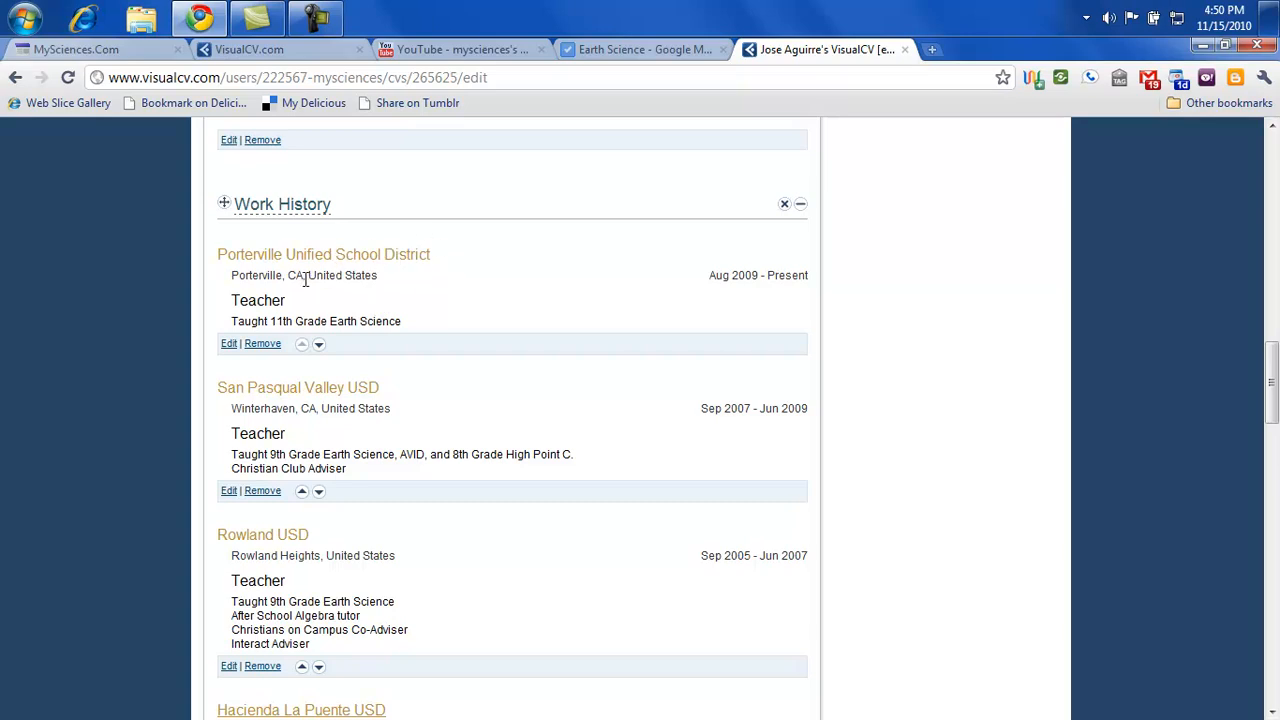
mouse_move(208, 300)
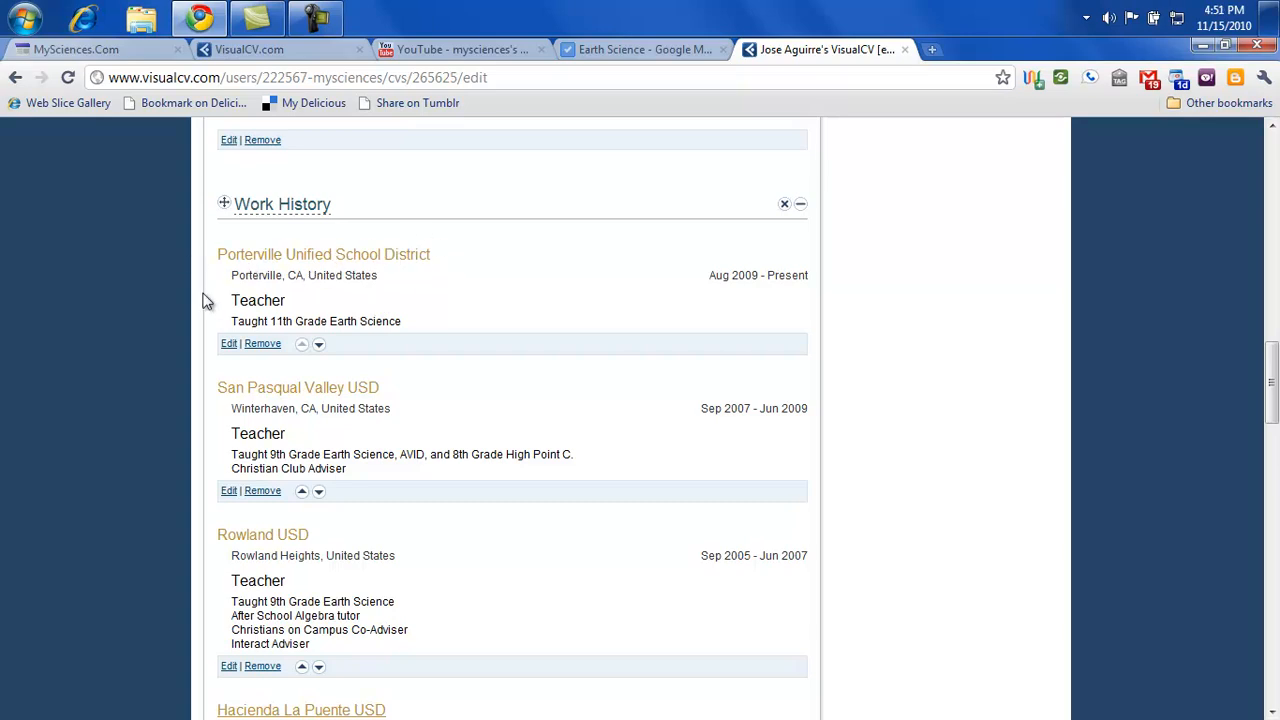
mouse_move(192, 312)
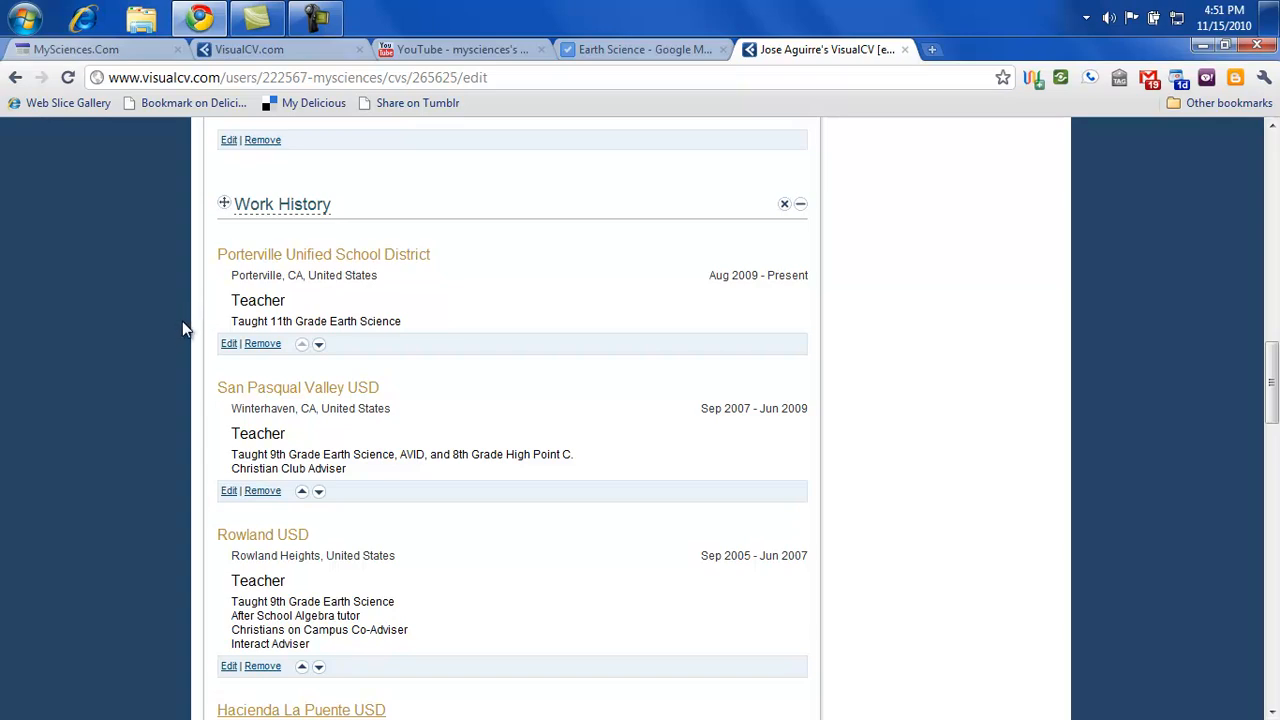
mouse_move(260, 380)
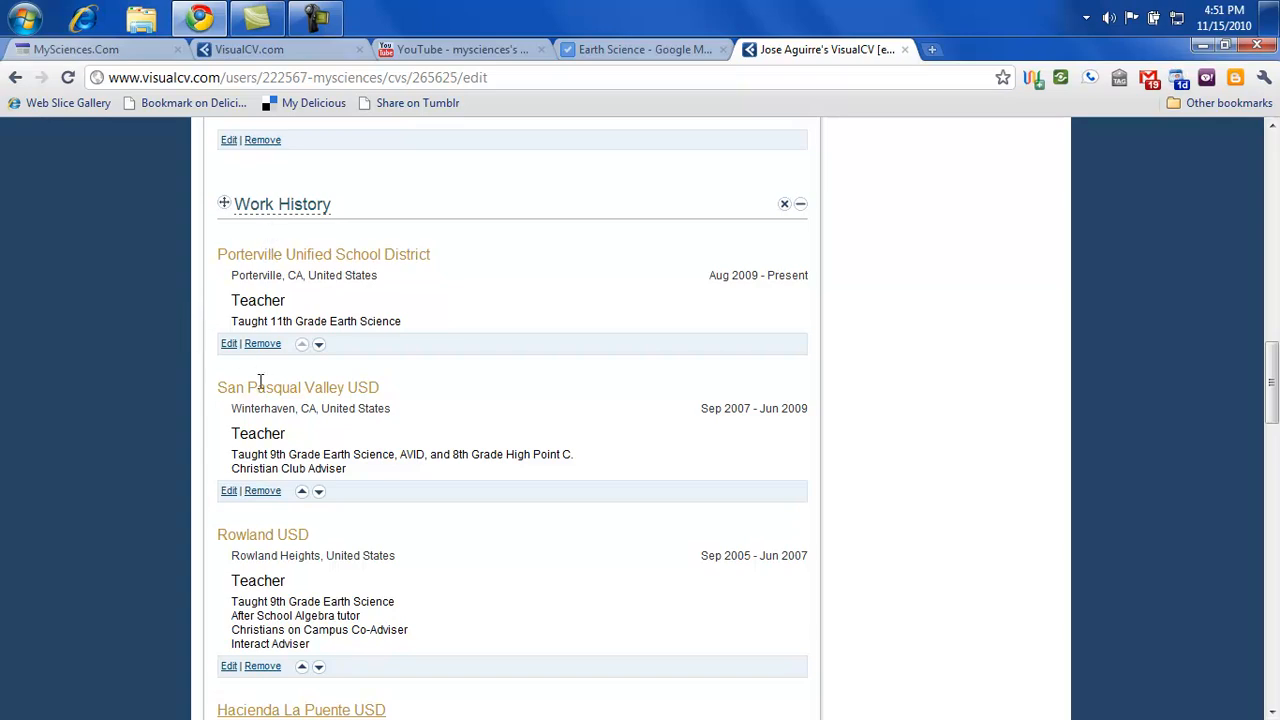
mouse_move(238, 280)
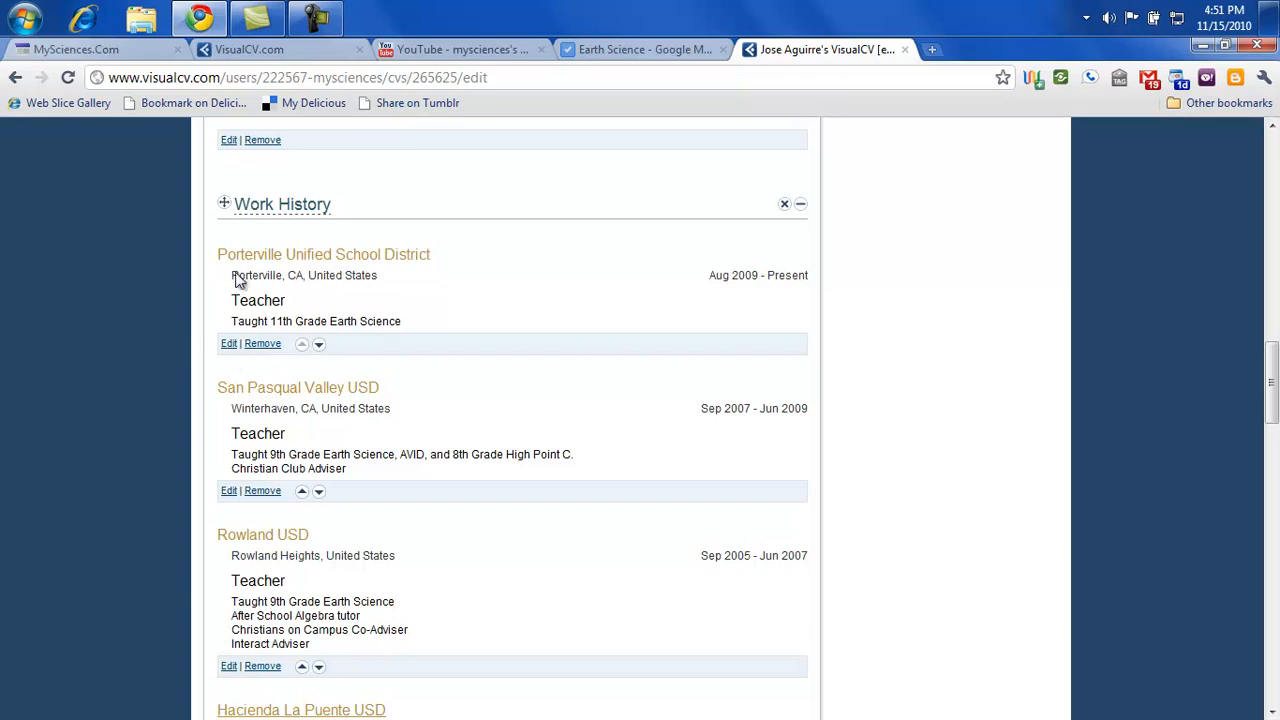
mouse_move(232, 356)
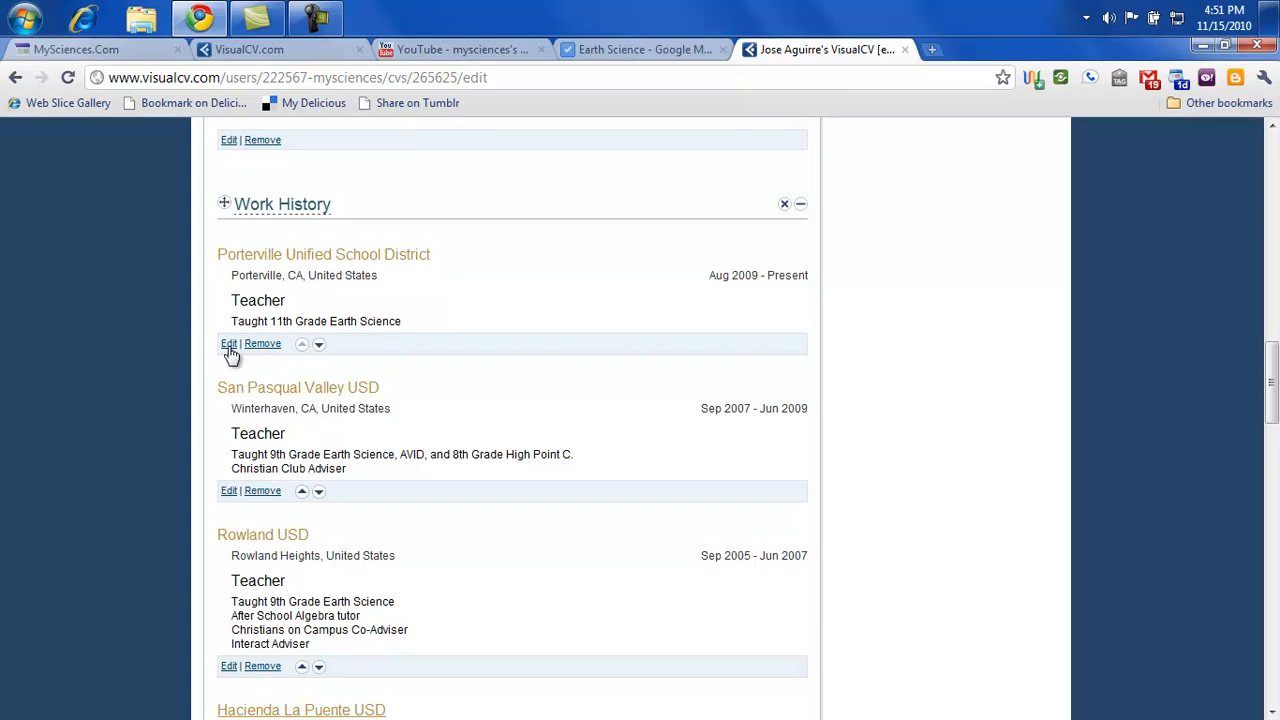
Step: Edit the Porterville Unified School District entry, keeping 2009 as start year and checking Present
click(228, 344)
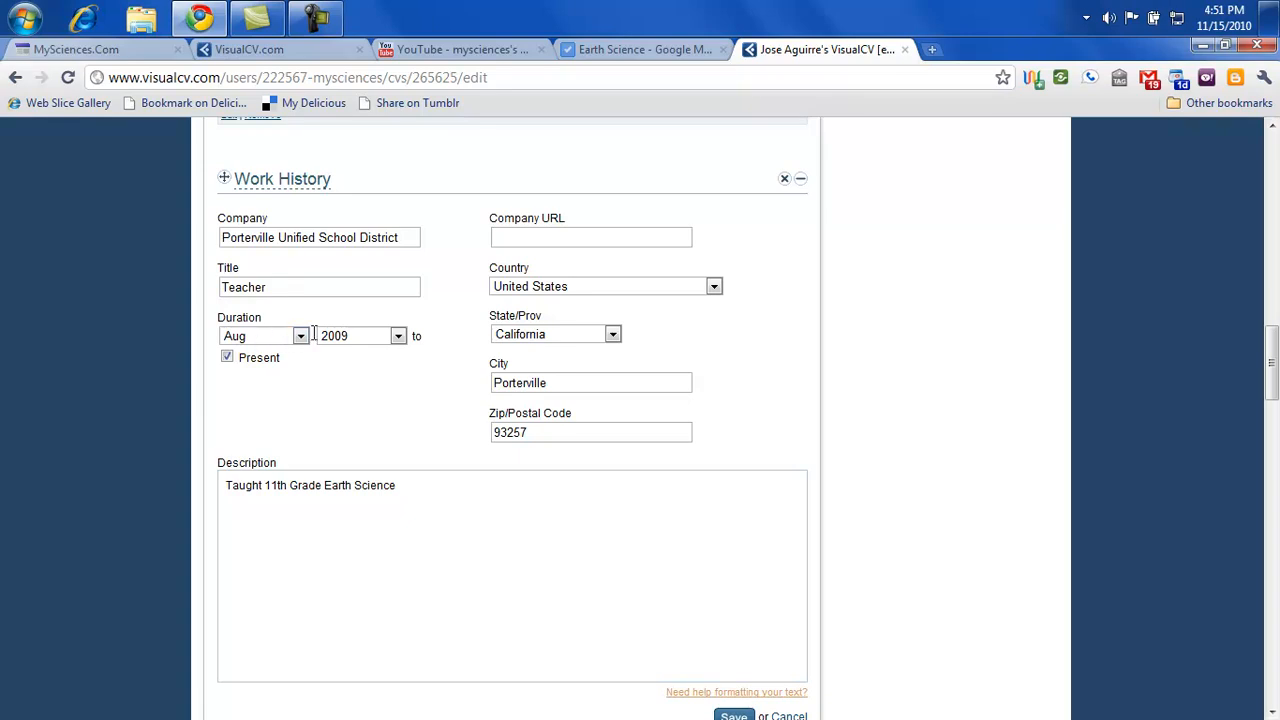
click(398, 336)
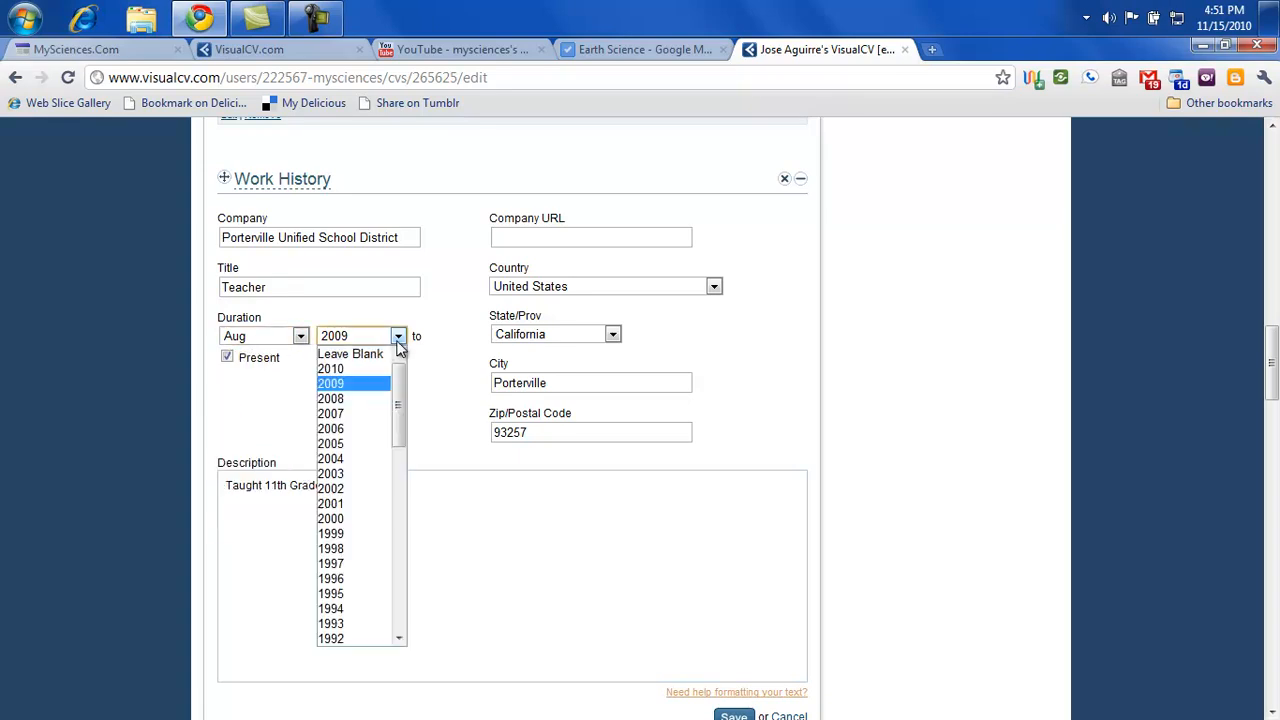
click(330, 384)
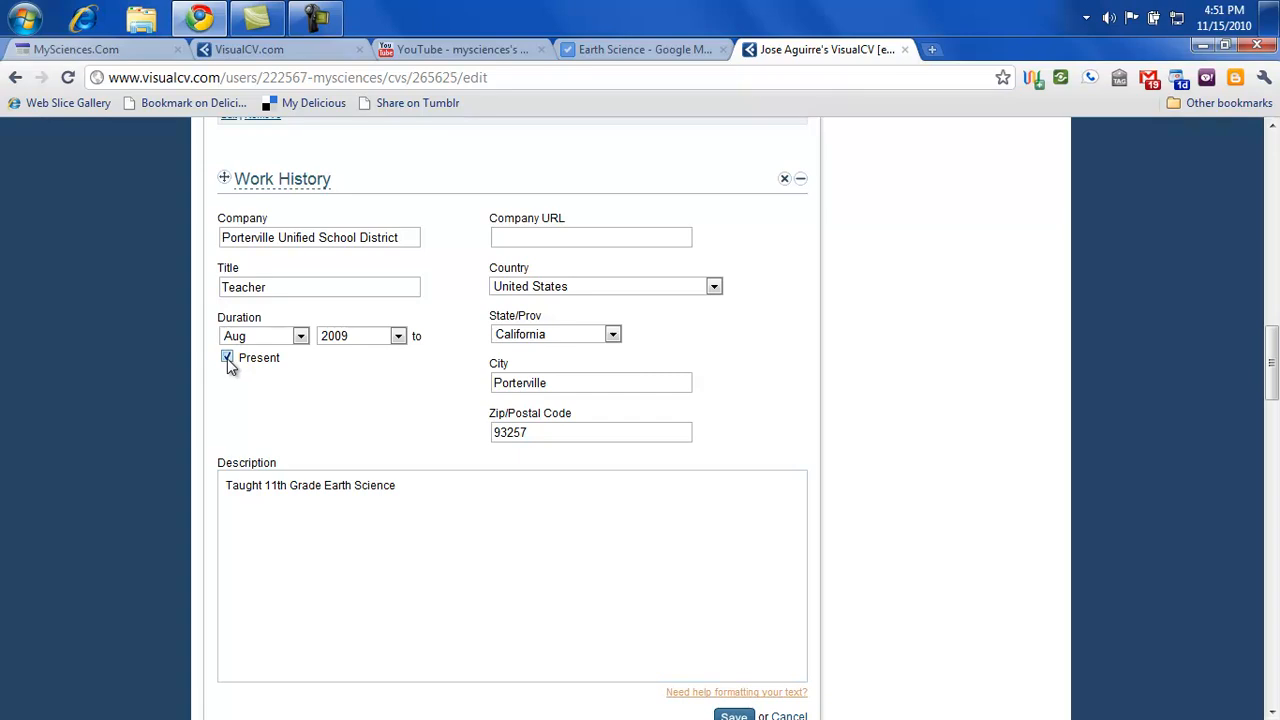
click(226, 356)
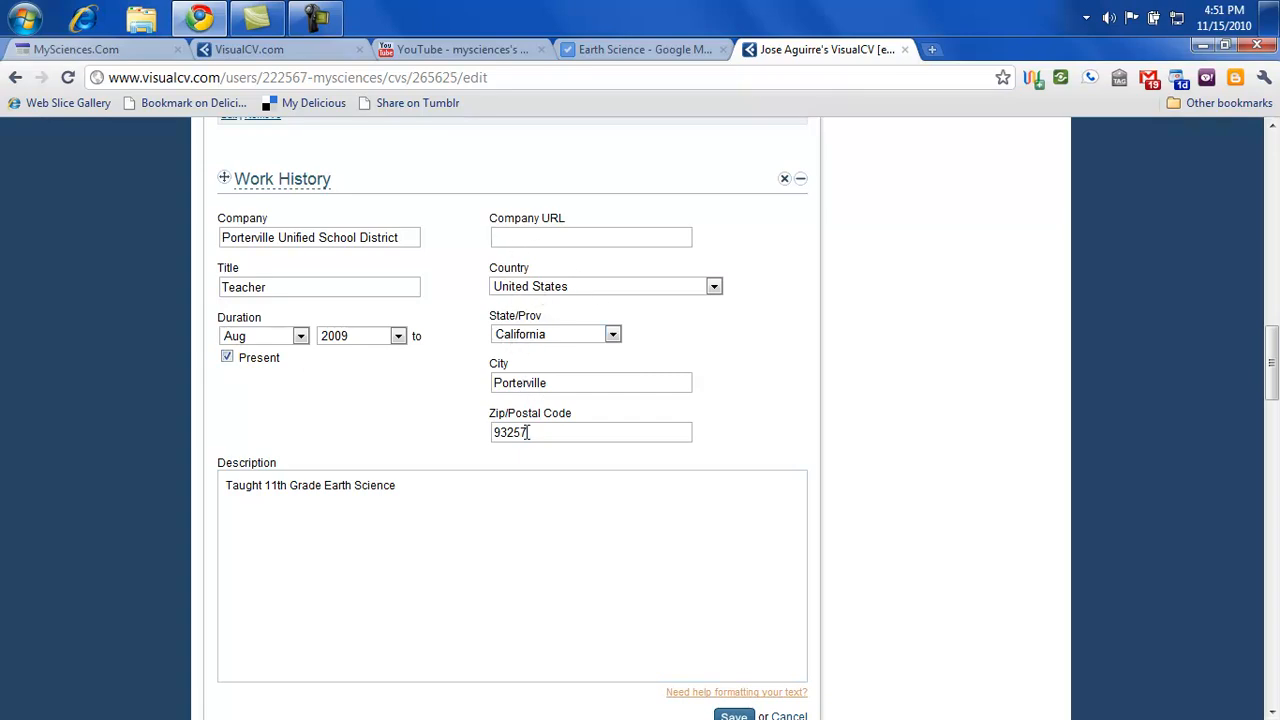
scroll(down, 3)
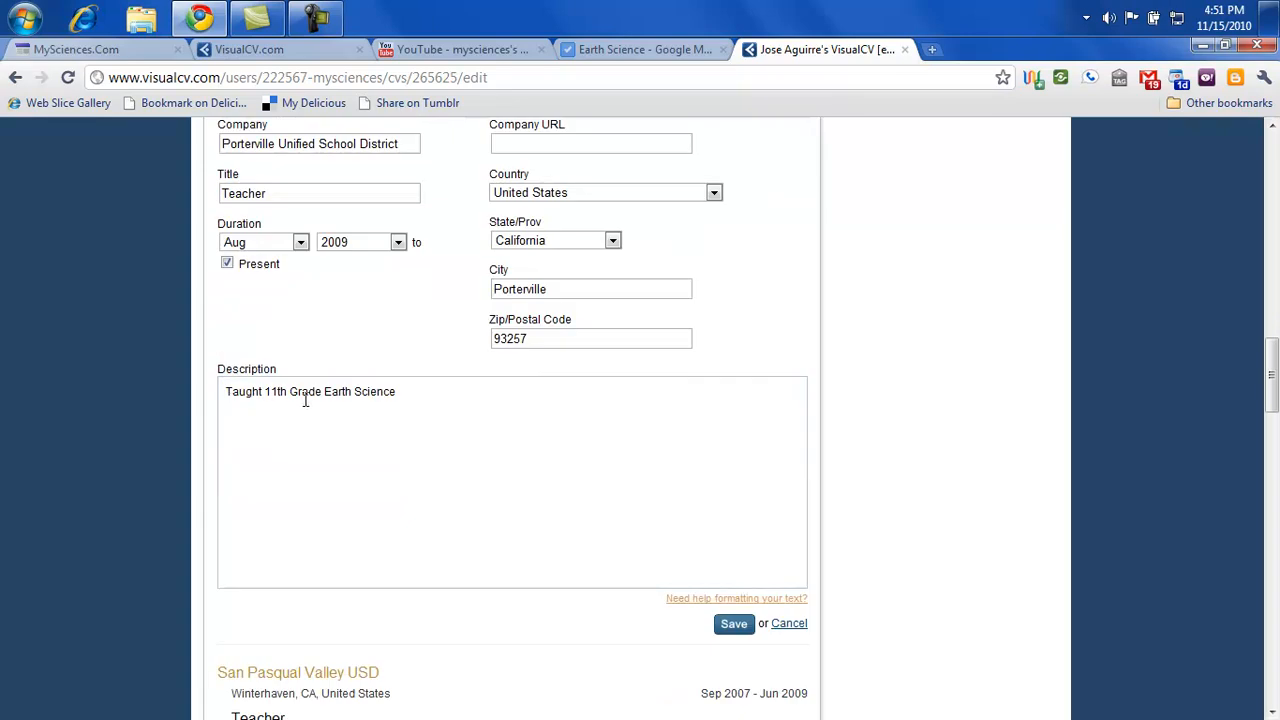
scroll(up, 3)
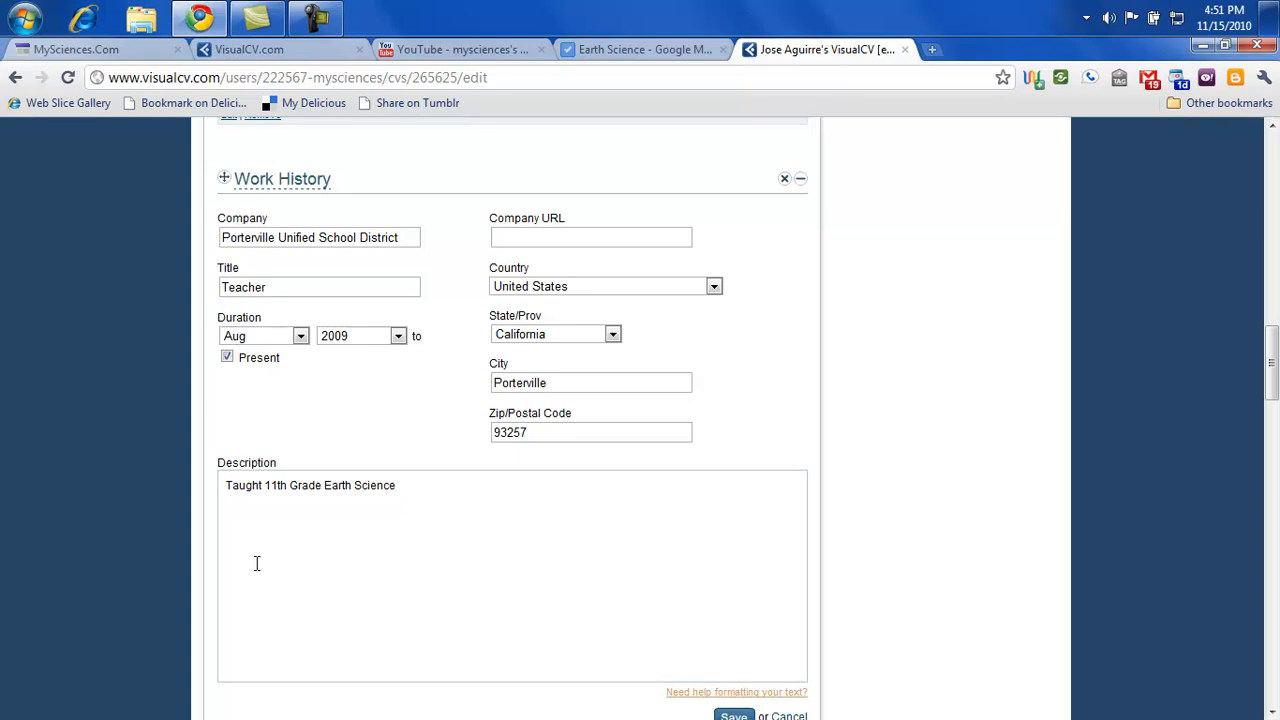
Step: Scroll past the remaining Work History to Education and open the UC Berkeley entry for editing
scroll(down, 3)
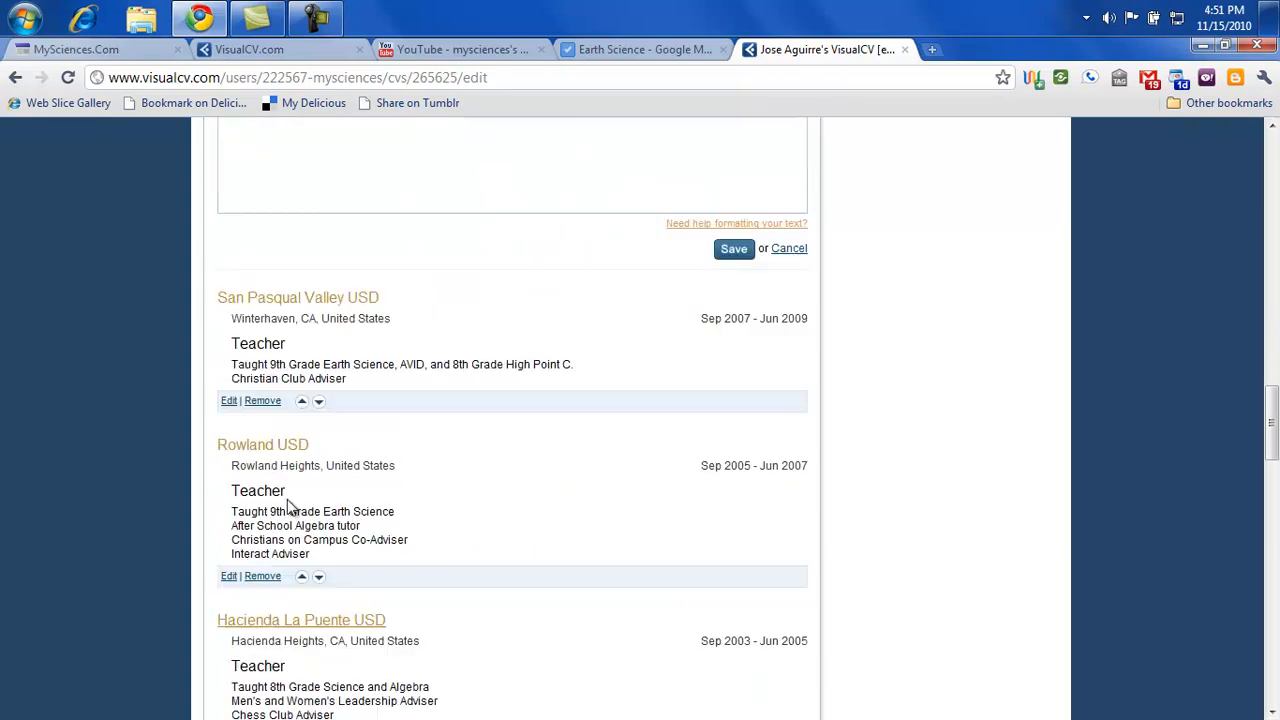
scroll(down, 3)
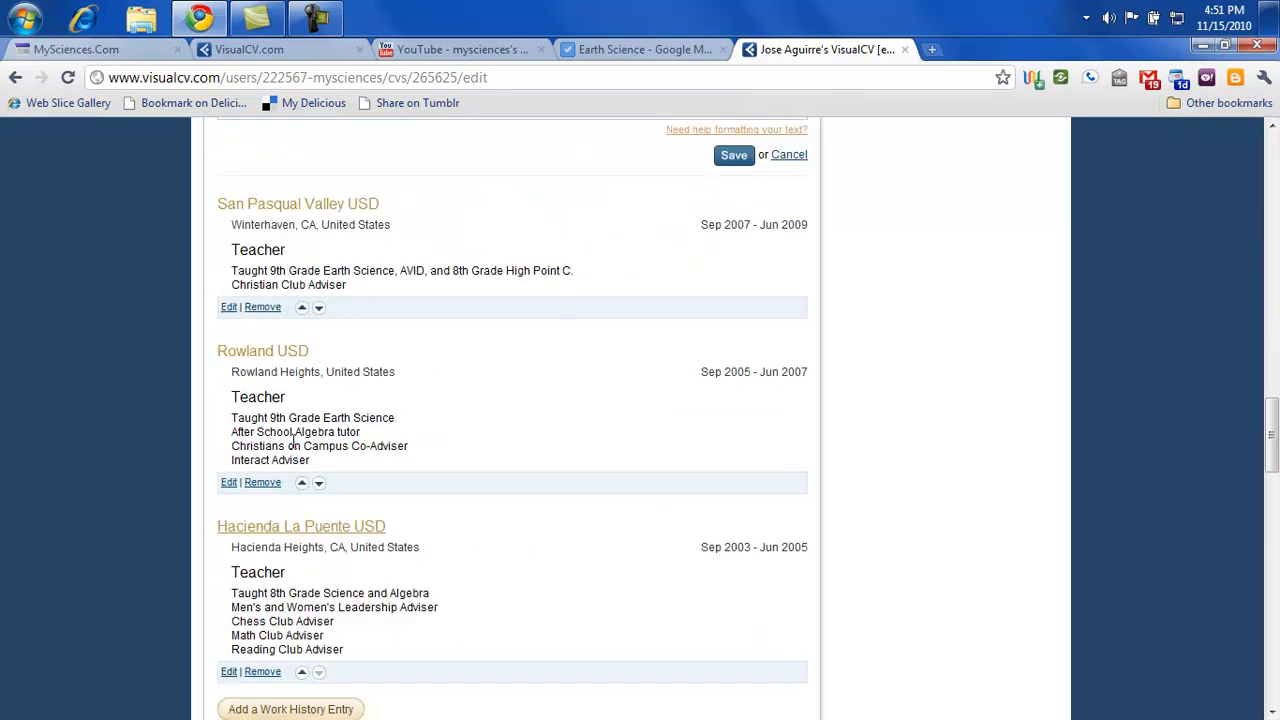
mouse_move(342, 218)
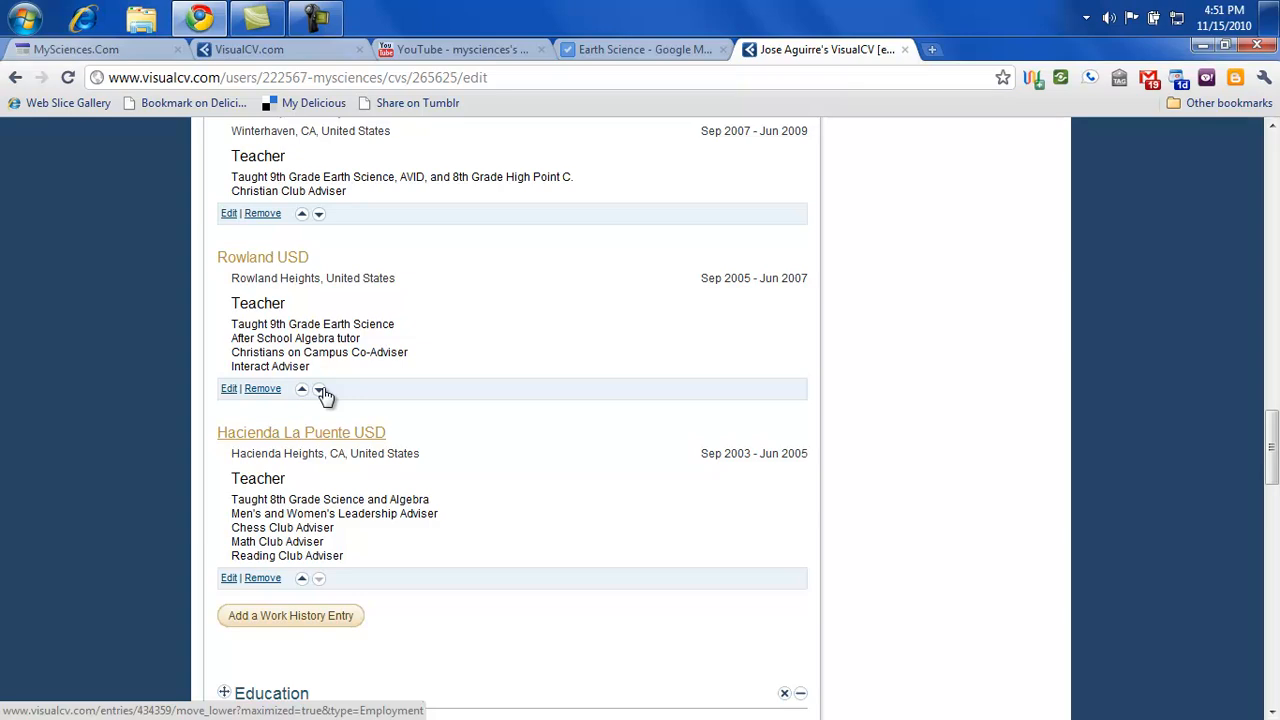
mouse_move(352, 430)
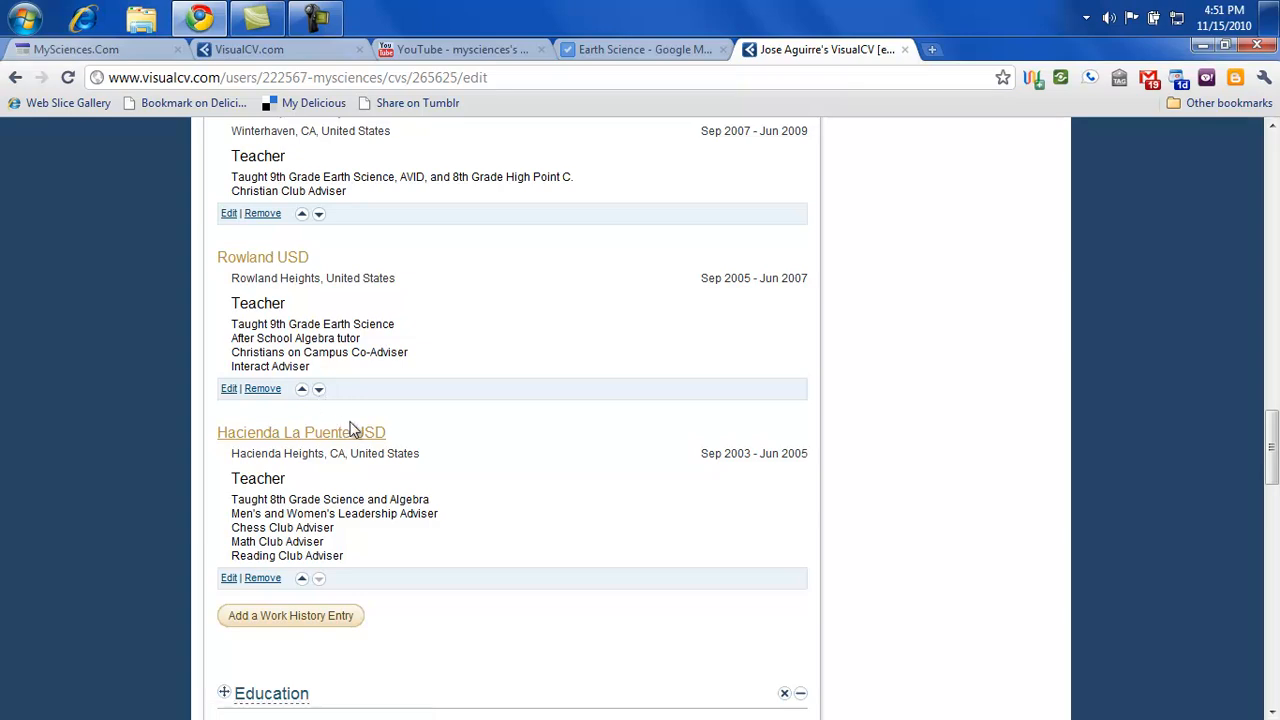
mouse_move(502, 470)
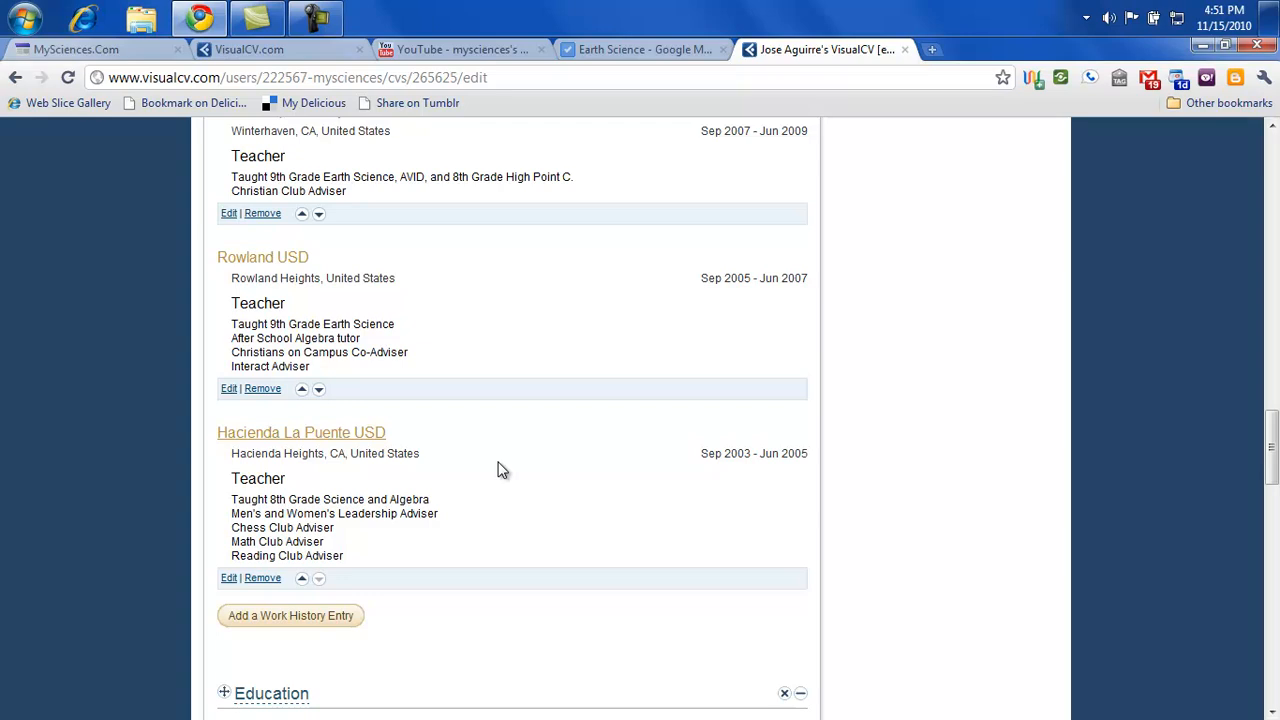
mouse_move(490, 468)
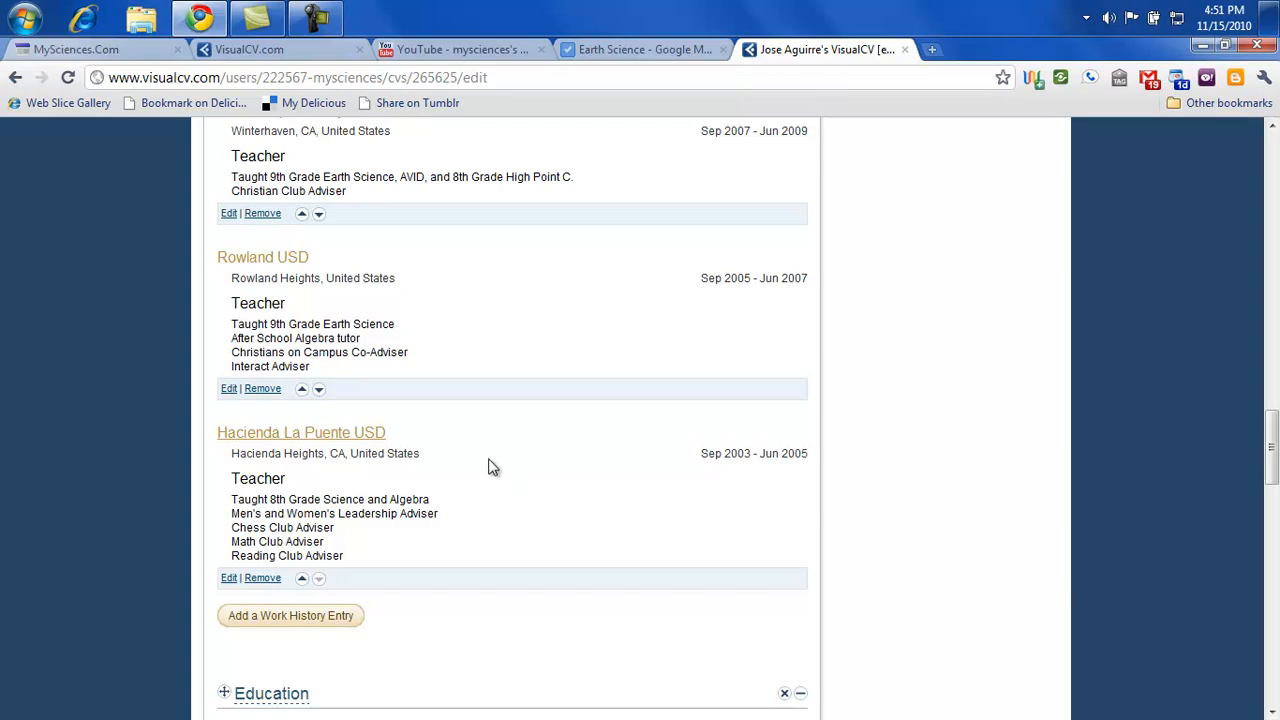
scroll(down, 3)
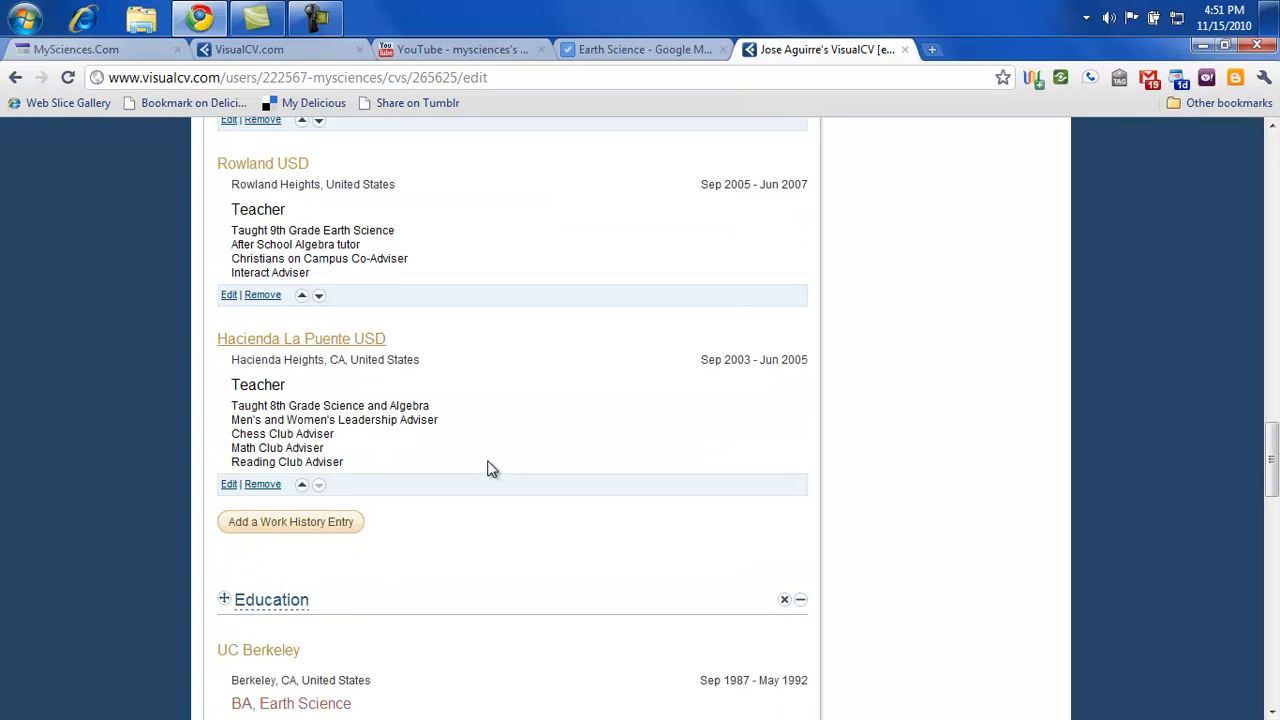
scroll(down, 3)
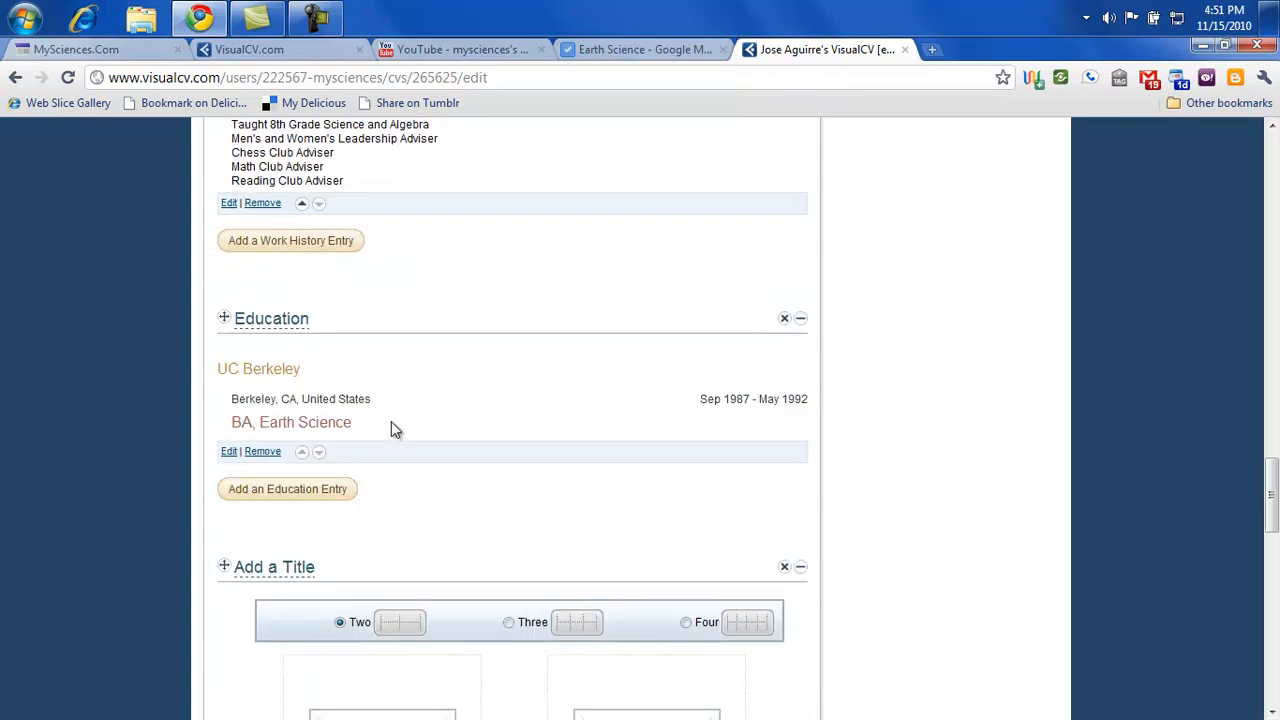
scroll(down, 3)
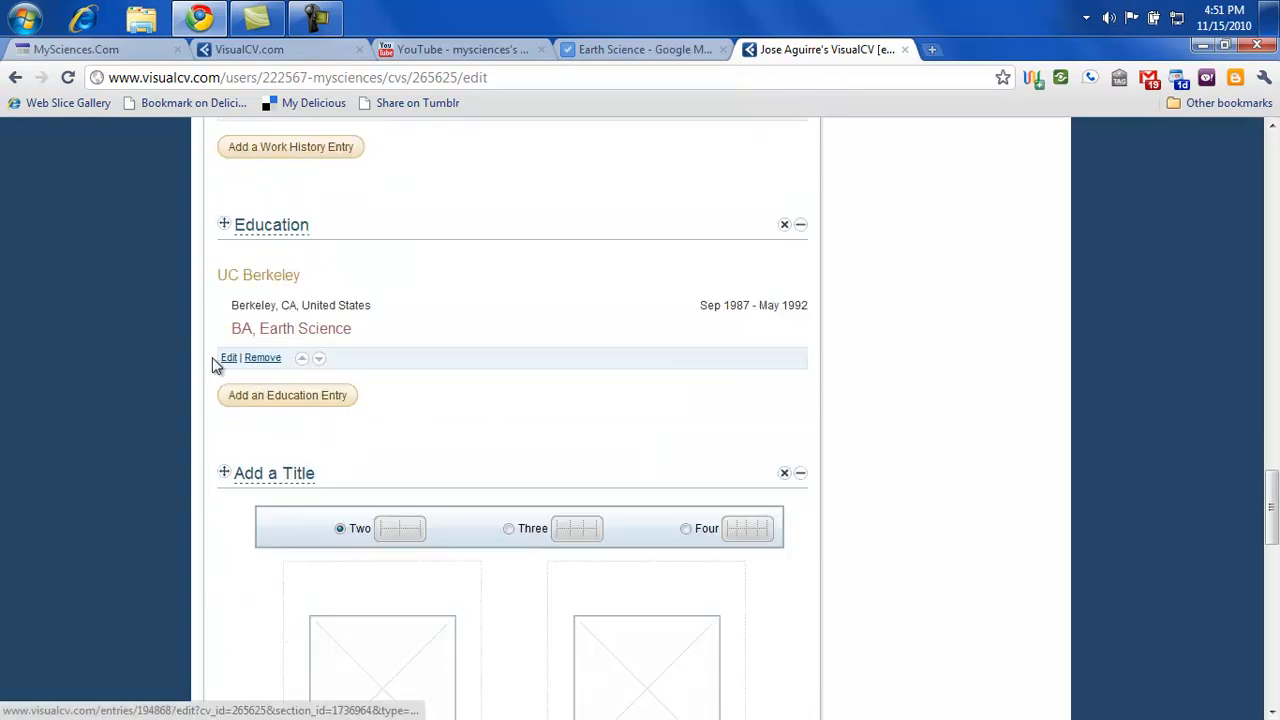
click(228, 356)
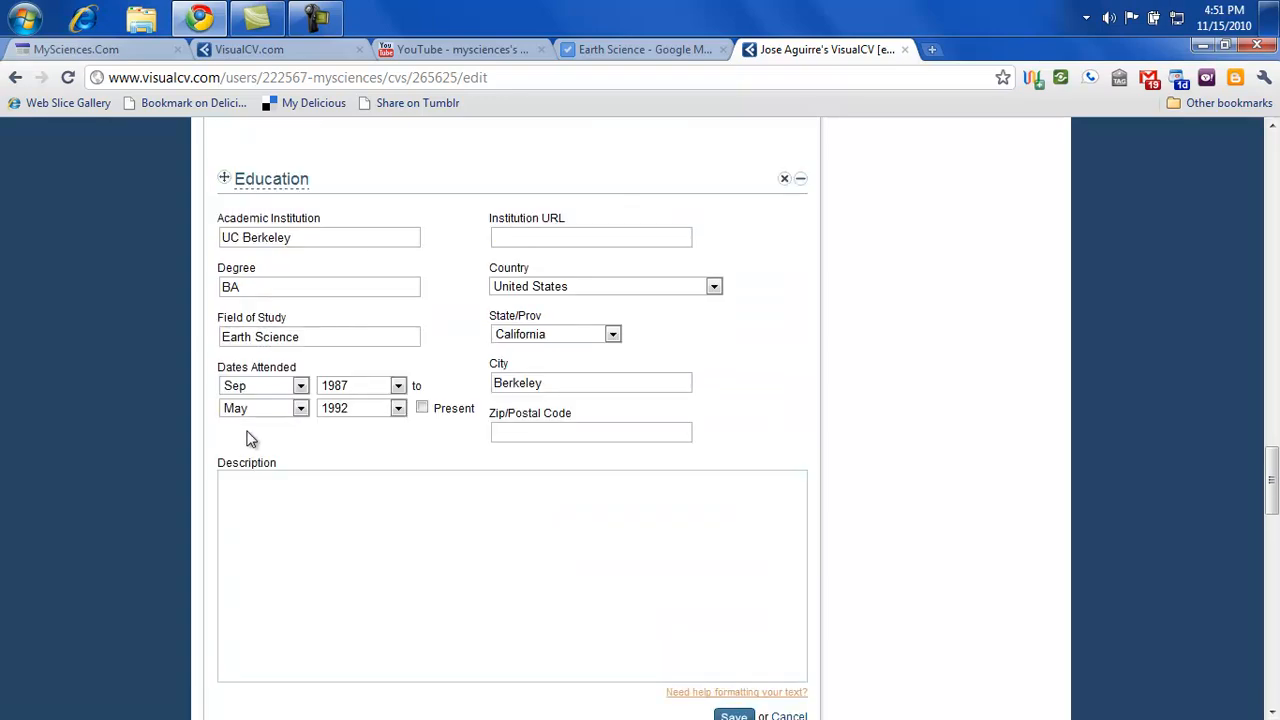
mouse_move(192, 296)
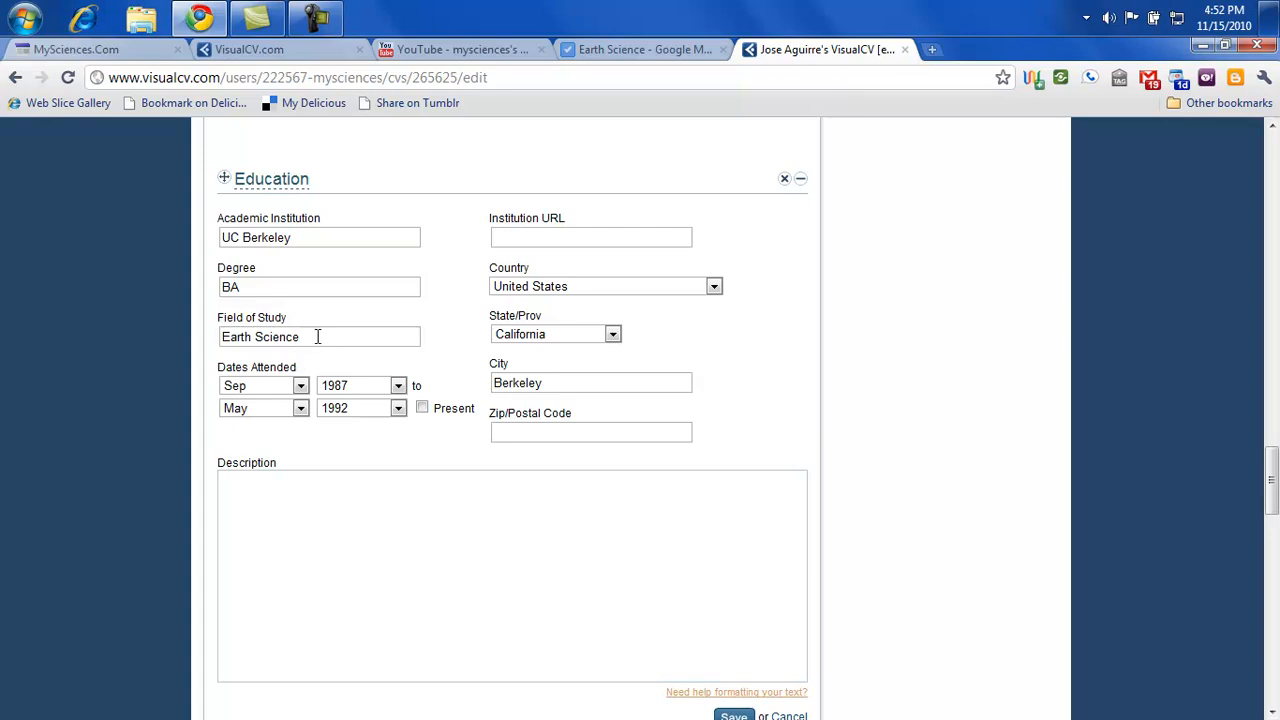
mouse_move(320, 390)
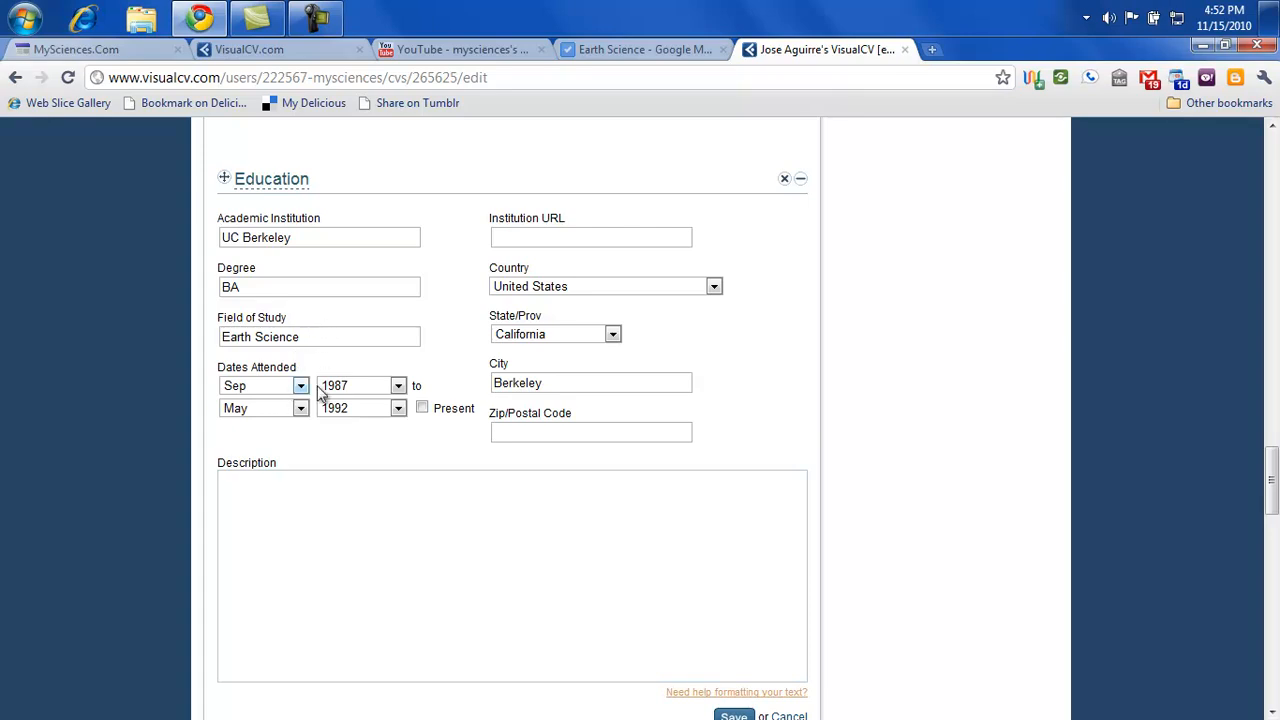
mouse_move(284, 388)
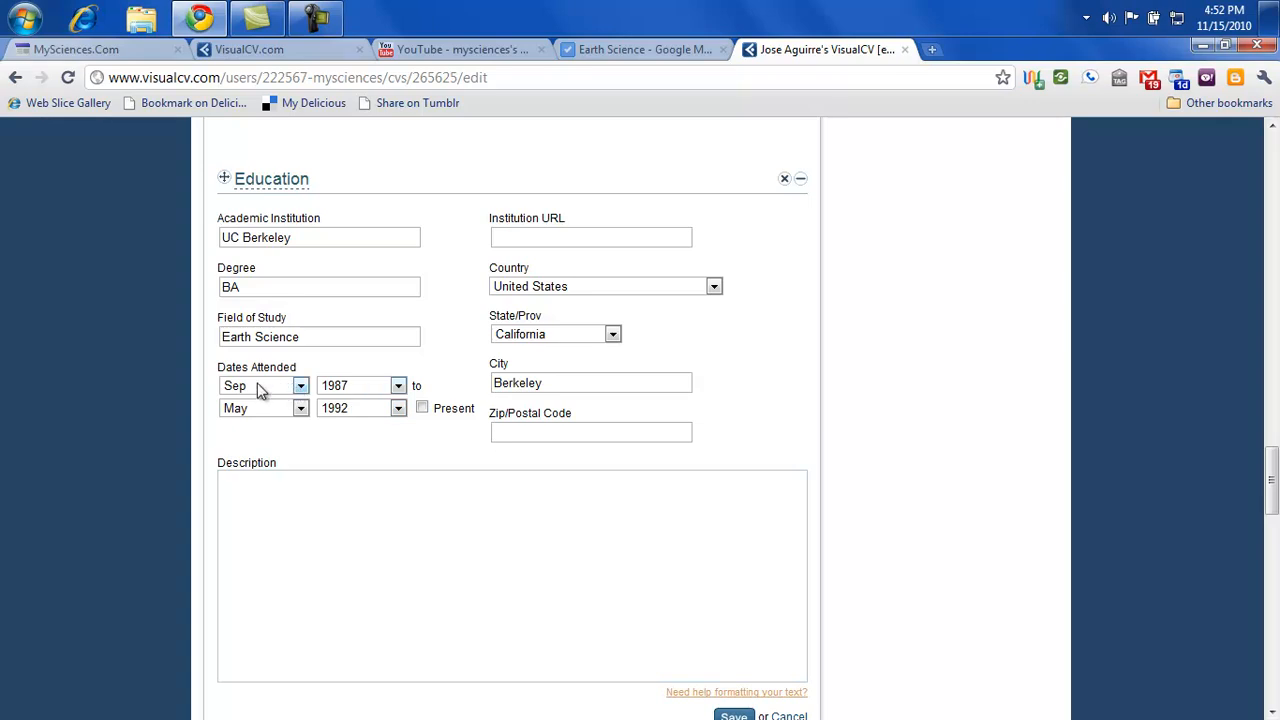
mouse_move(380, 388)
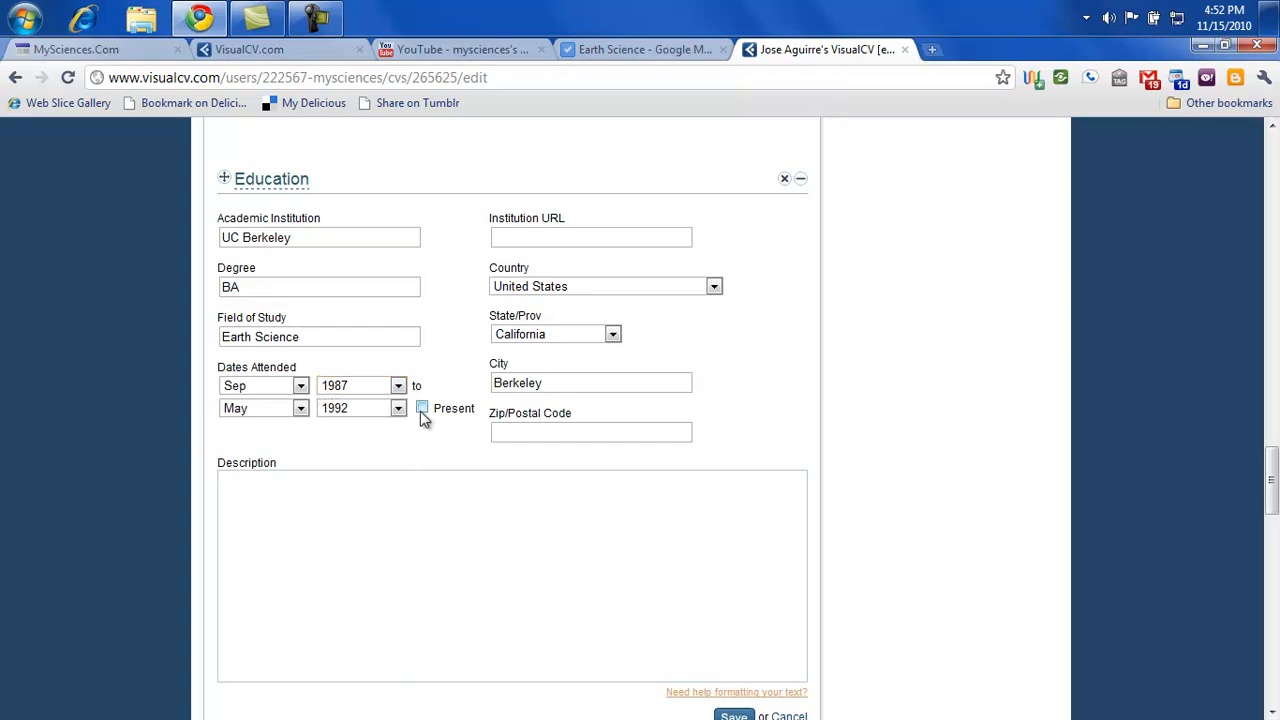
click(422, 408)
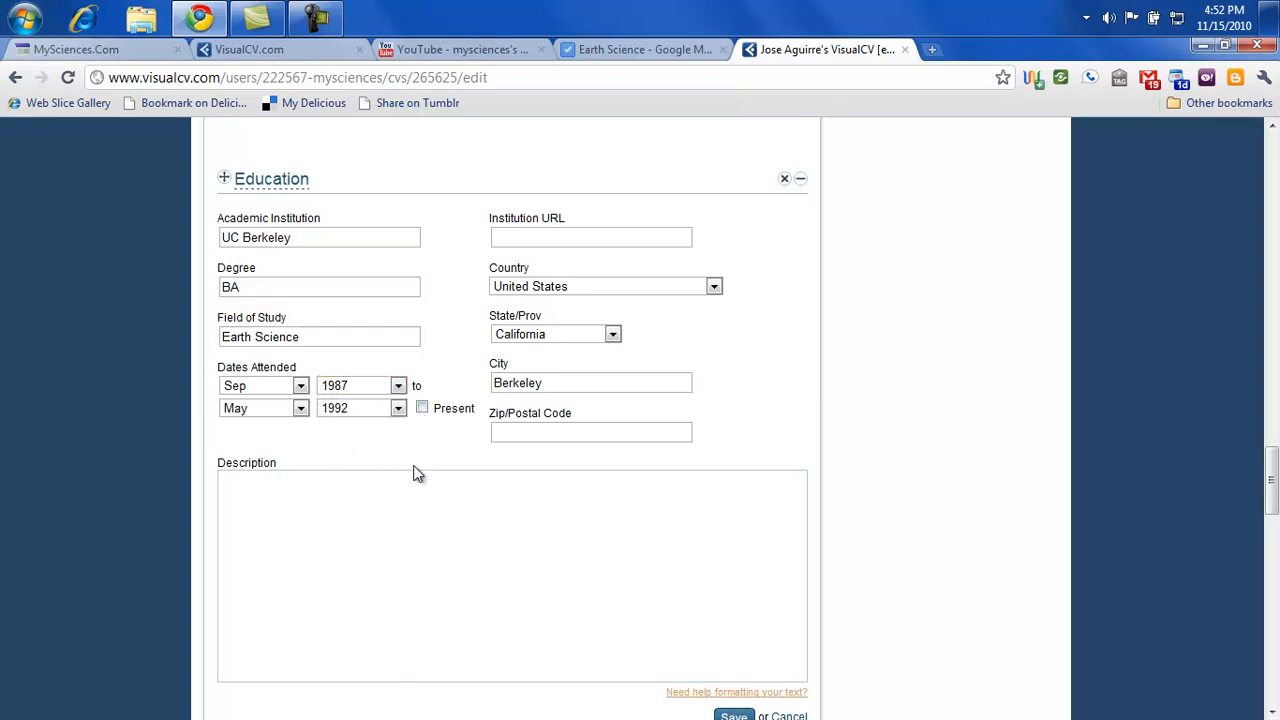
mouse_move(550, 250)
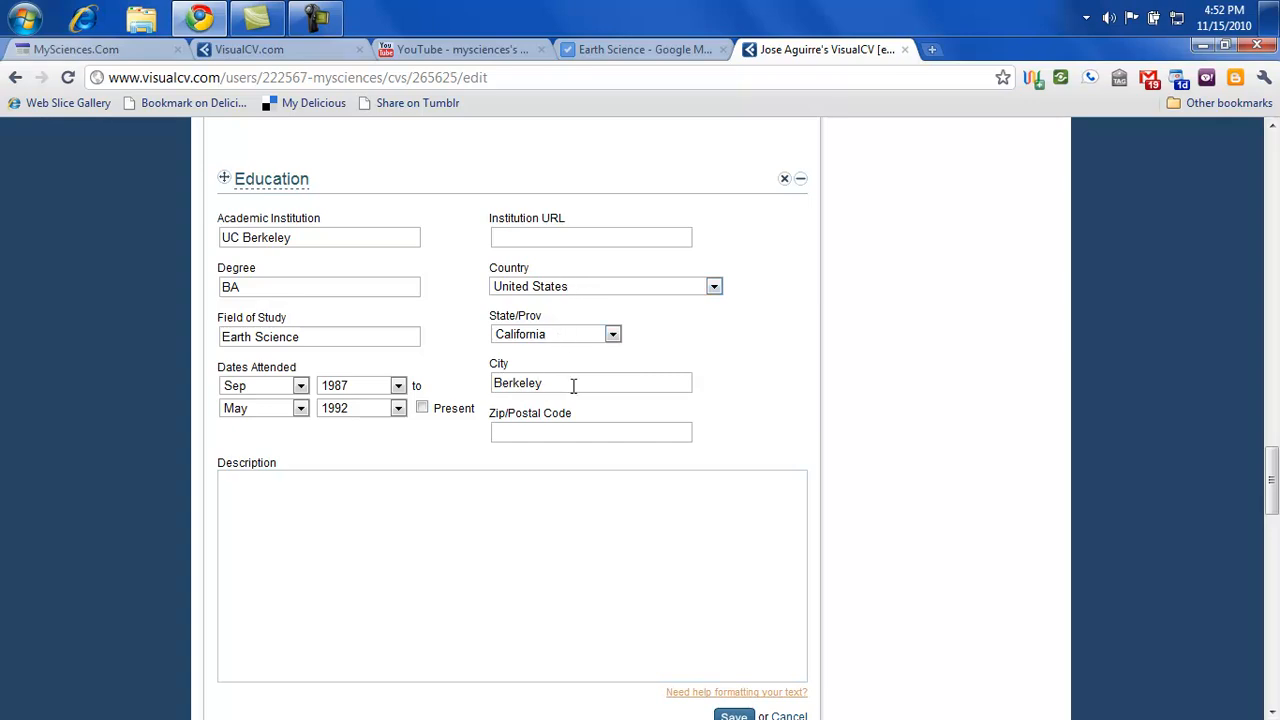
scroll(down, 3)
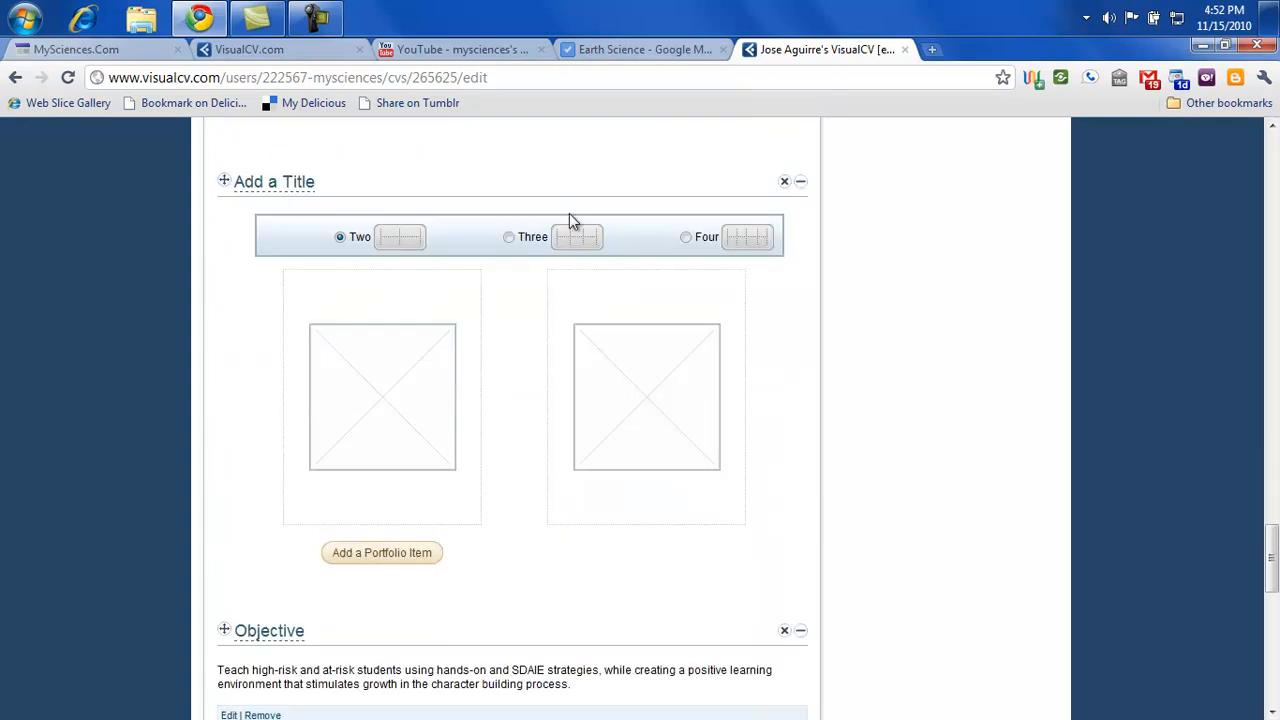
mouse_move(432, 548)
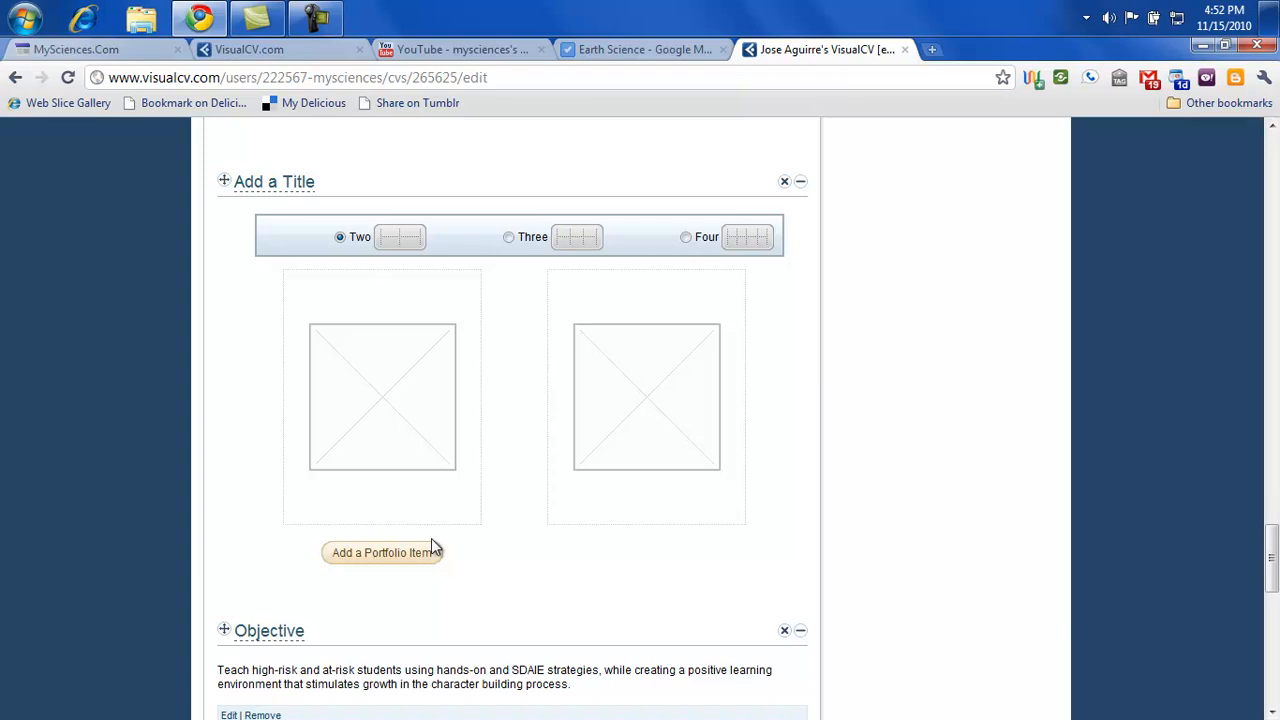
scroll(down, 3)
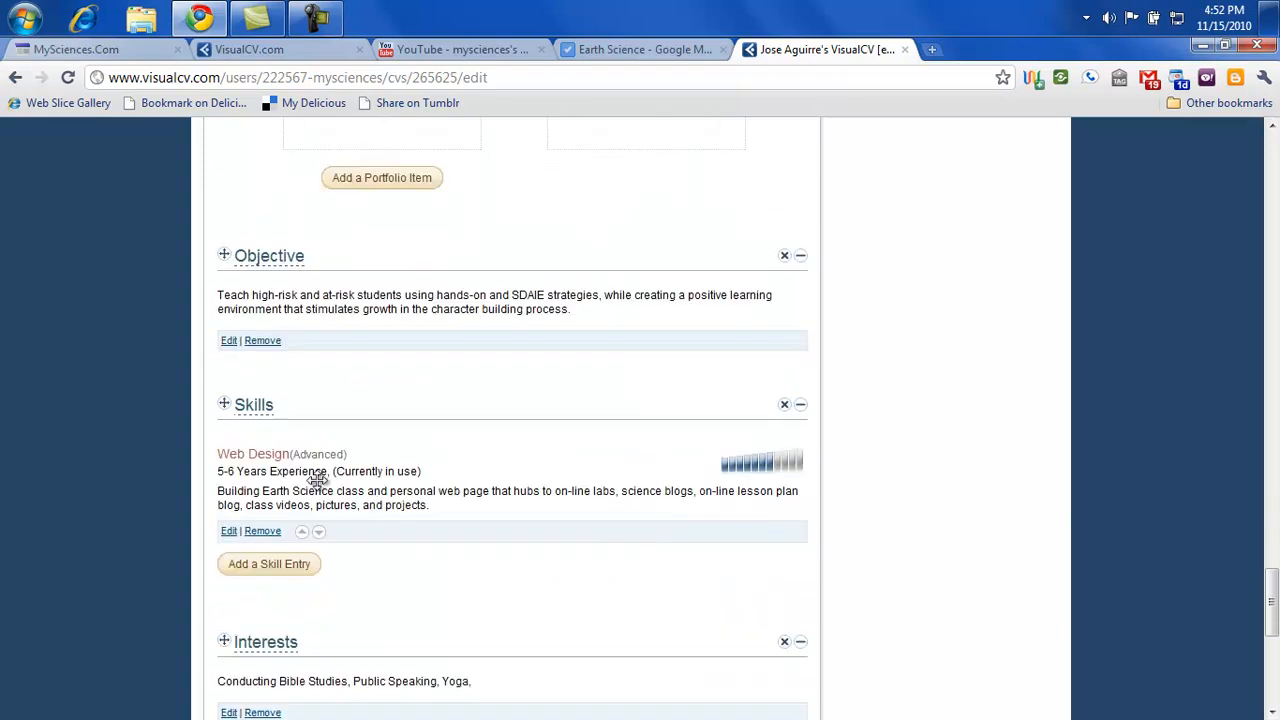
mouse_move(232, 300)
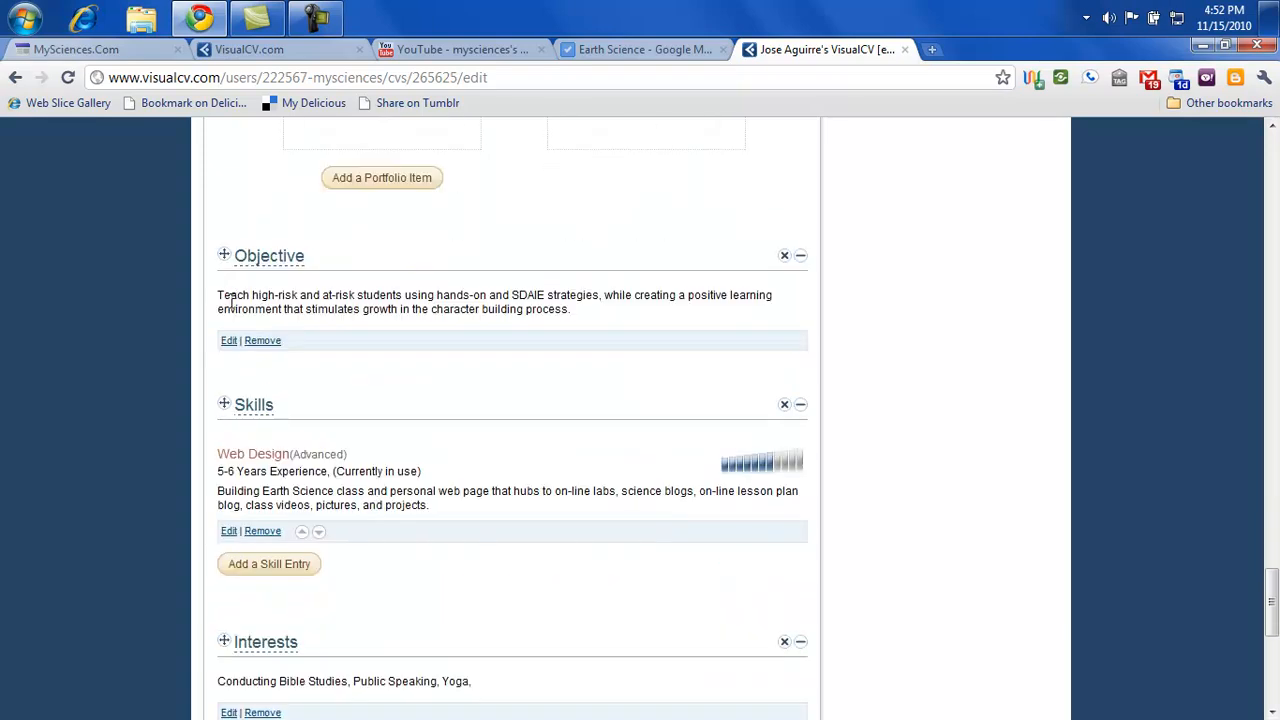
mouse_move(468, 302)
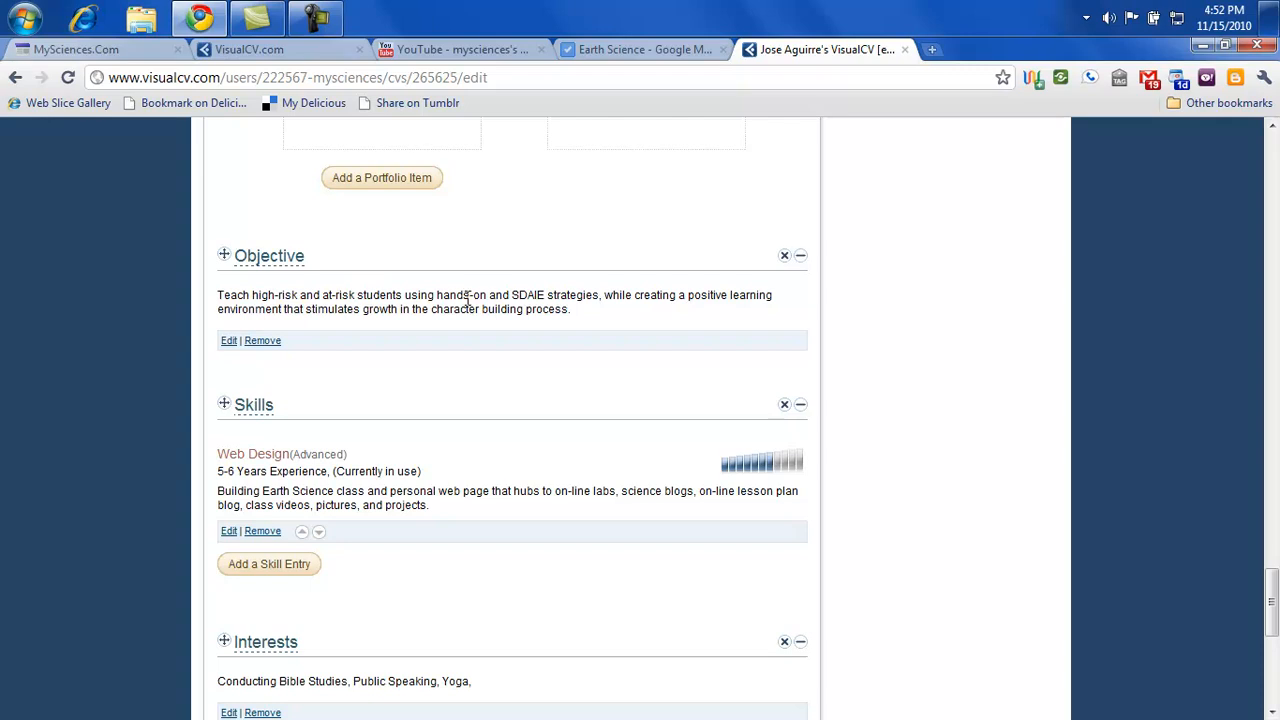
scroll(down, 3)
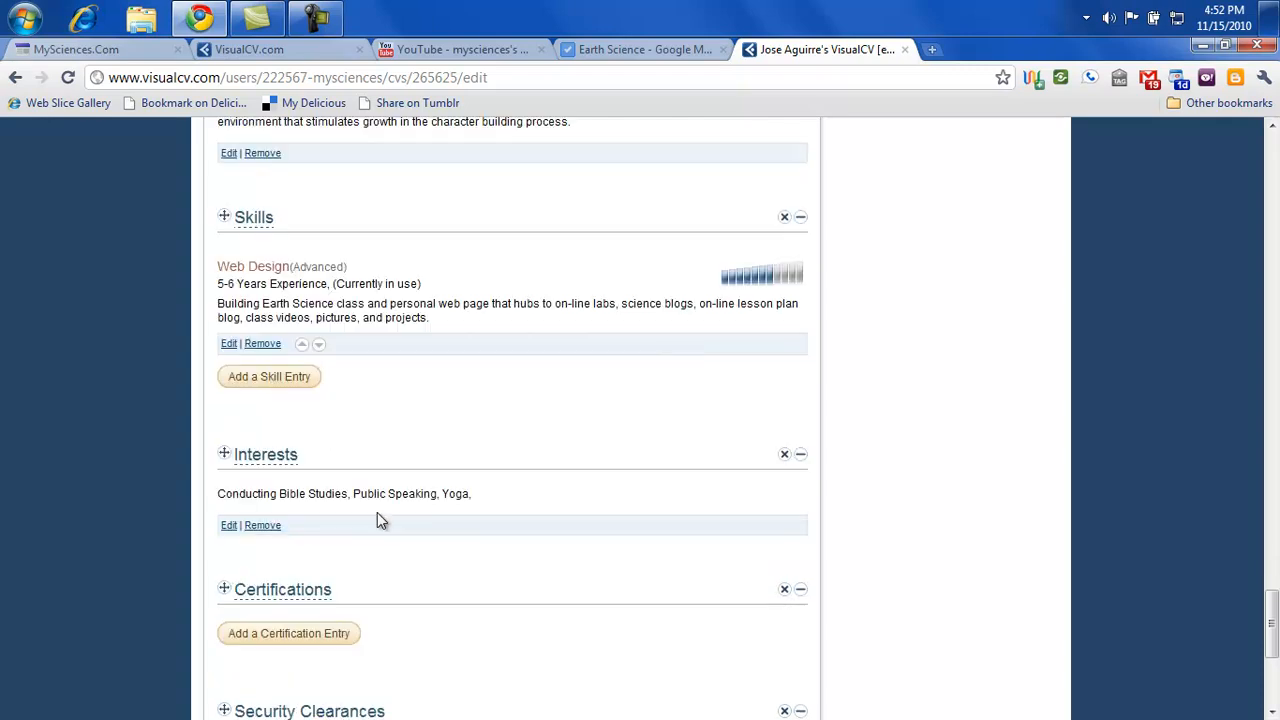
mouse_move(336, 404)
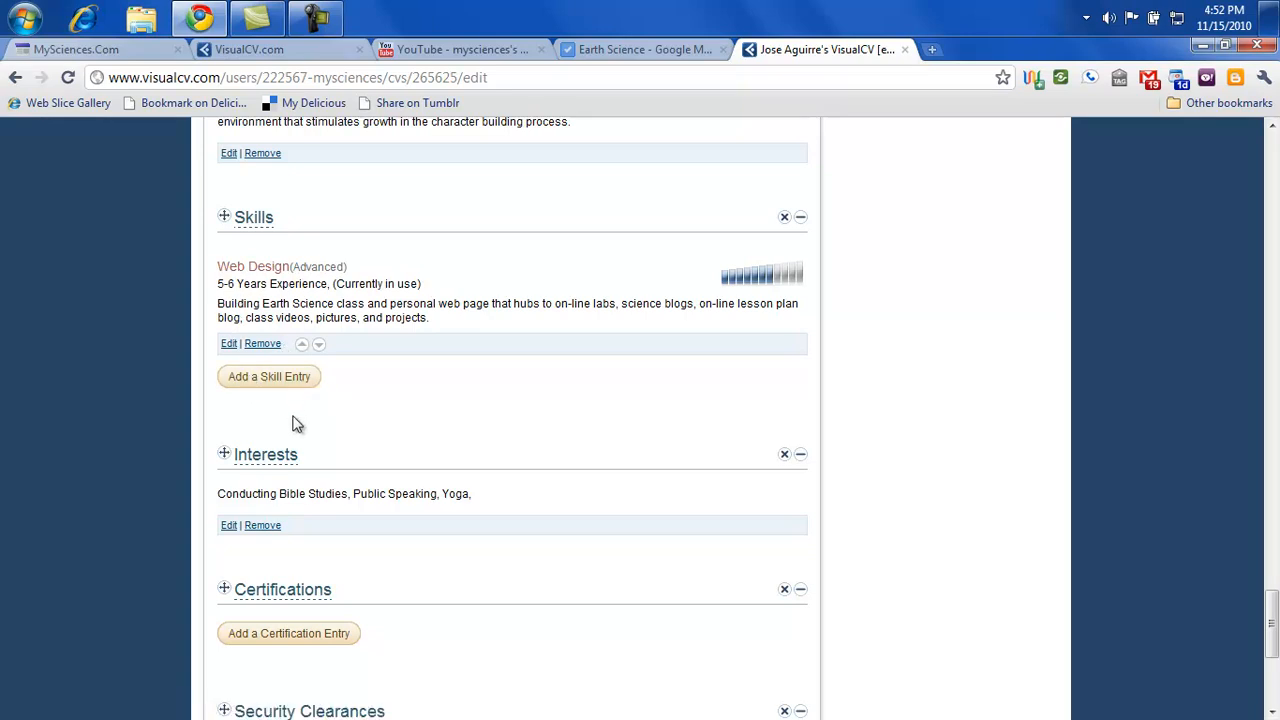
mouse_move(238, 428)
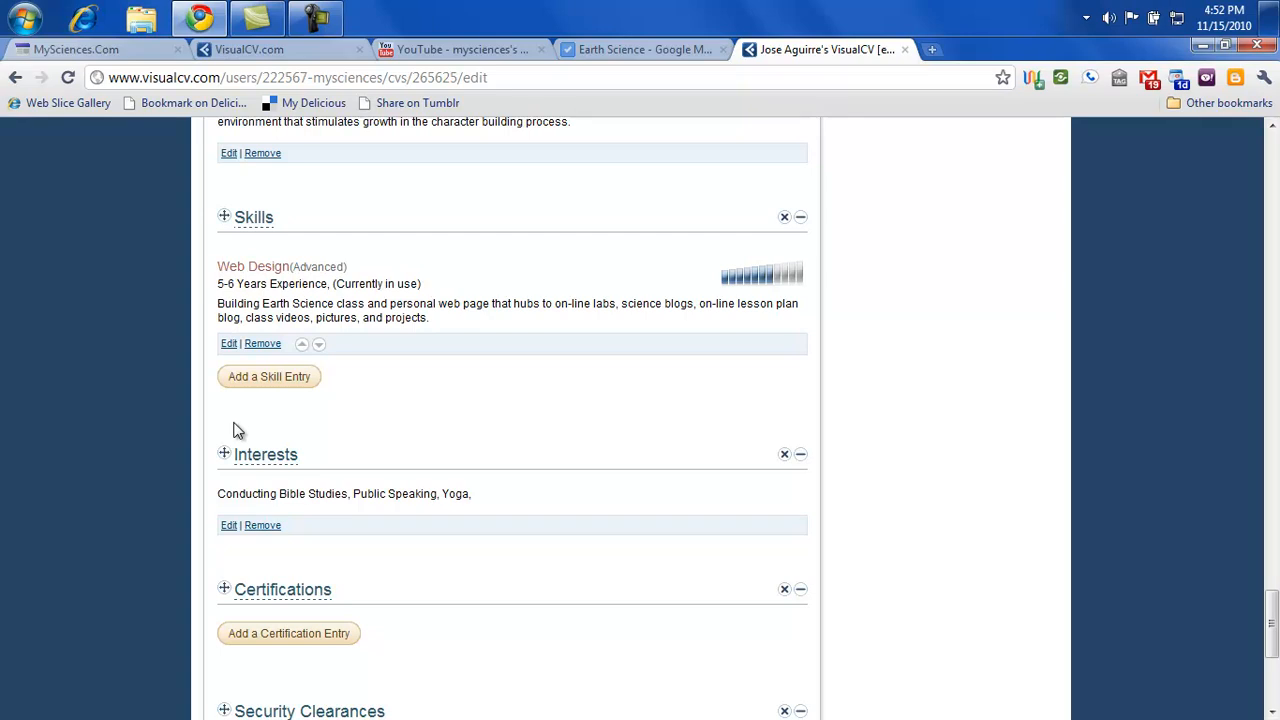
mouse_move(228, 292)
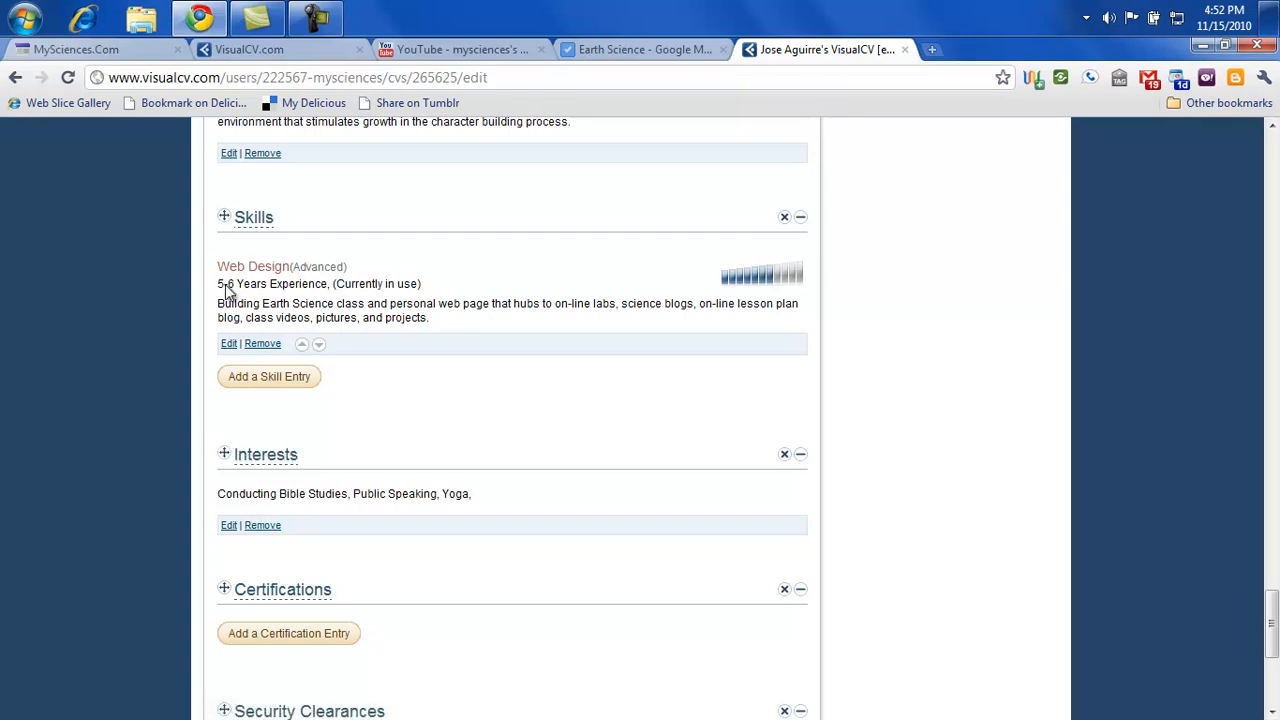
scroll(down, 3)
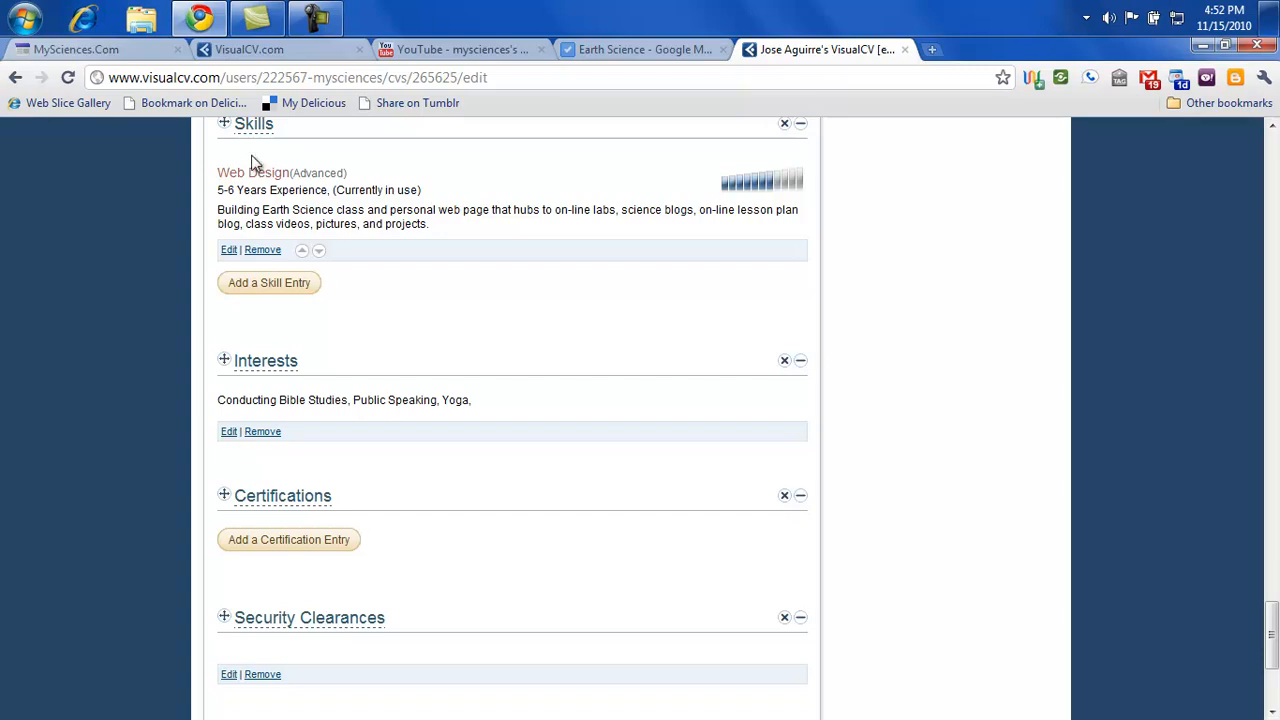
mouse_move(238, 362)
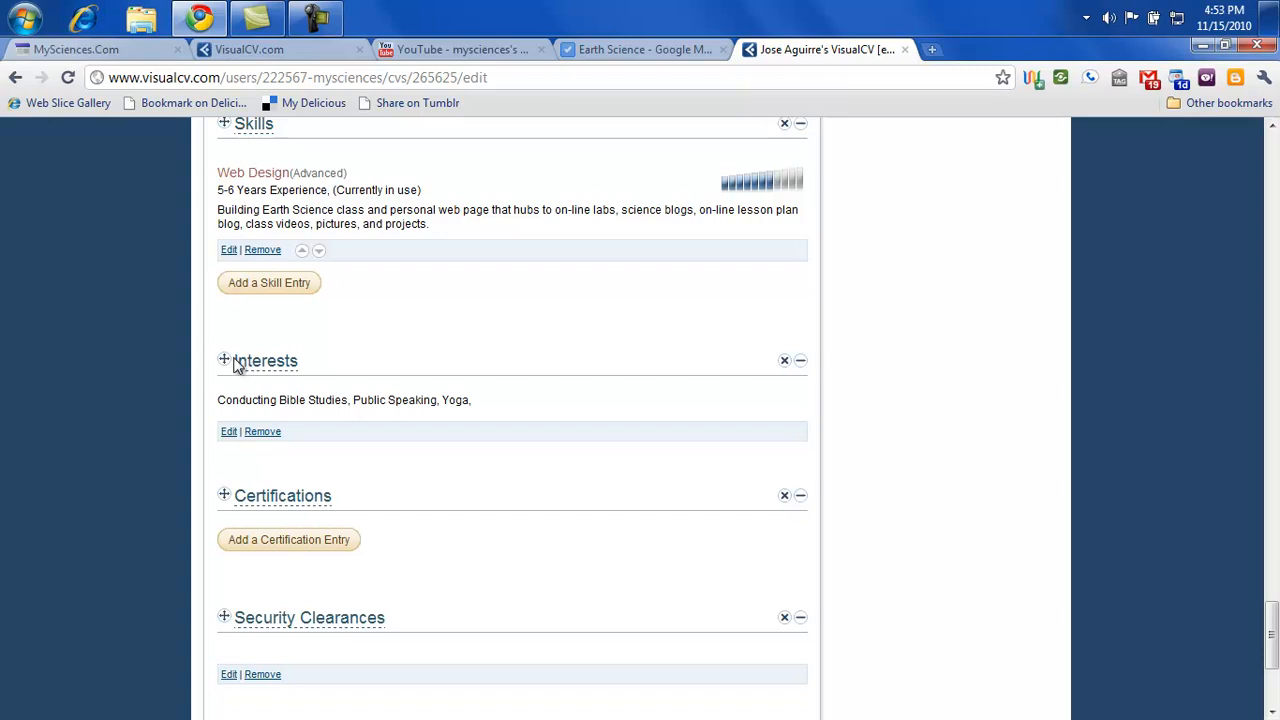
mouse_move(252, 390)
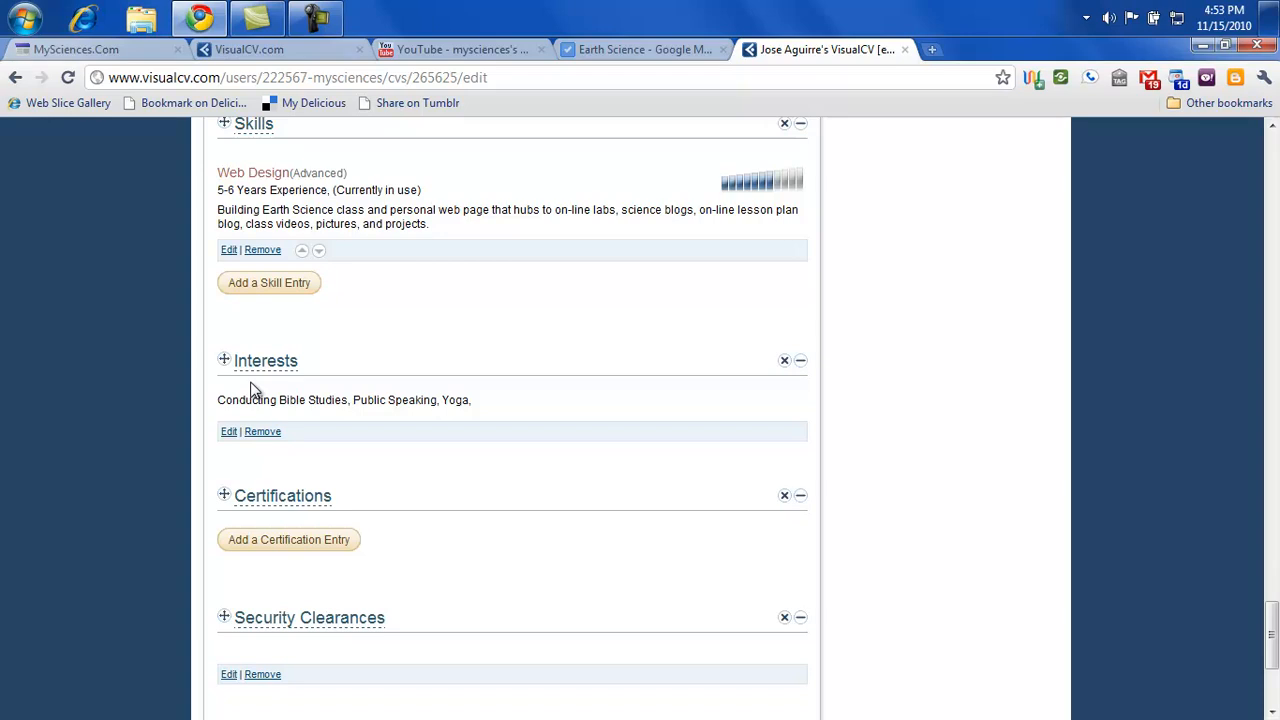
mouse_move(278, 244)
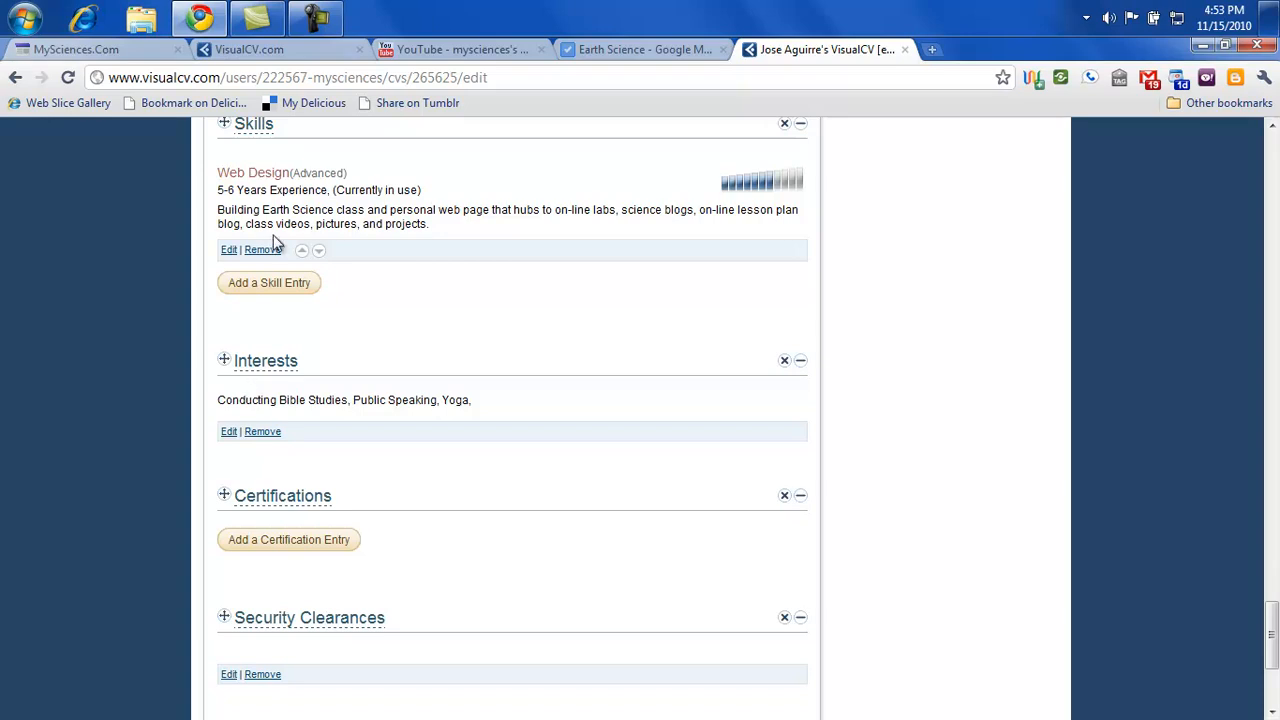
scroll(down, 3)
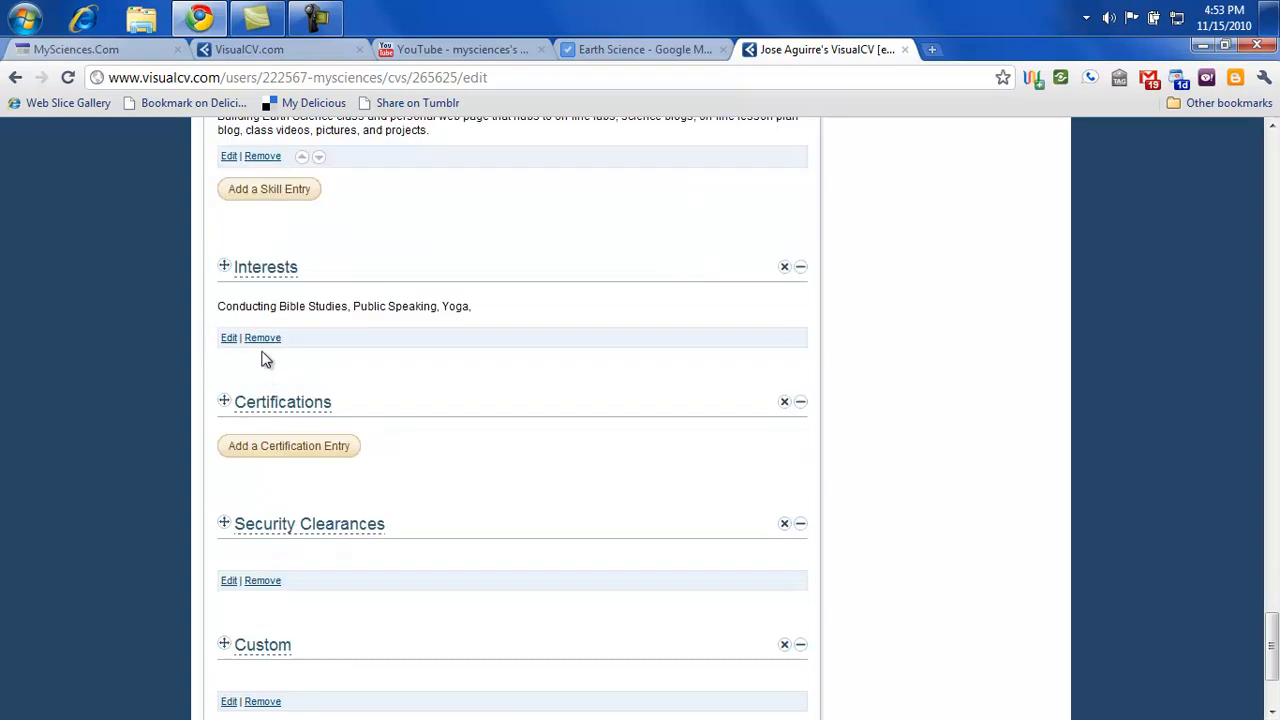
mouse_move(352, 376)
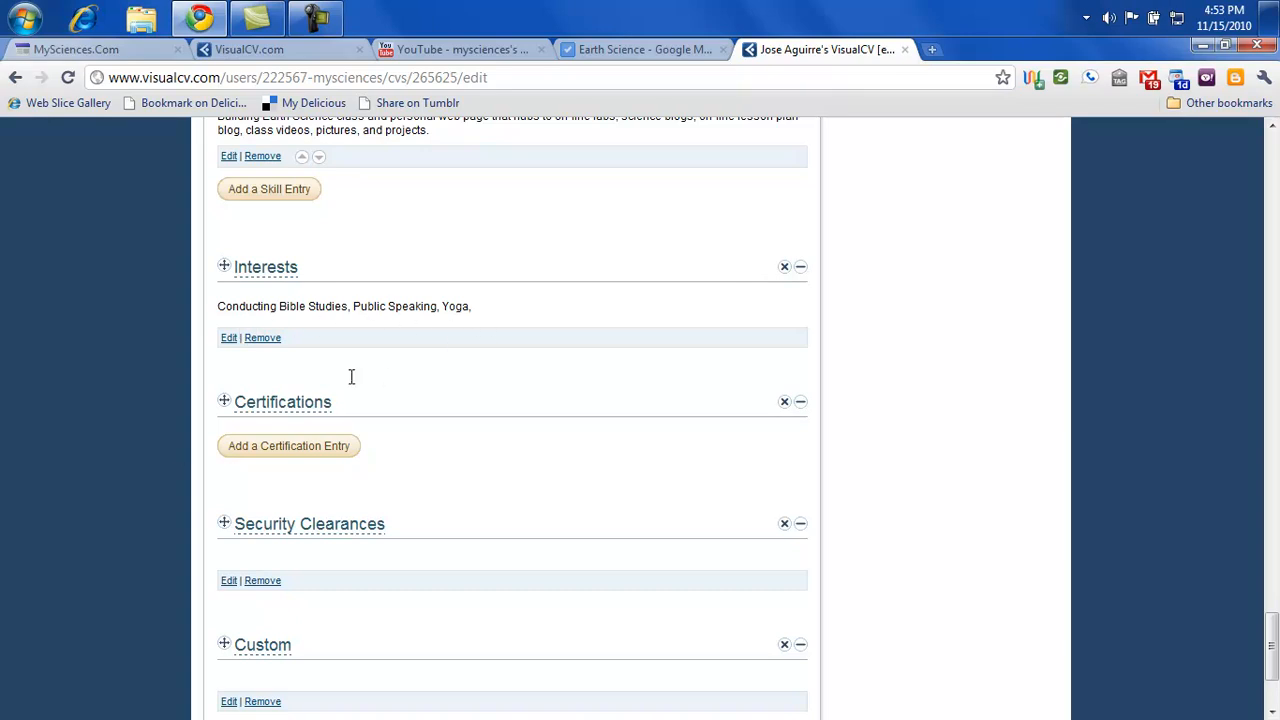
scroll(down, 3)
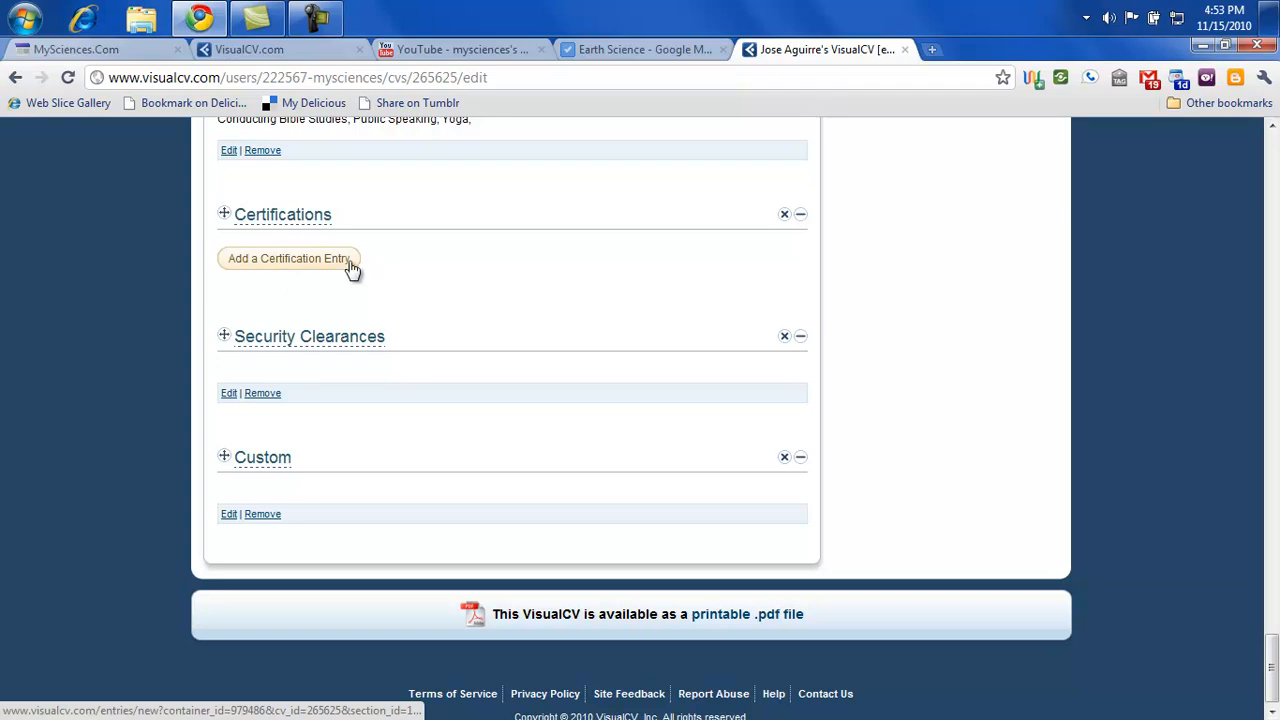
mouse_move(380, 300)
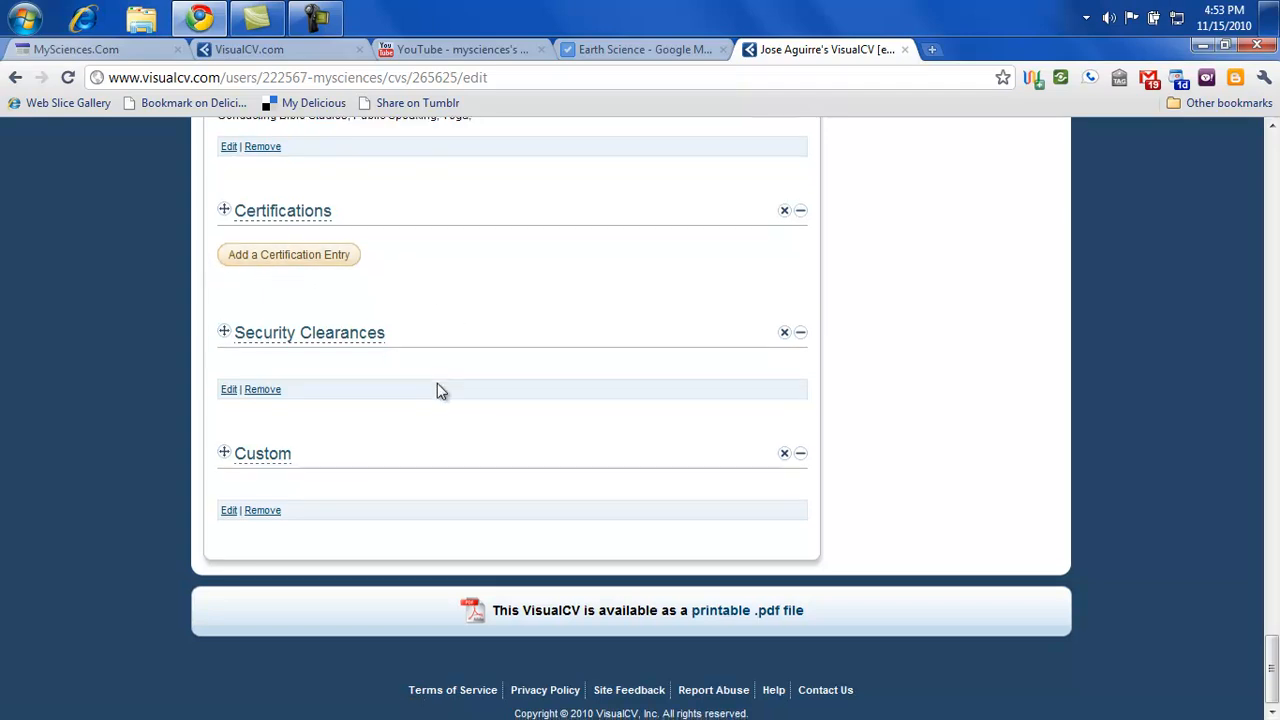
mouse_move(238, 348)
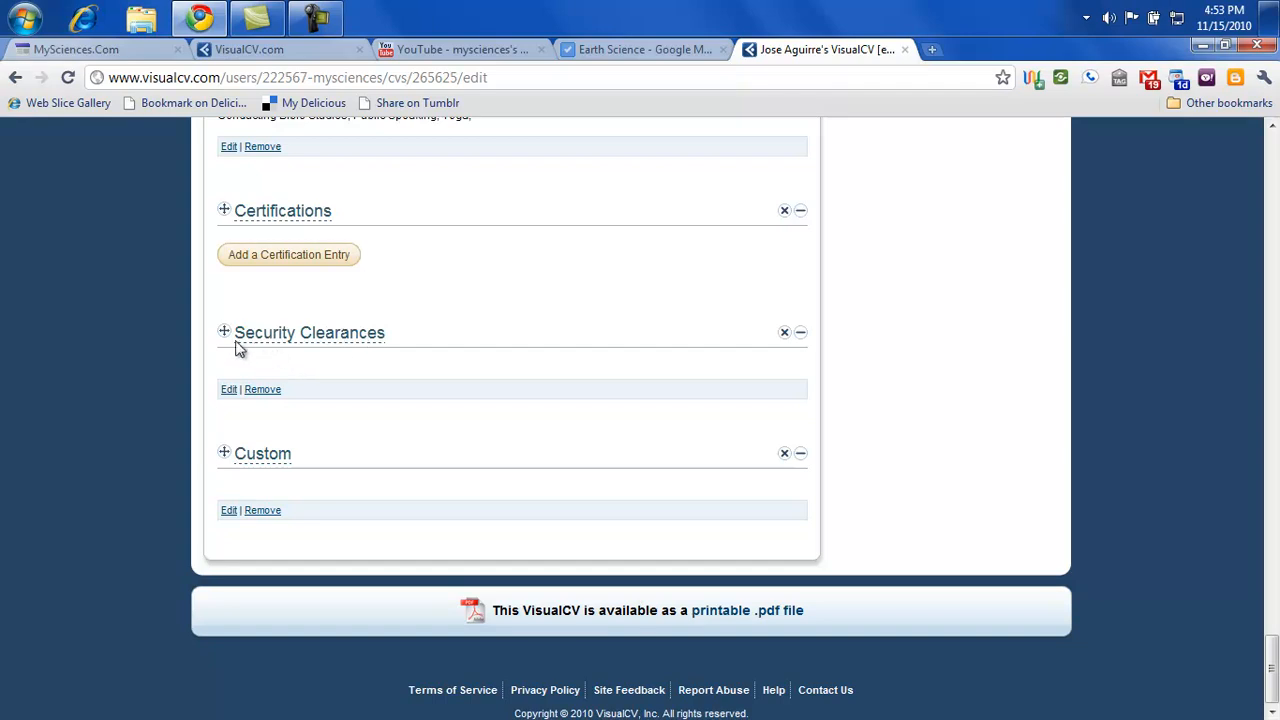
mouse_move(248, 456)
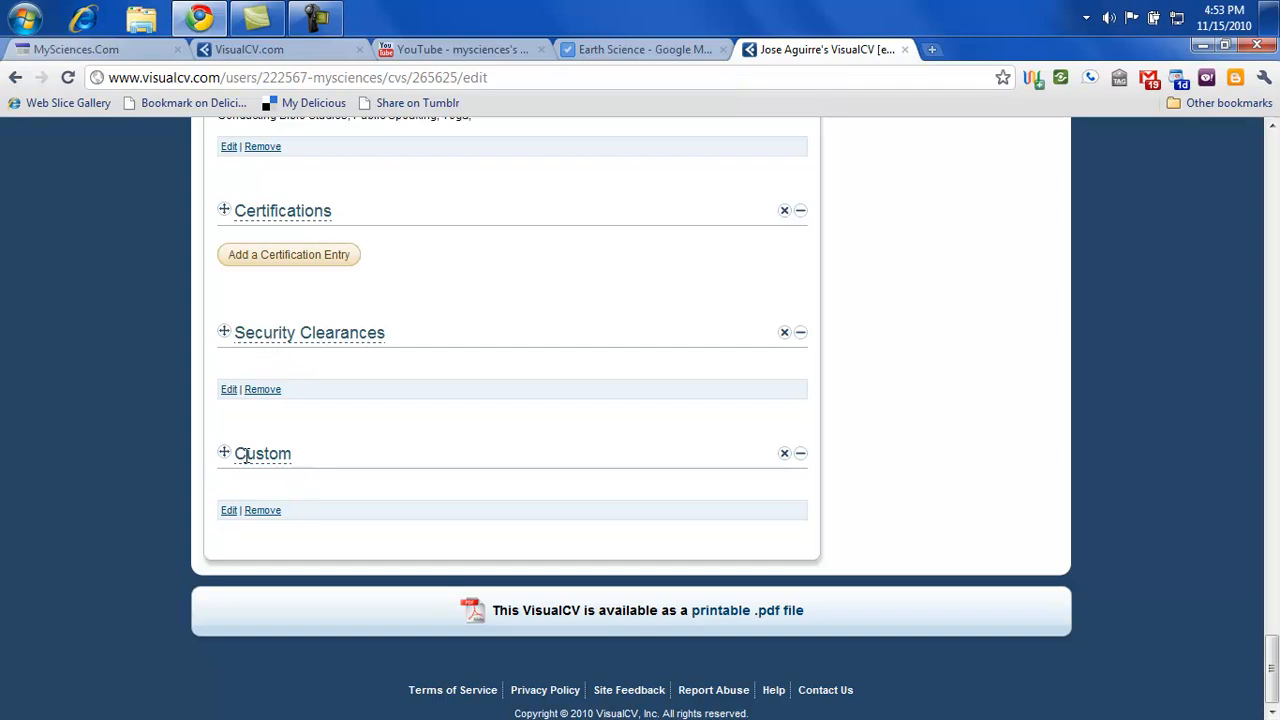
Step: Open the empty Custom section's text editor, then return to the top of the editing page
click(228, 510)
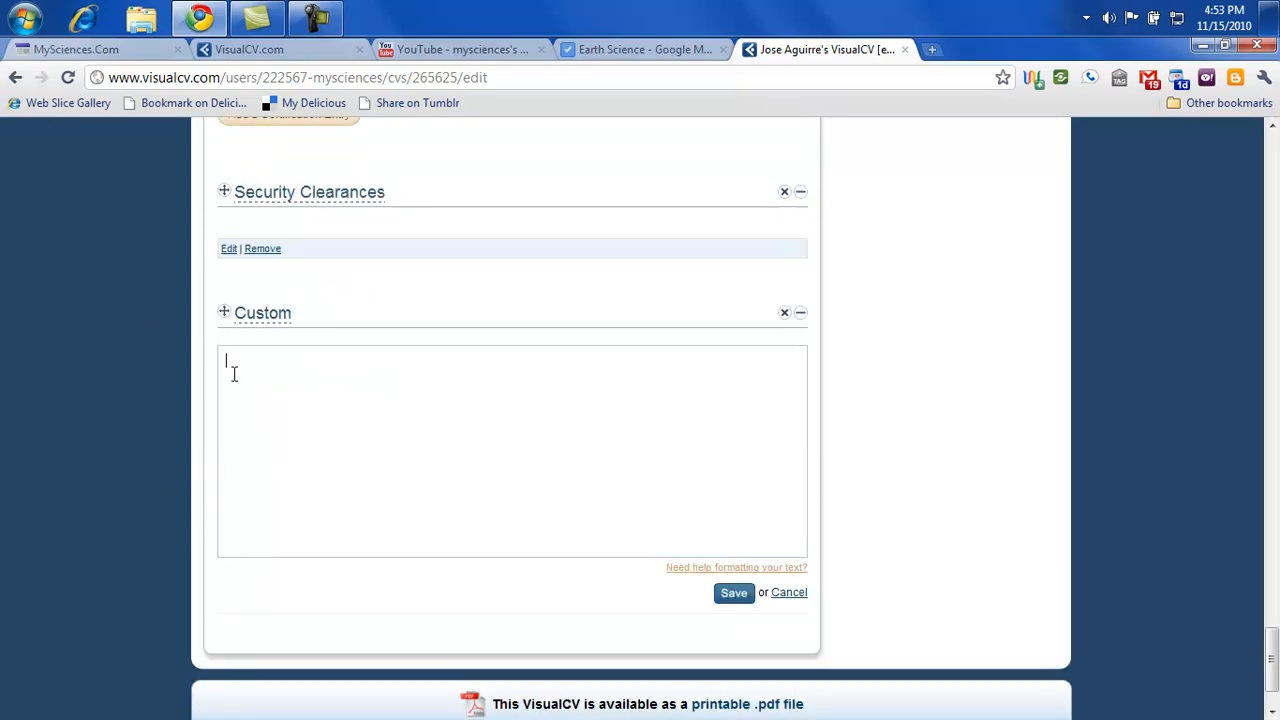
scroll(down, 3)
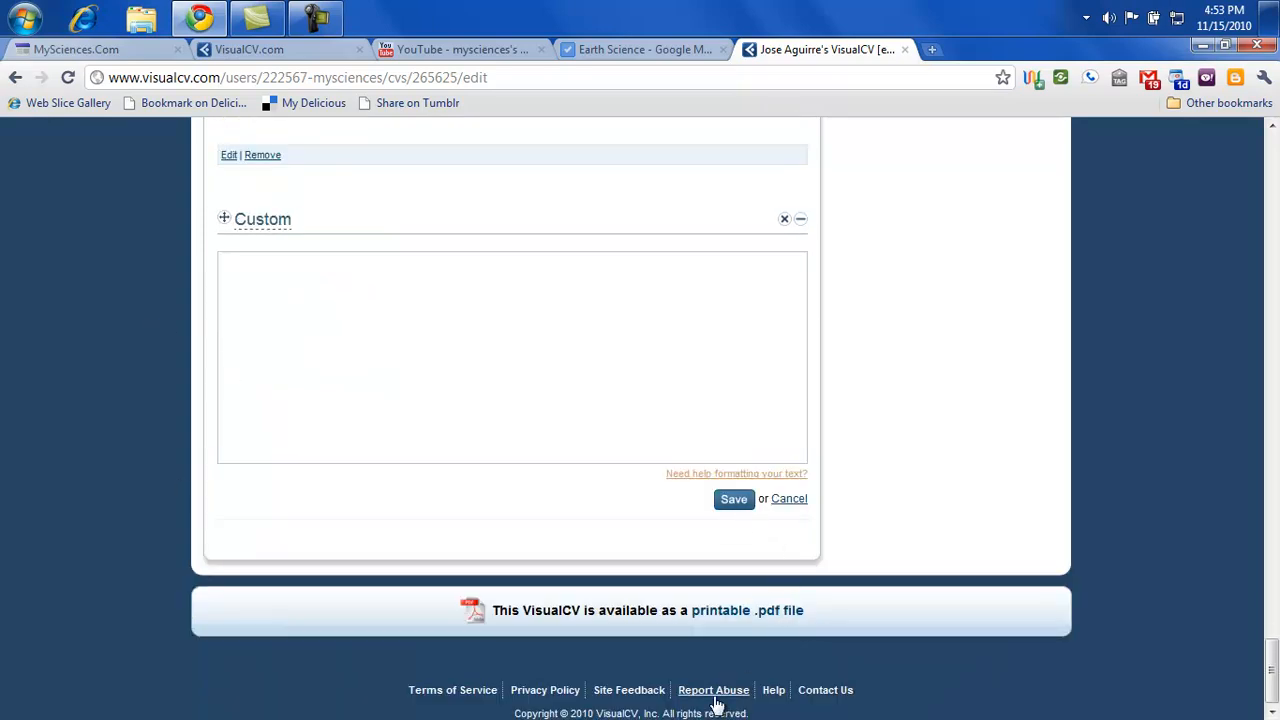
mouse_move(576, 628)
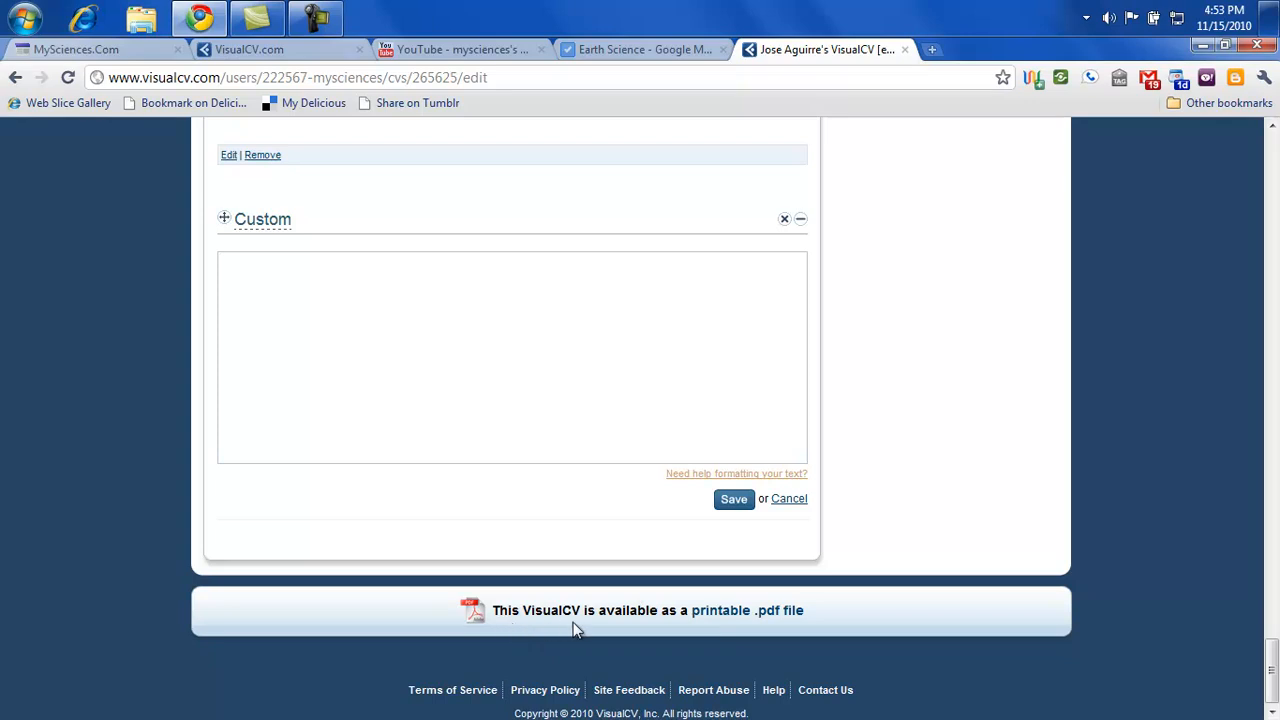
mouse_move(590, 624)
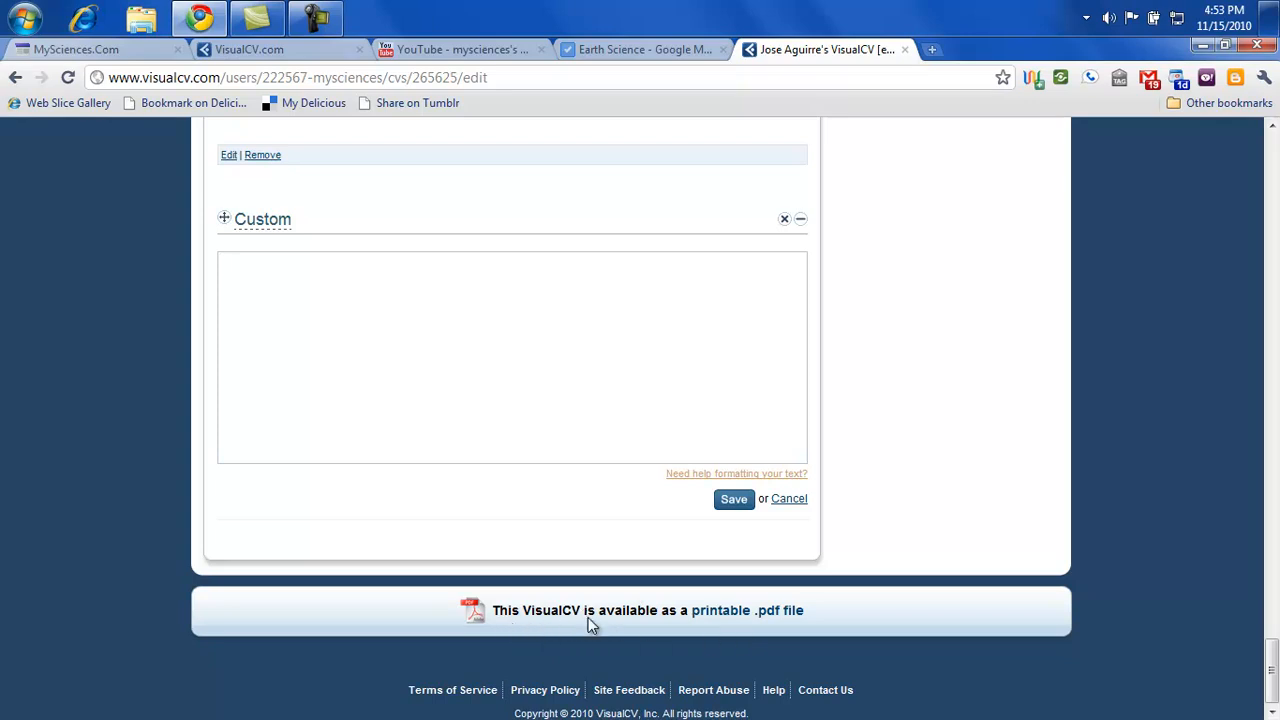
scroll(up, 3)
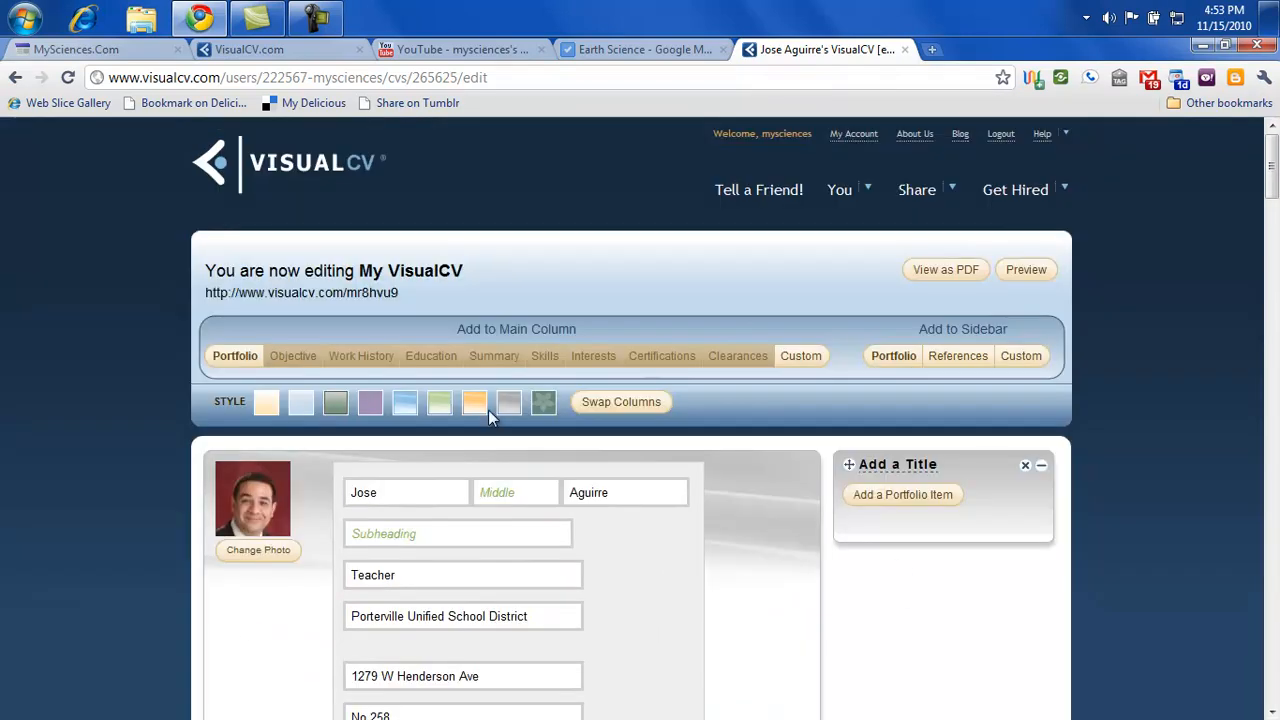
mouse_move(136, 414)
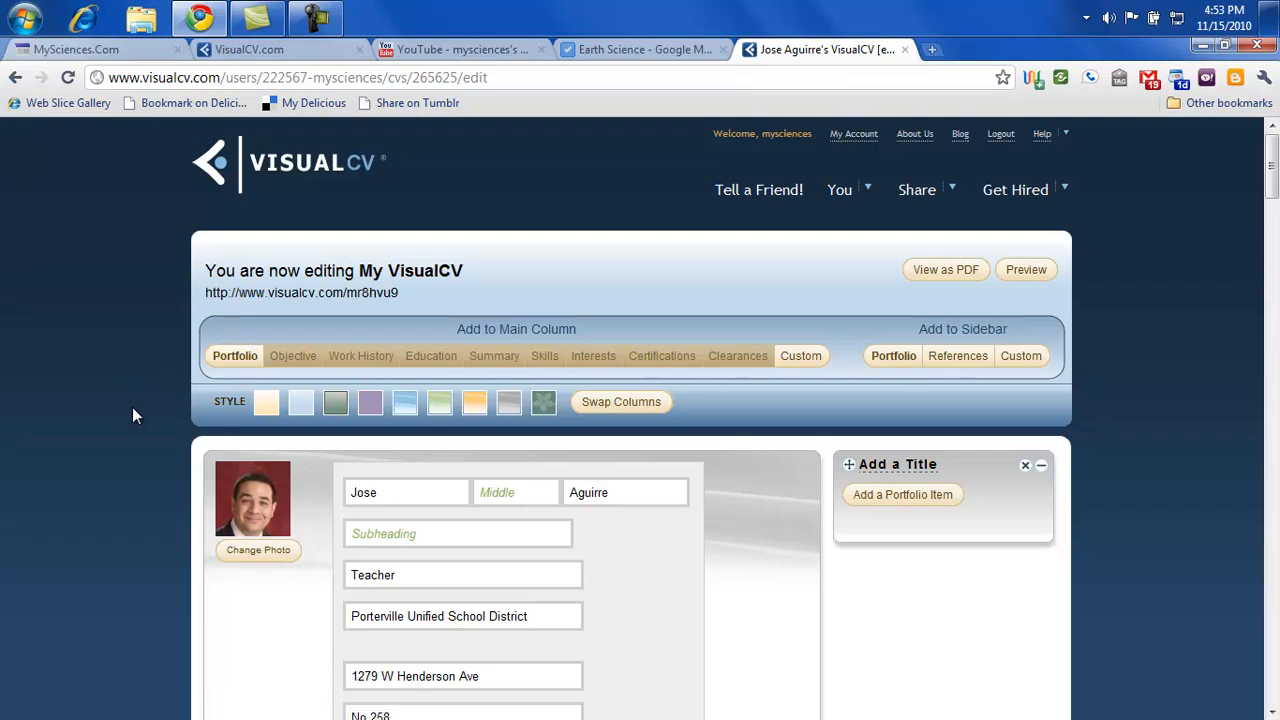
scroll(up, 3)
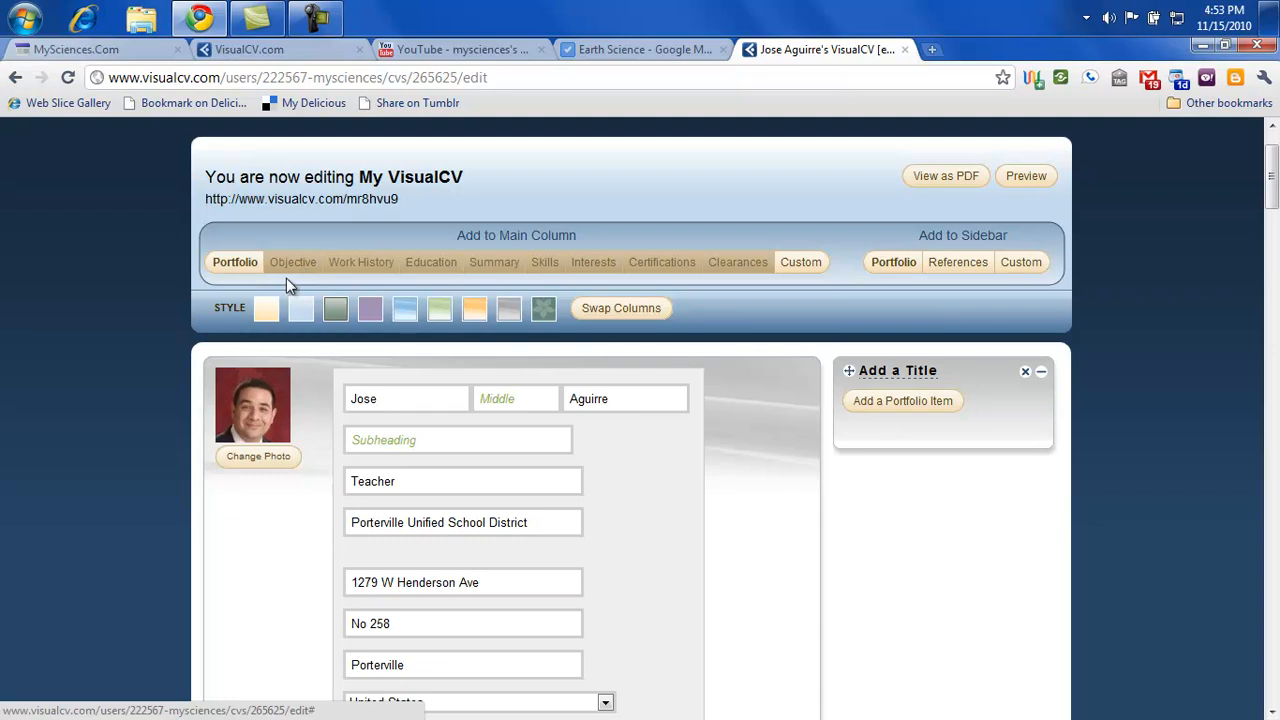
mouse_move(758, 272)
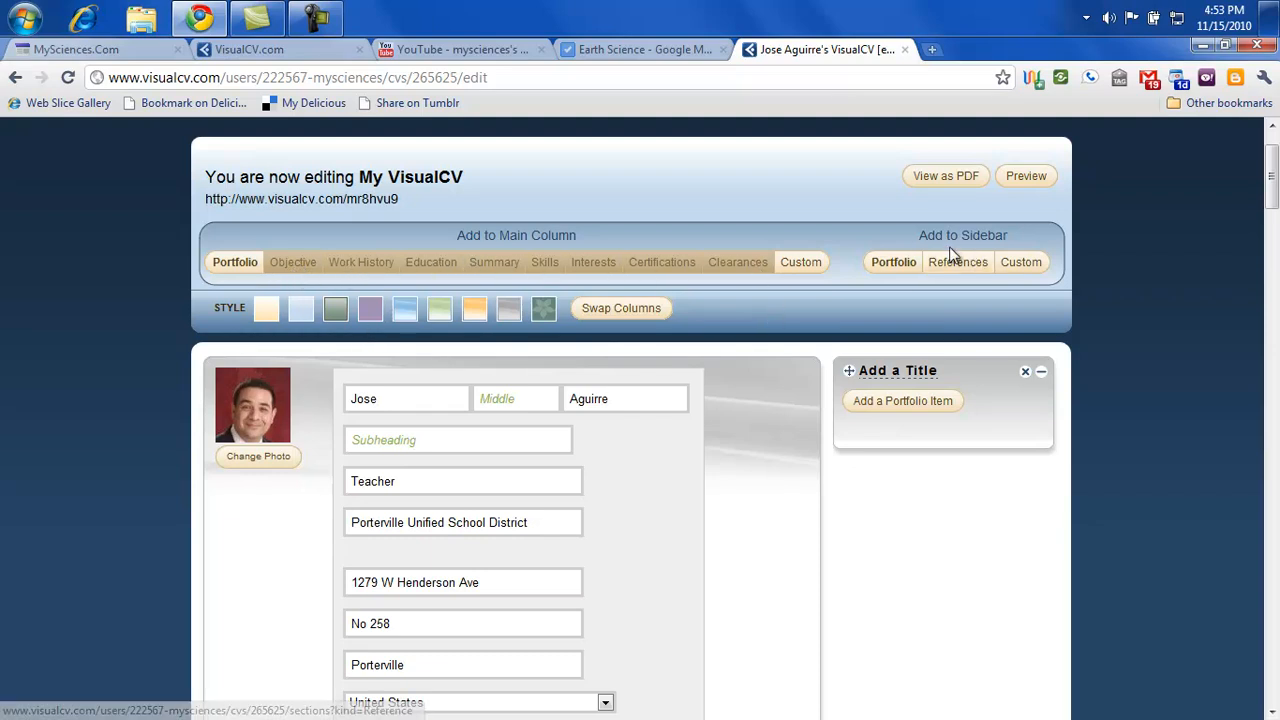
mouse_move(902, 400)
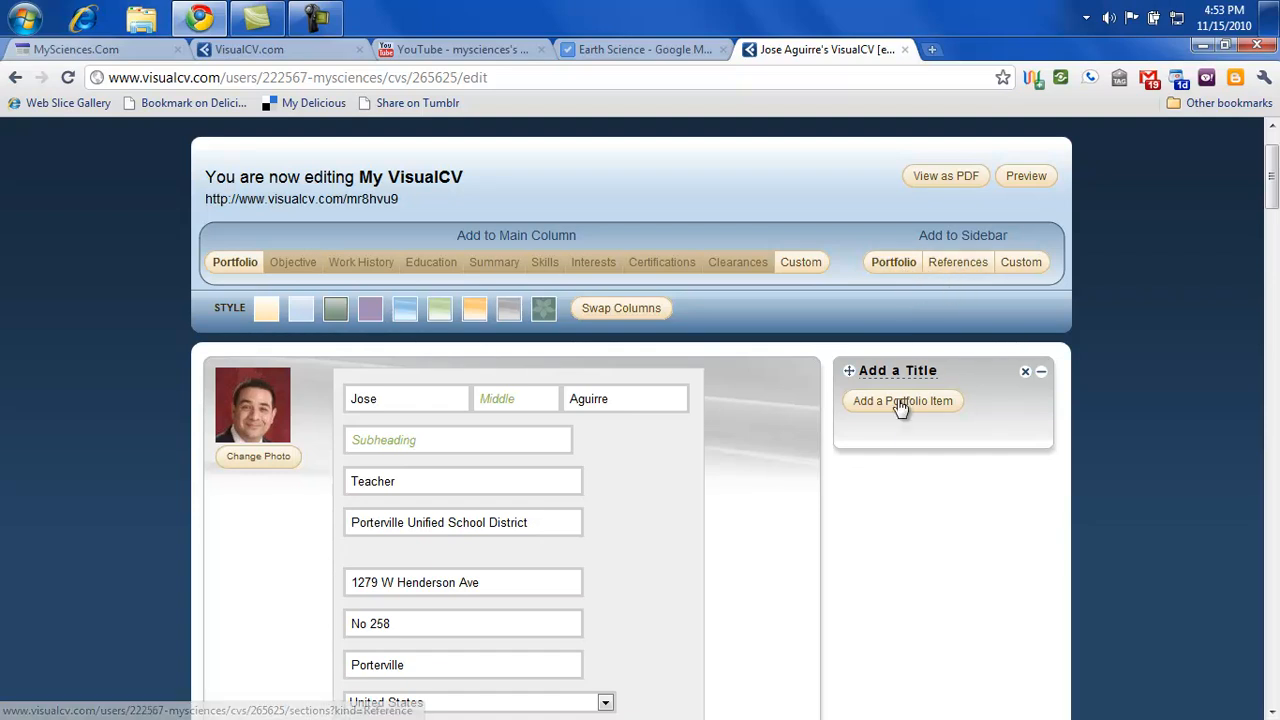
scroll(up, 3)
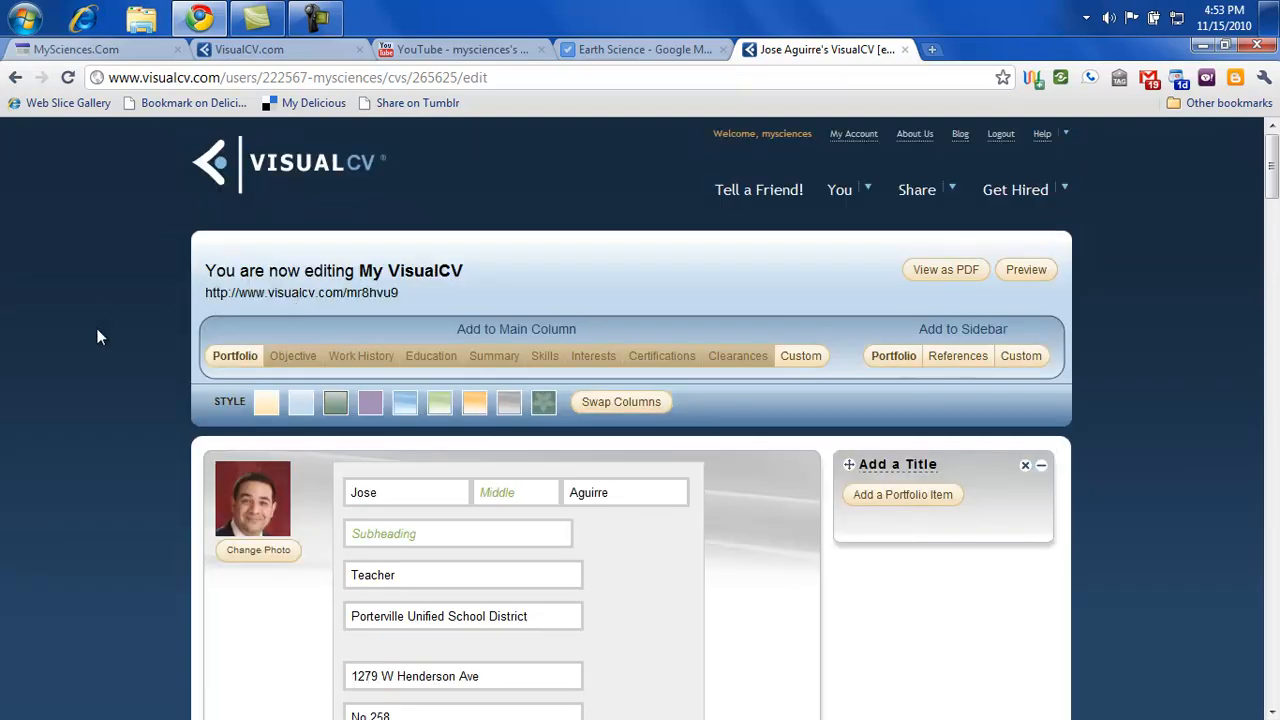
mouse_move(64, 418)
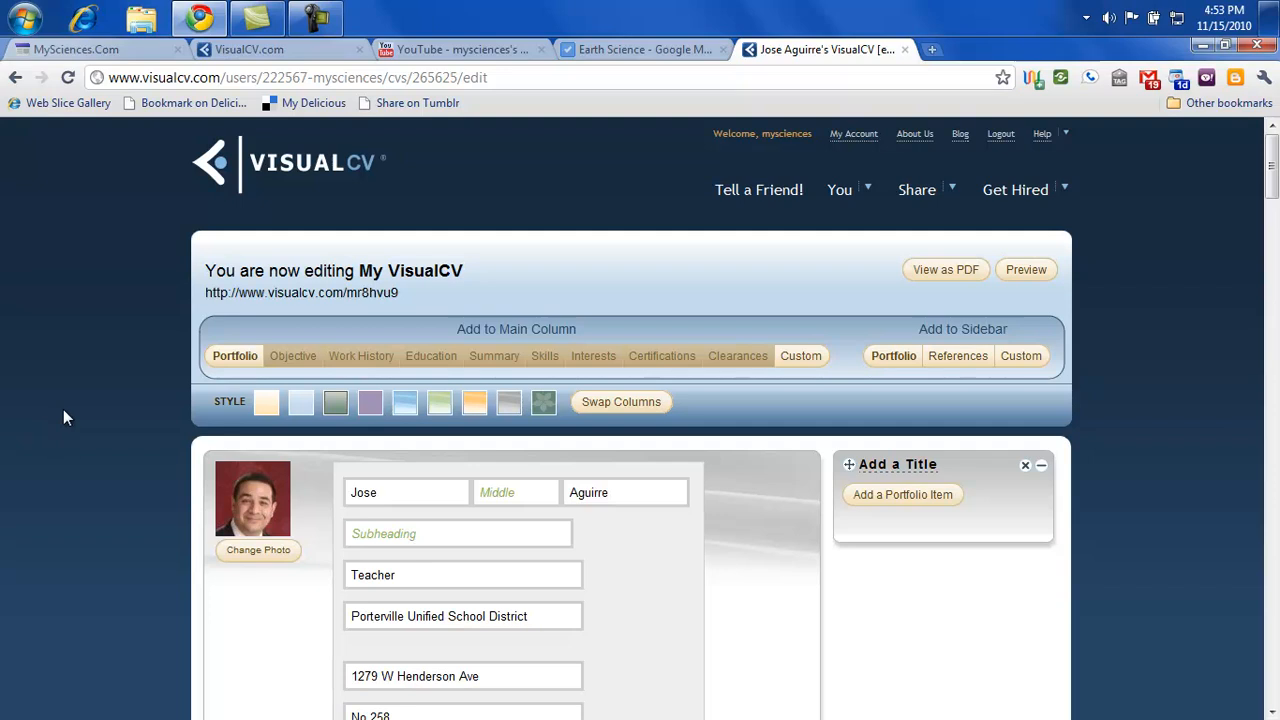
mouse_move(86, 452)
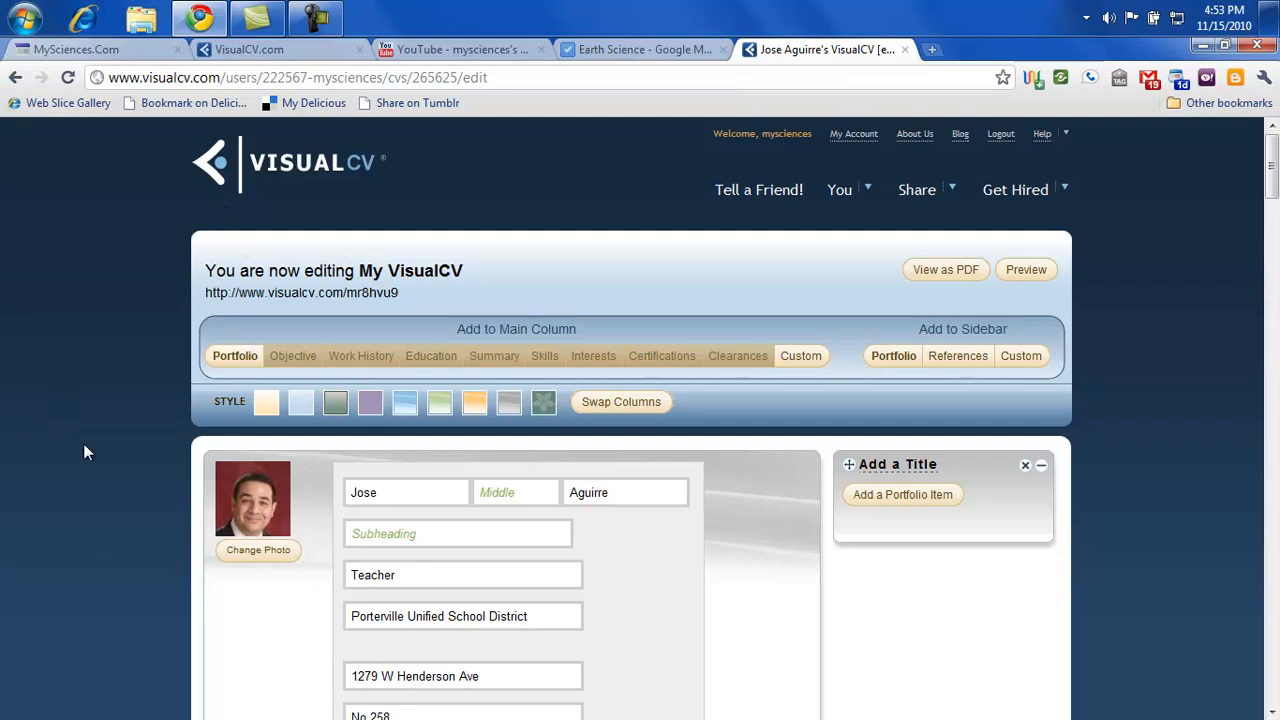
mouse_move(152, 424)
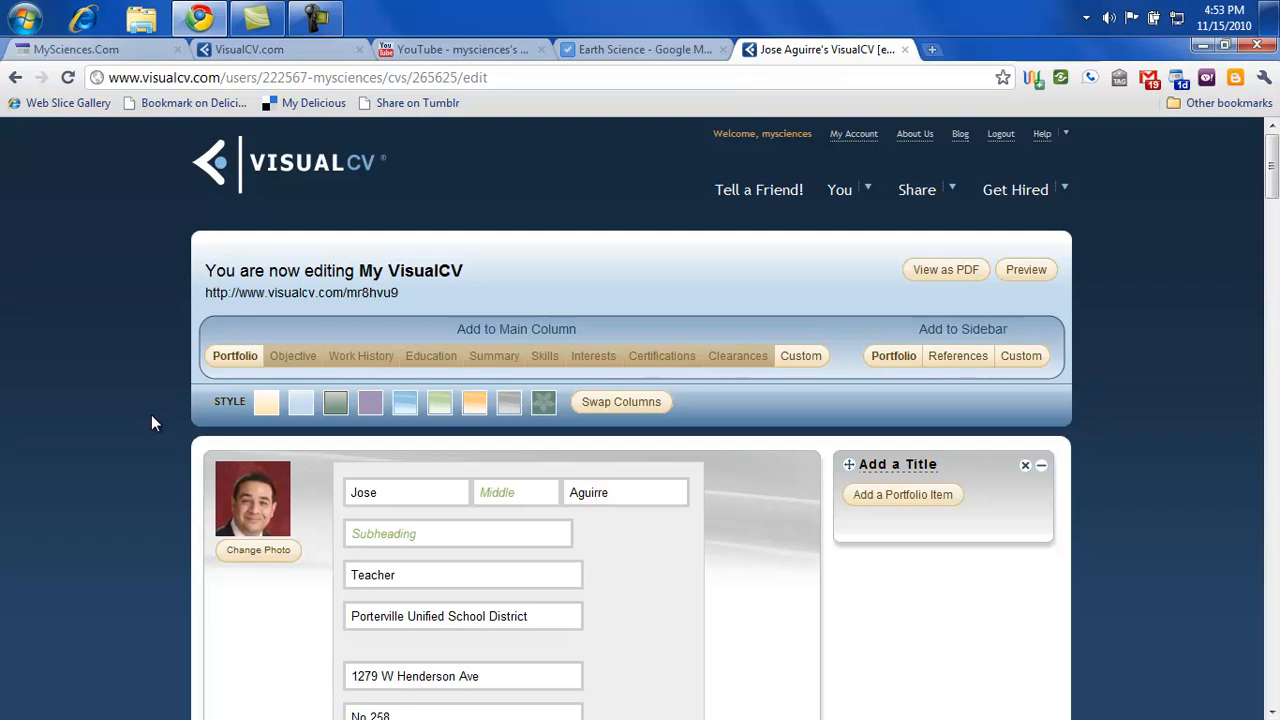
mouse_move(518, 178)
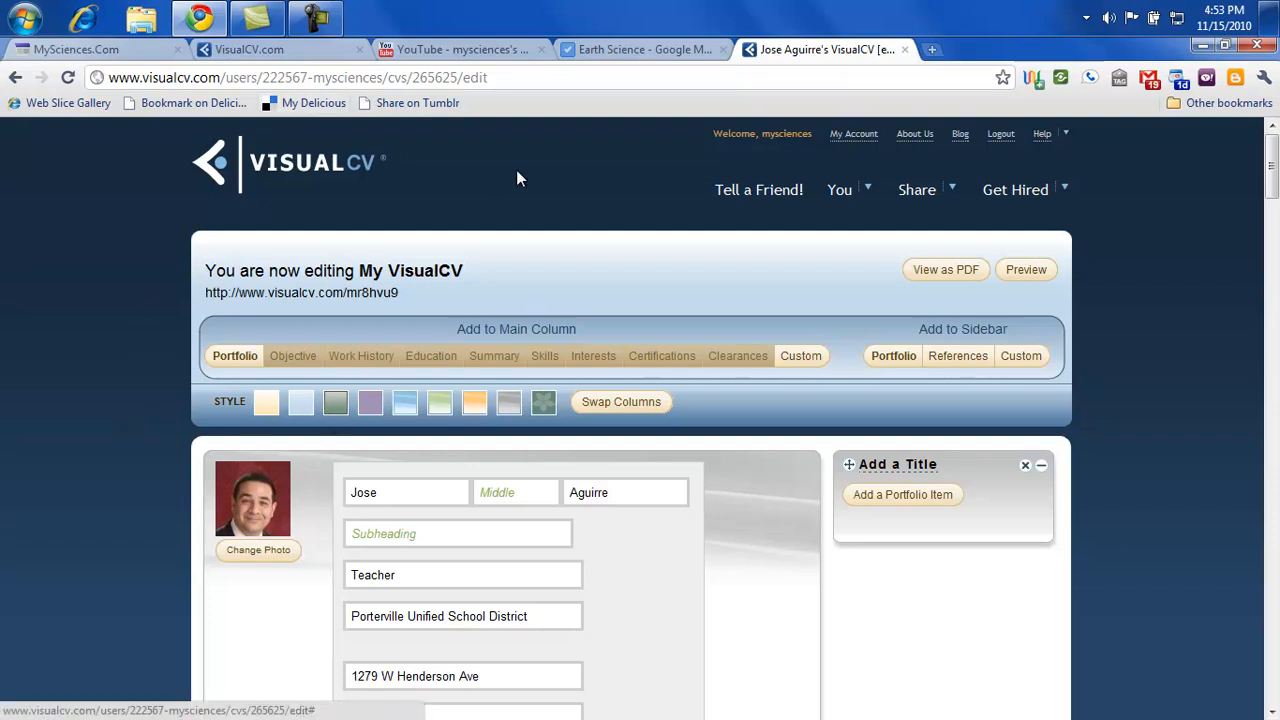